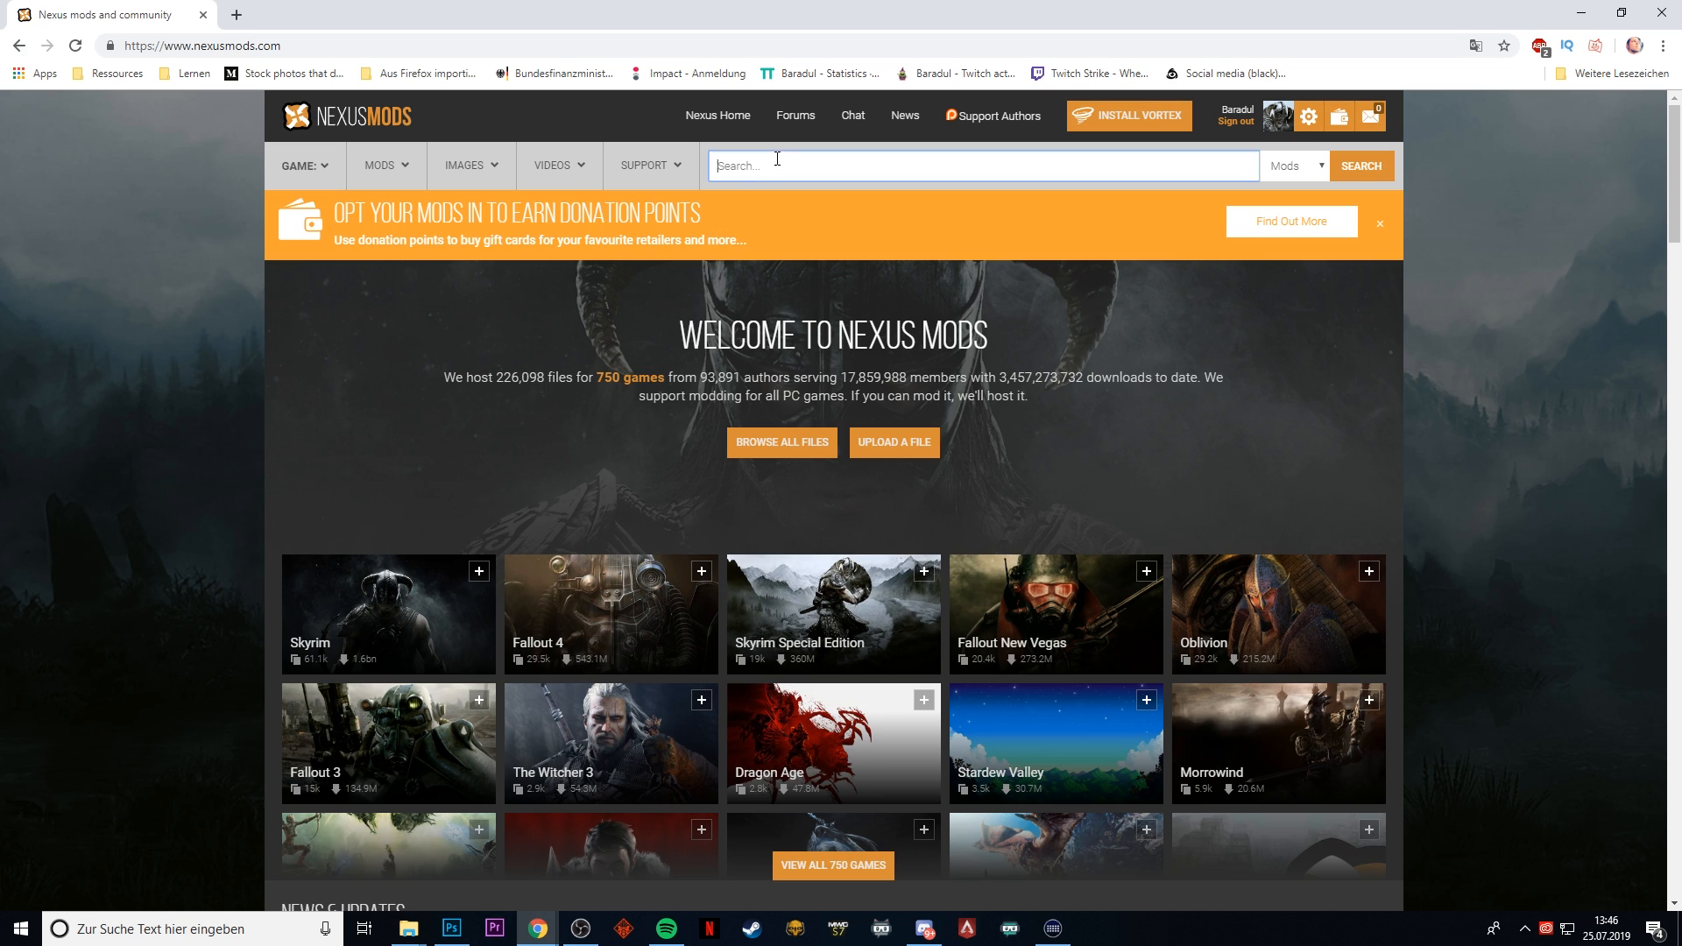
- Search Nexus Mods for 'battletech' to list the 25 matching mods
type("battletech")
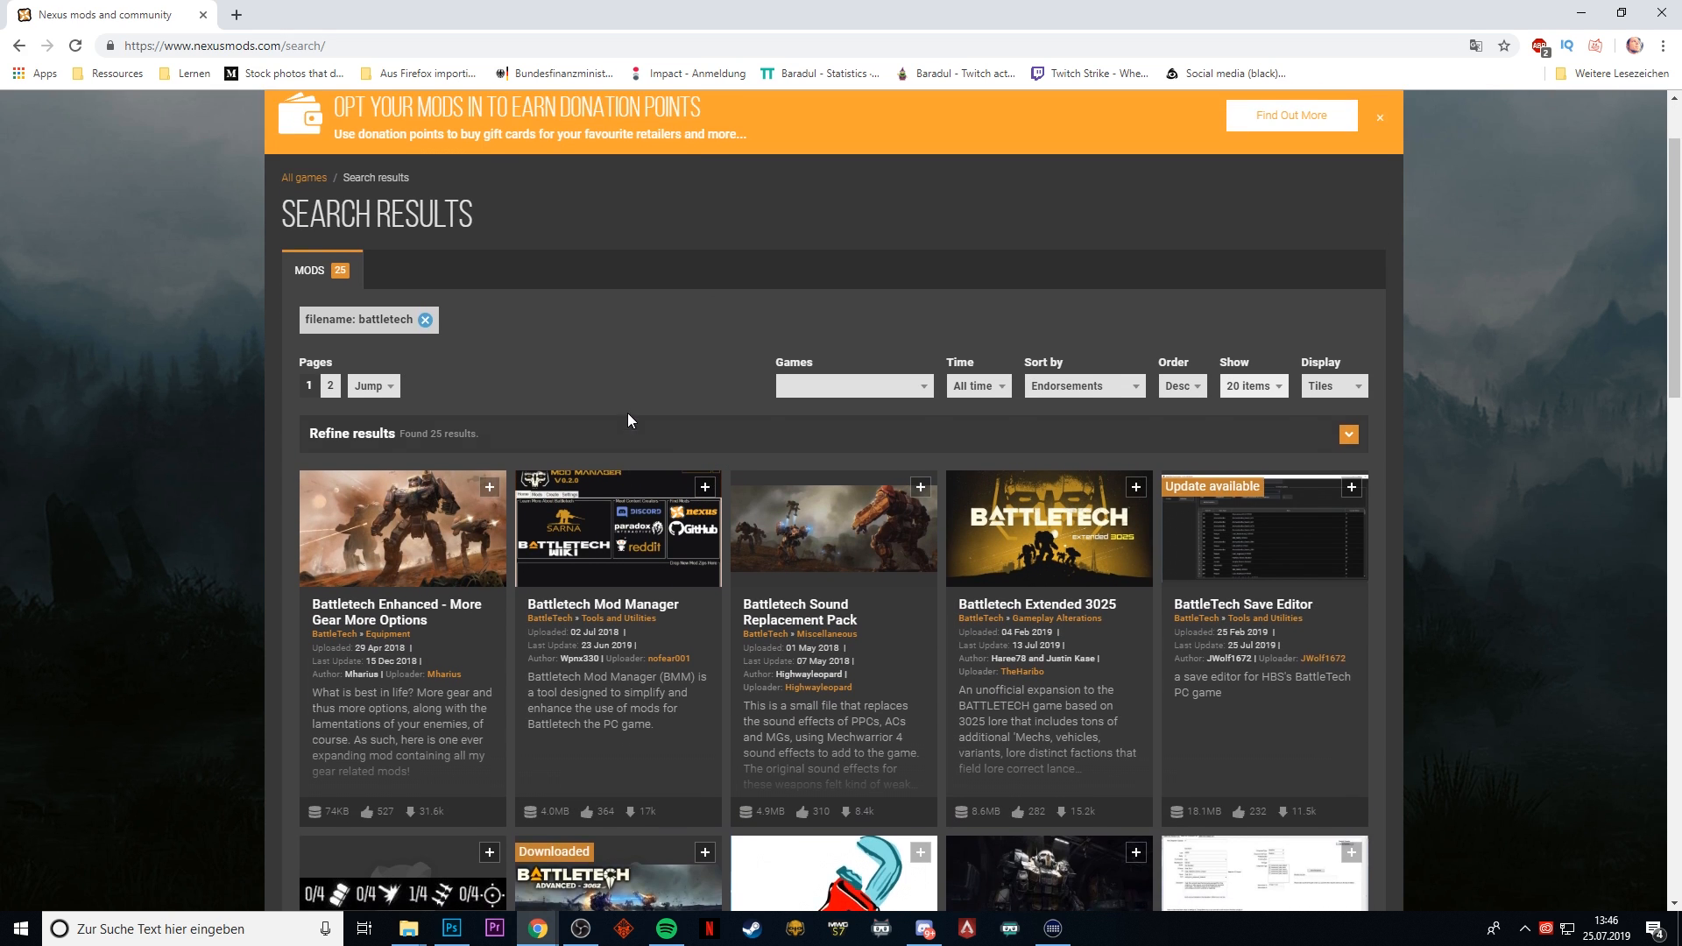
scroll("up", 3)
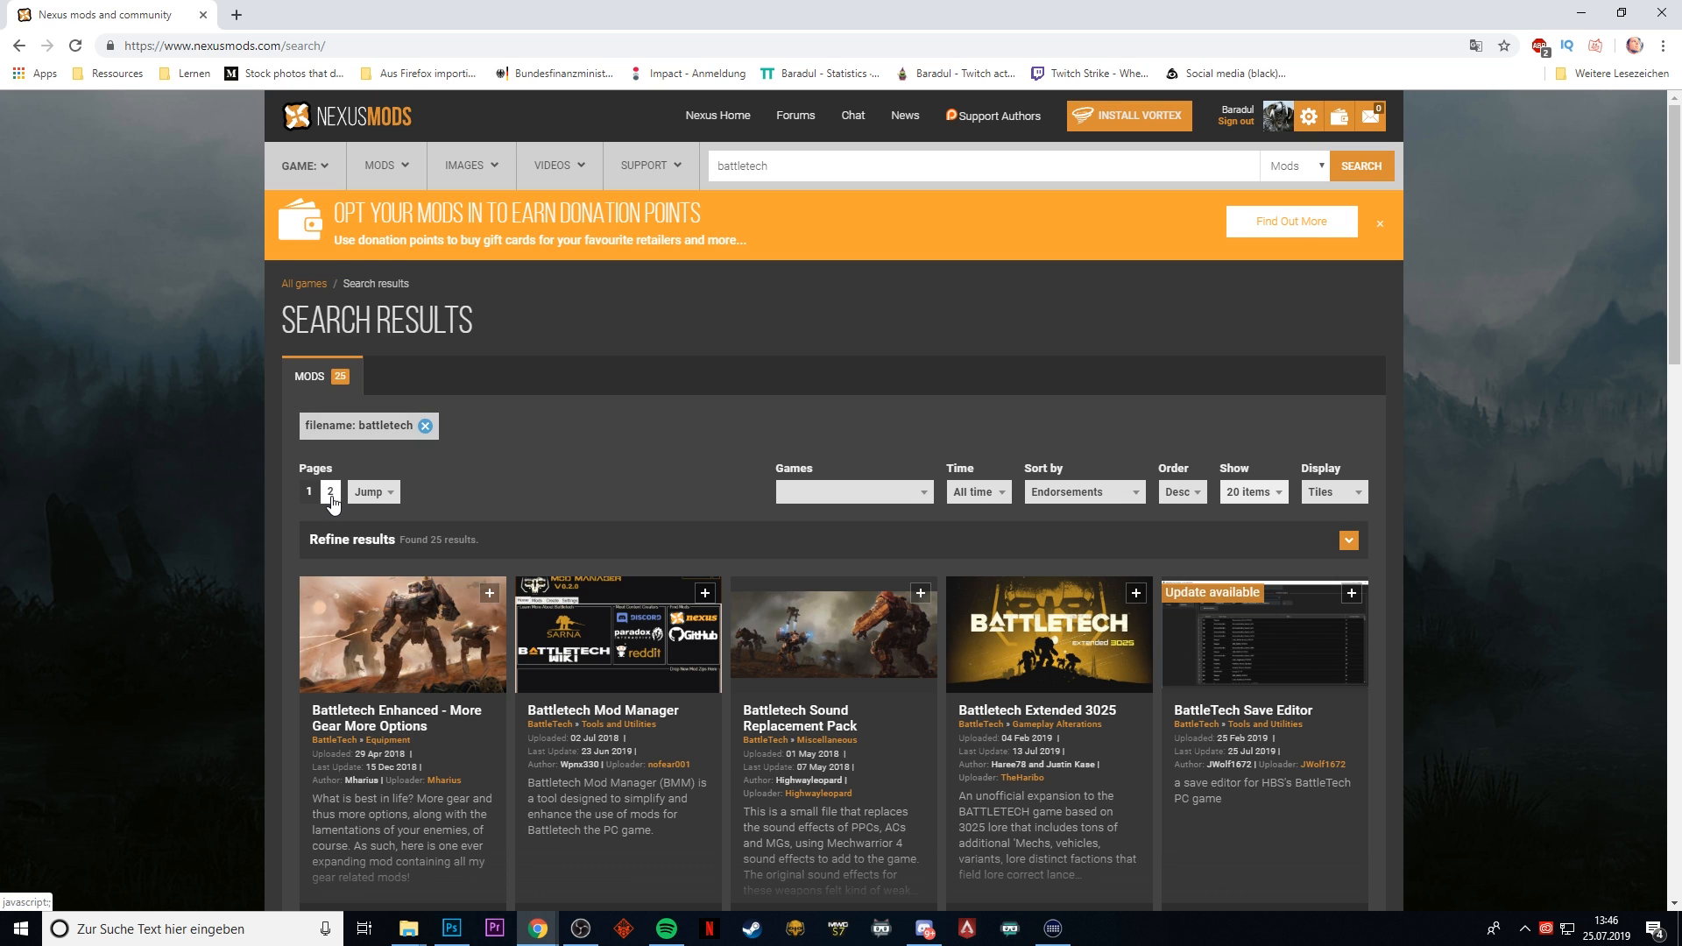
- Browse all 341 BattleTech mods from the MODS menu, sorted by endorsements
left_click(382, 166)
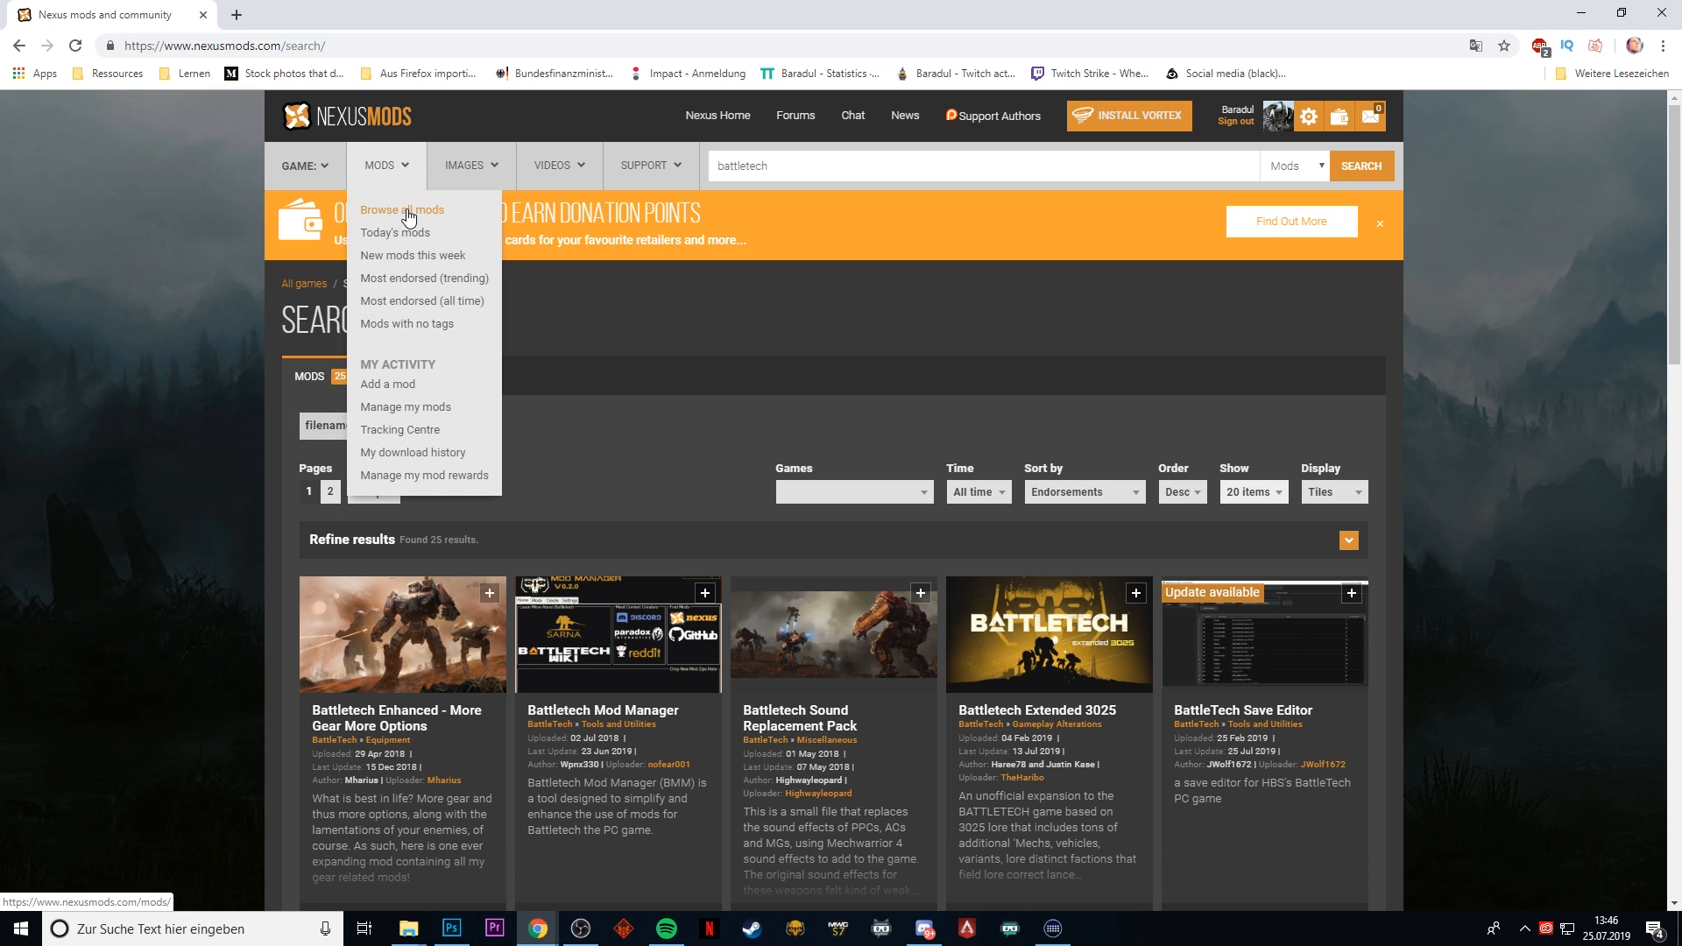
left_click(401, 209)
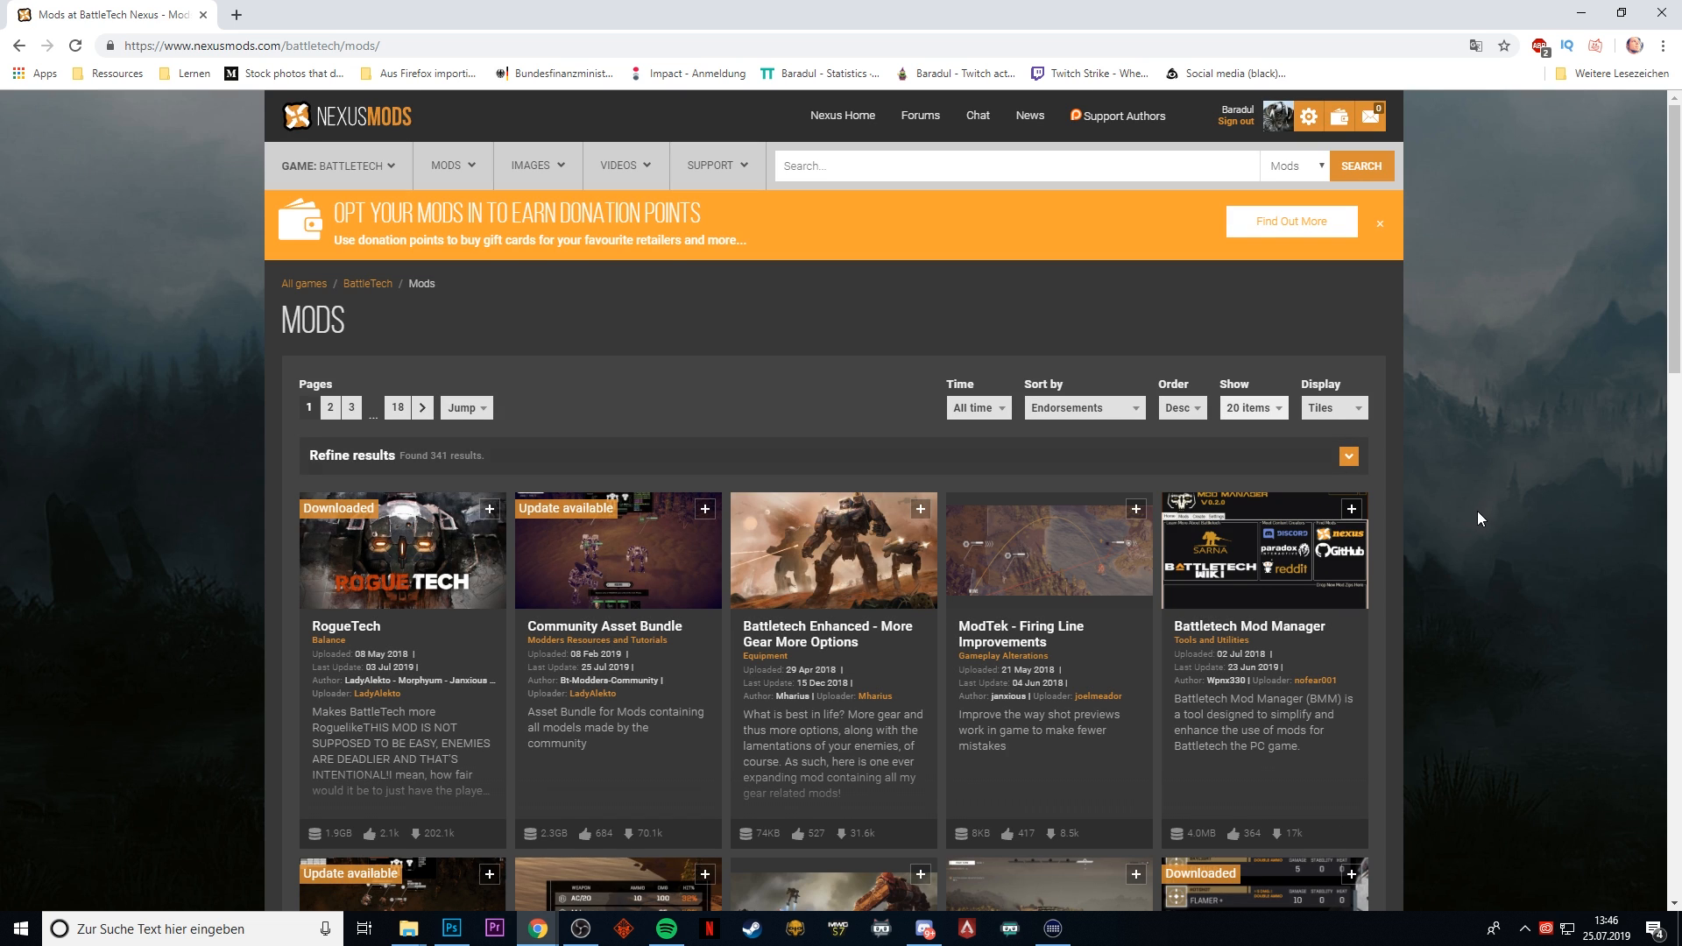
scroll("down", 3)
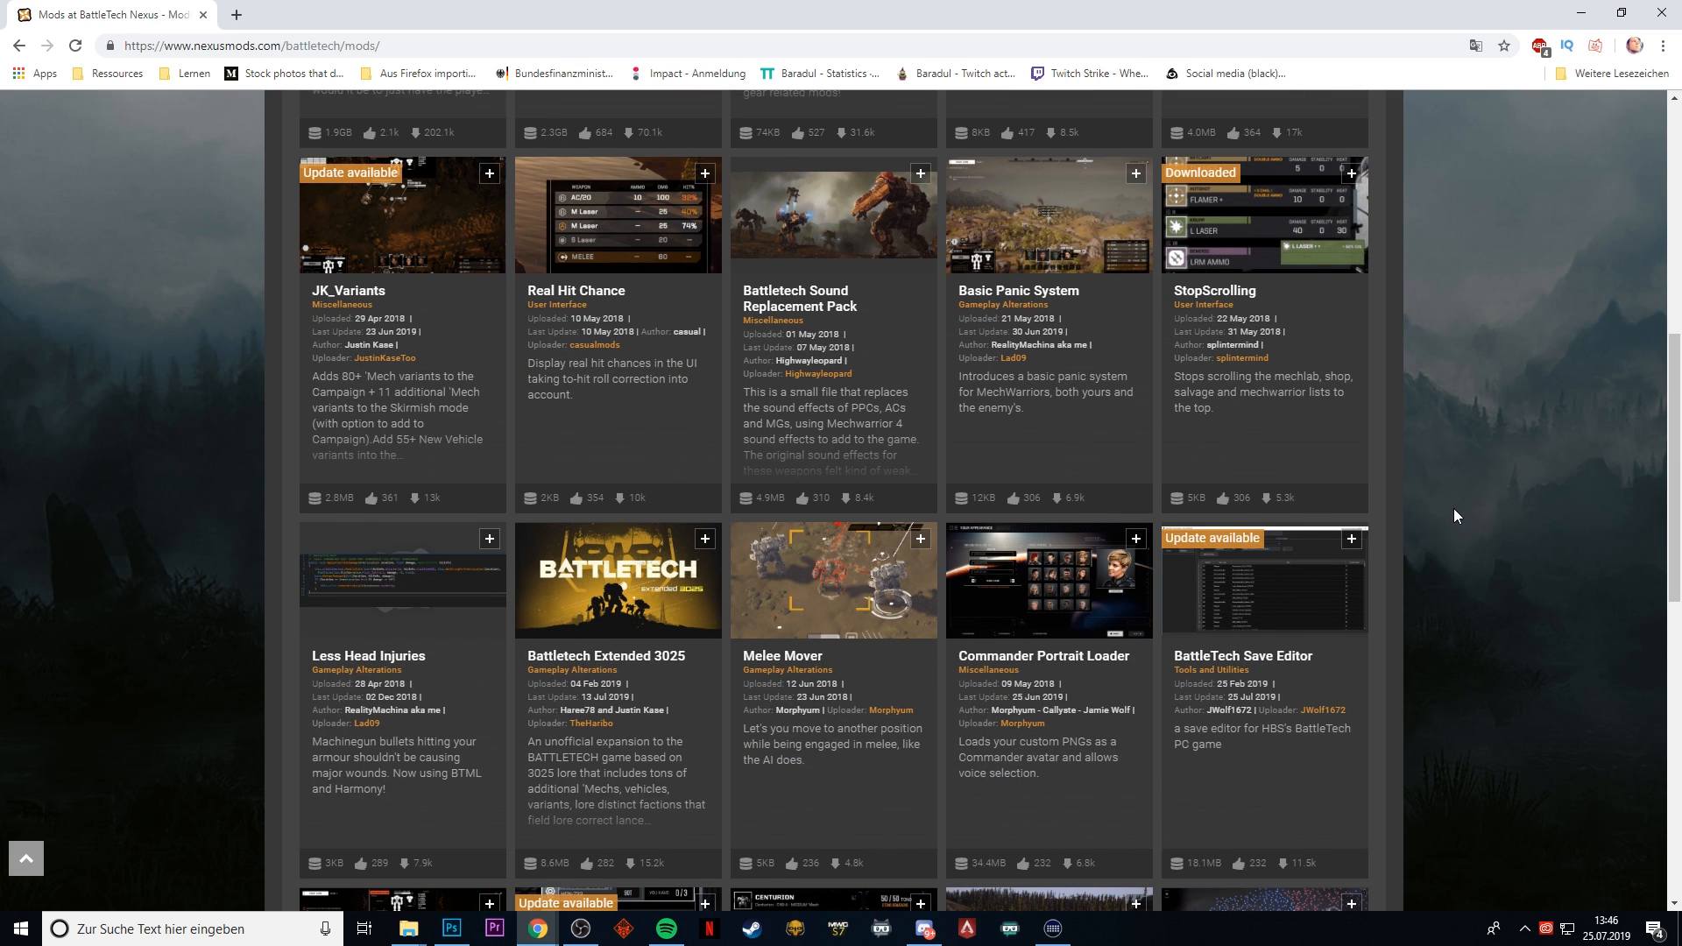
- Search 'advanced 3062' and open the BattleTech Advanced 3062 mod page (version 1.5)
scroll("up", 3)
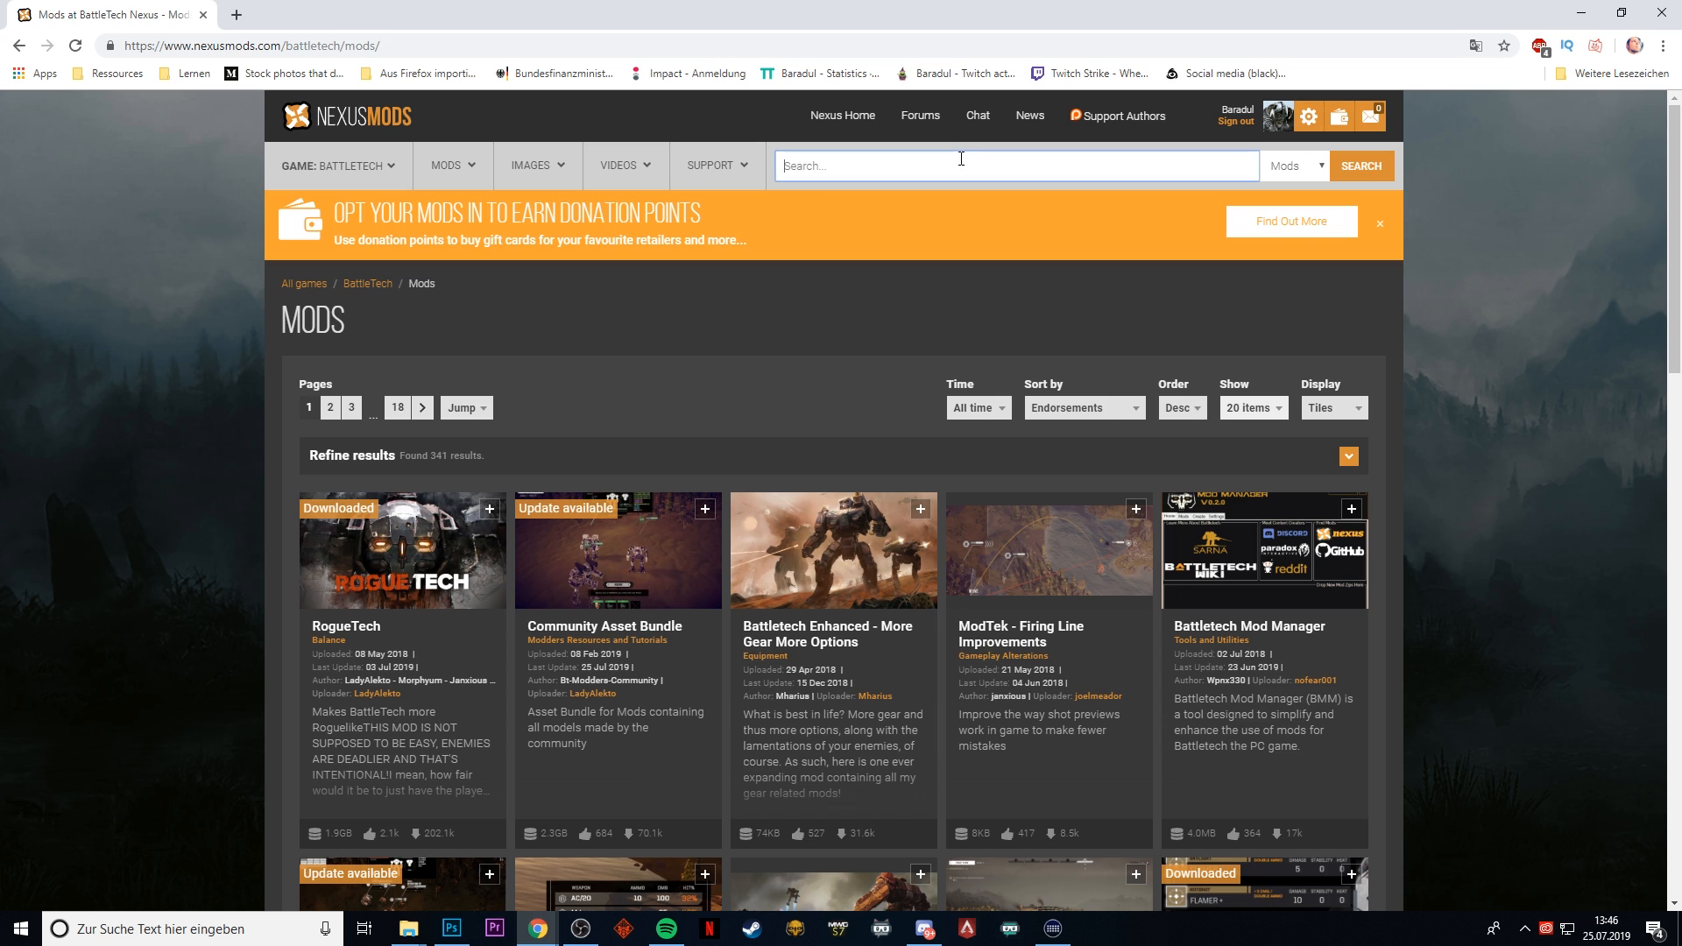
type("advanced")
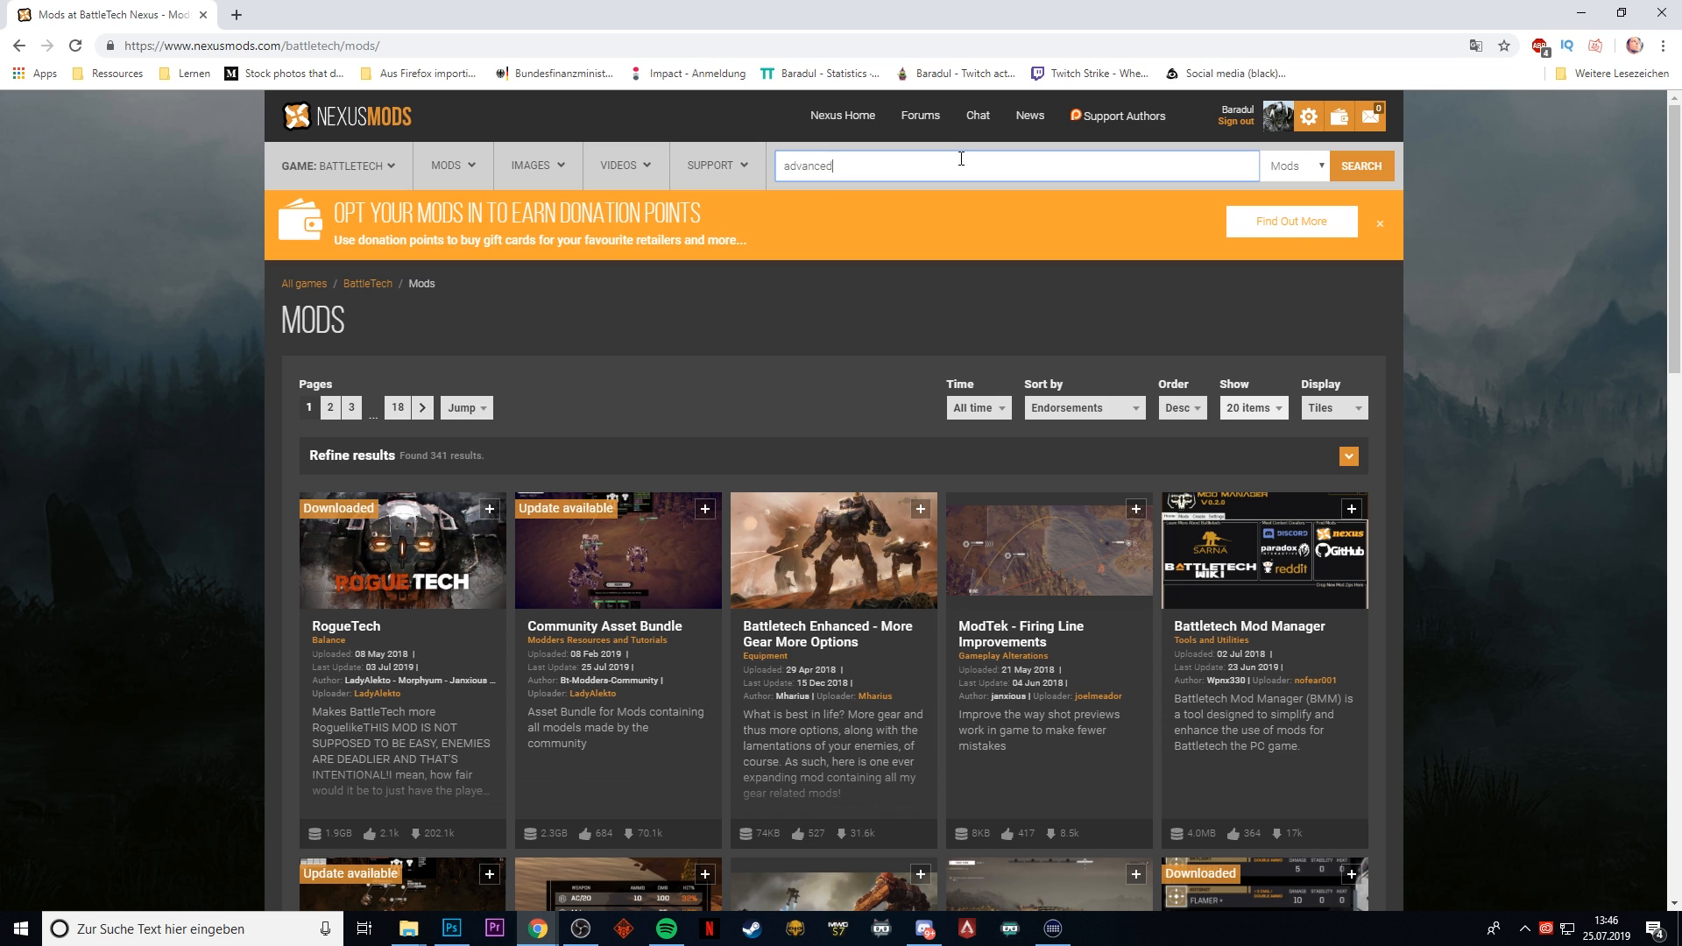
type("3062")
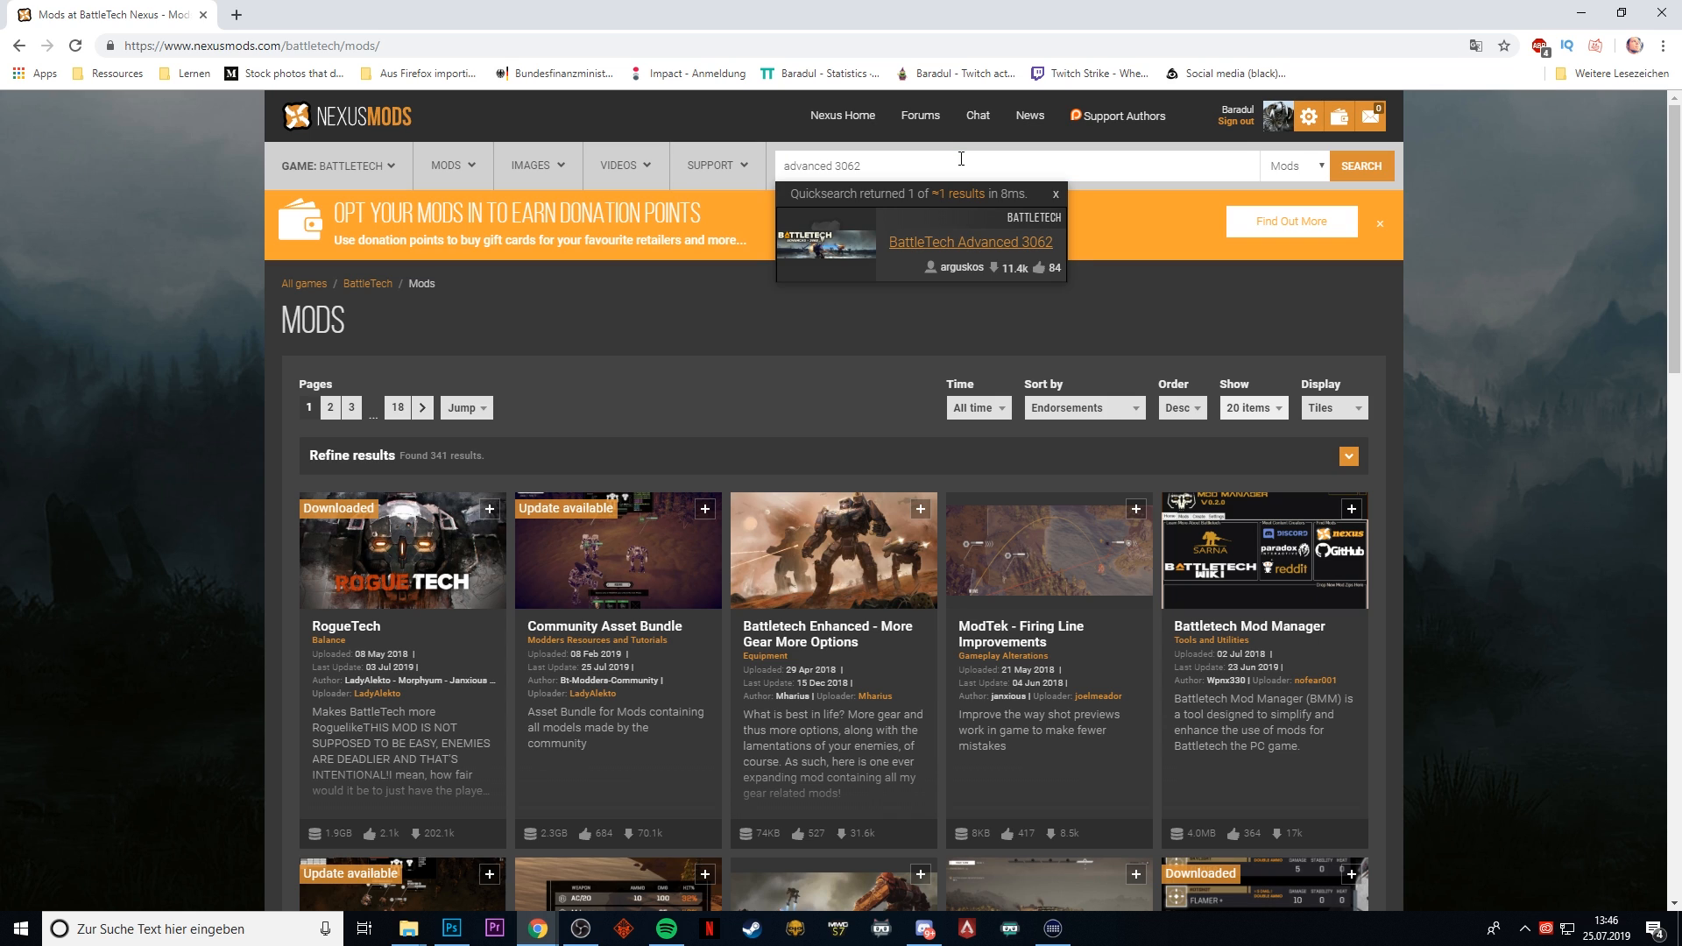
left_click(966, 242)
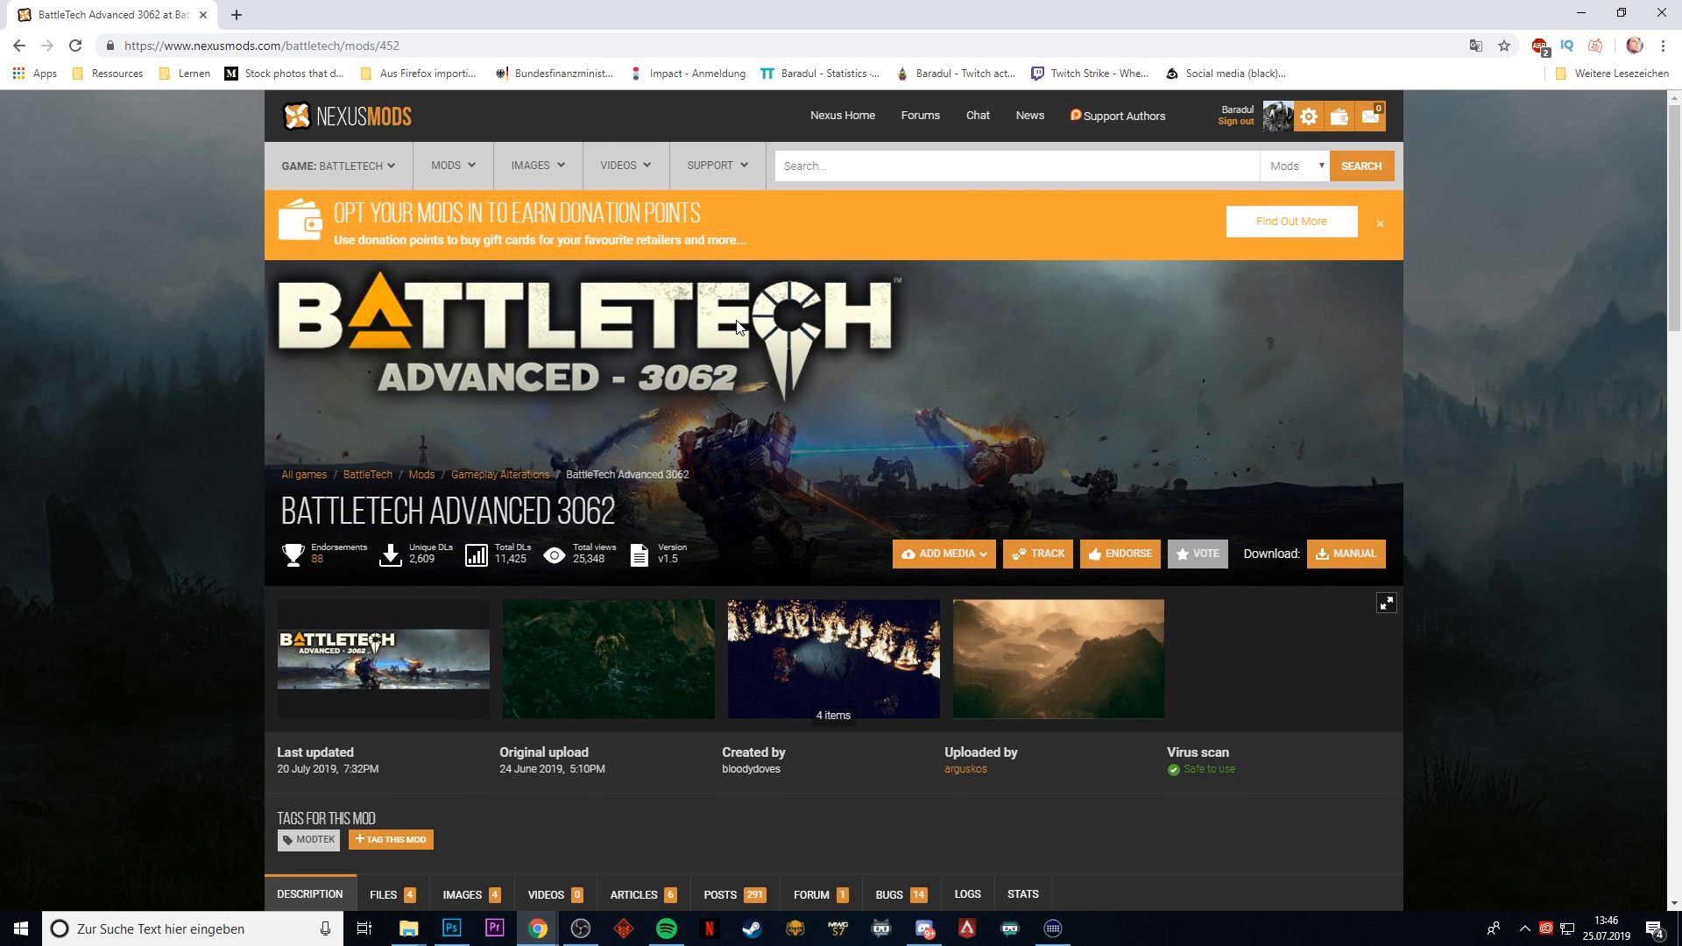
scroll("down", 3)
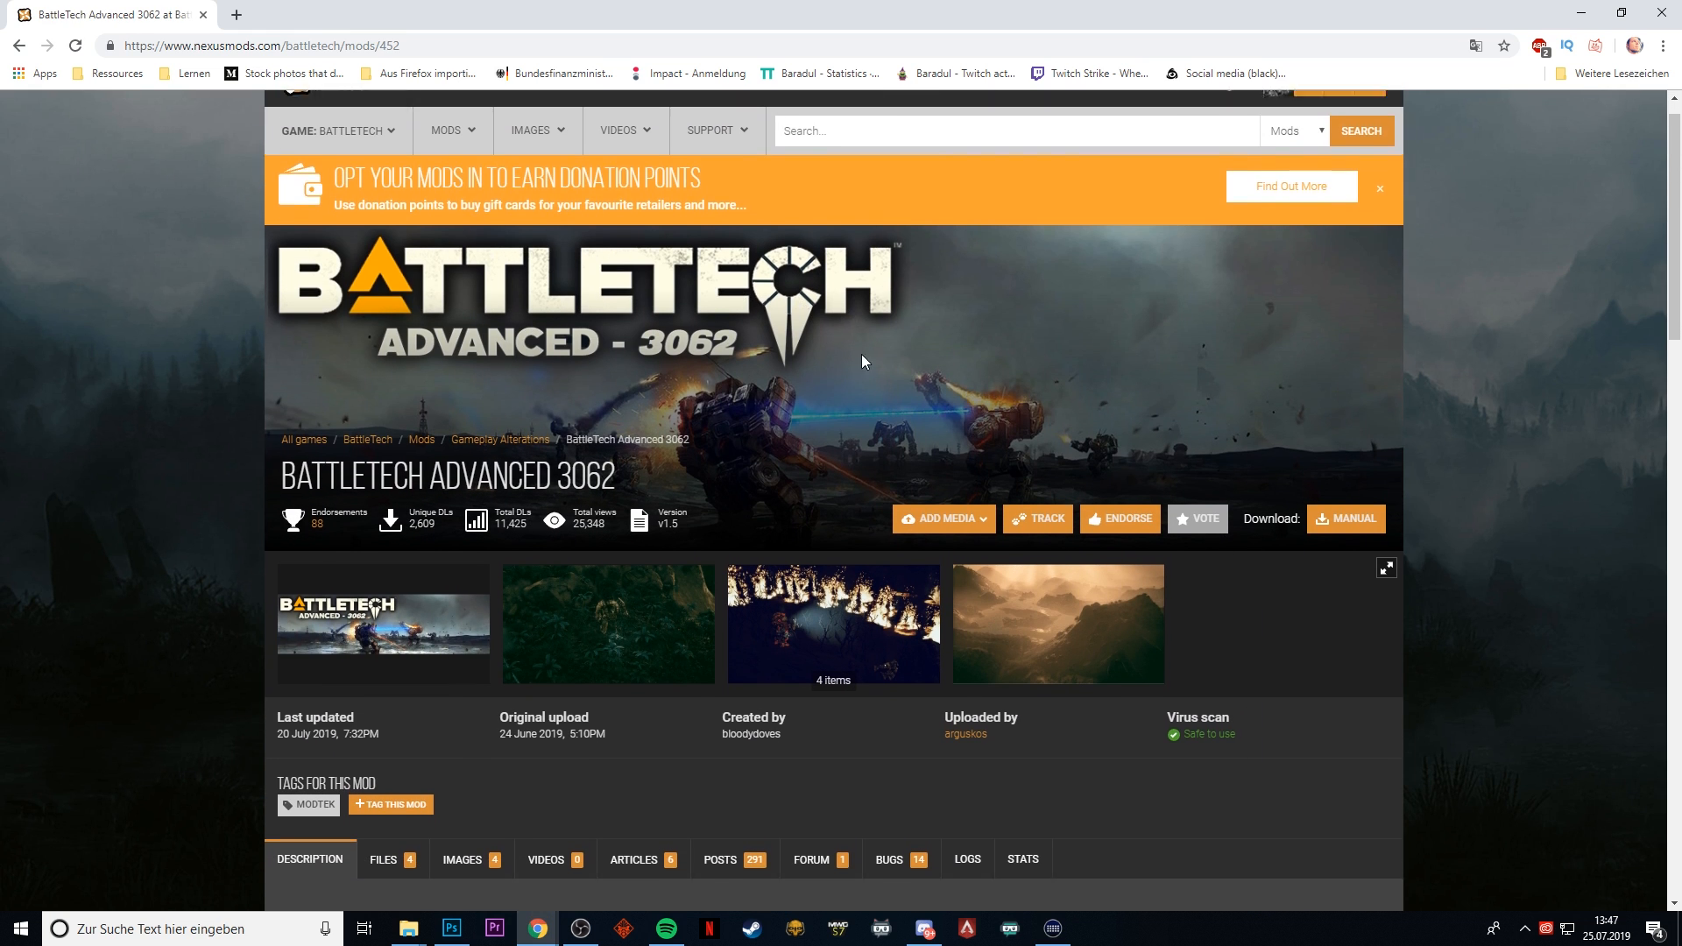
scroll("down", 3)
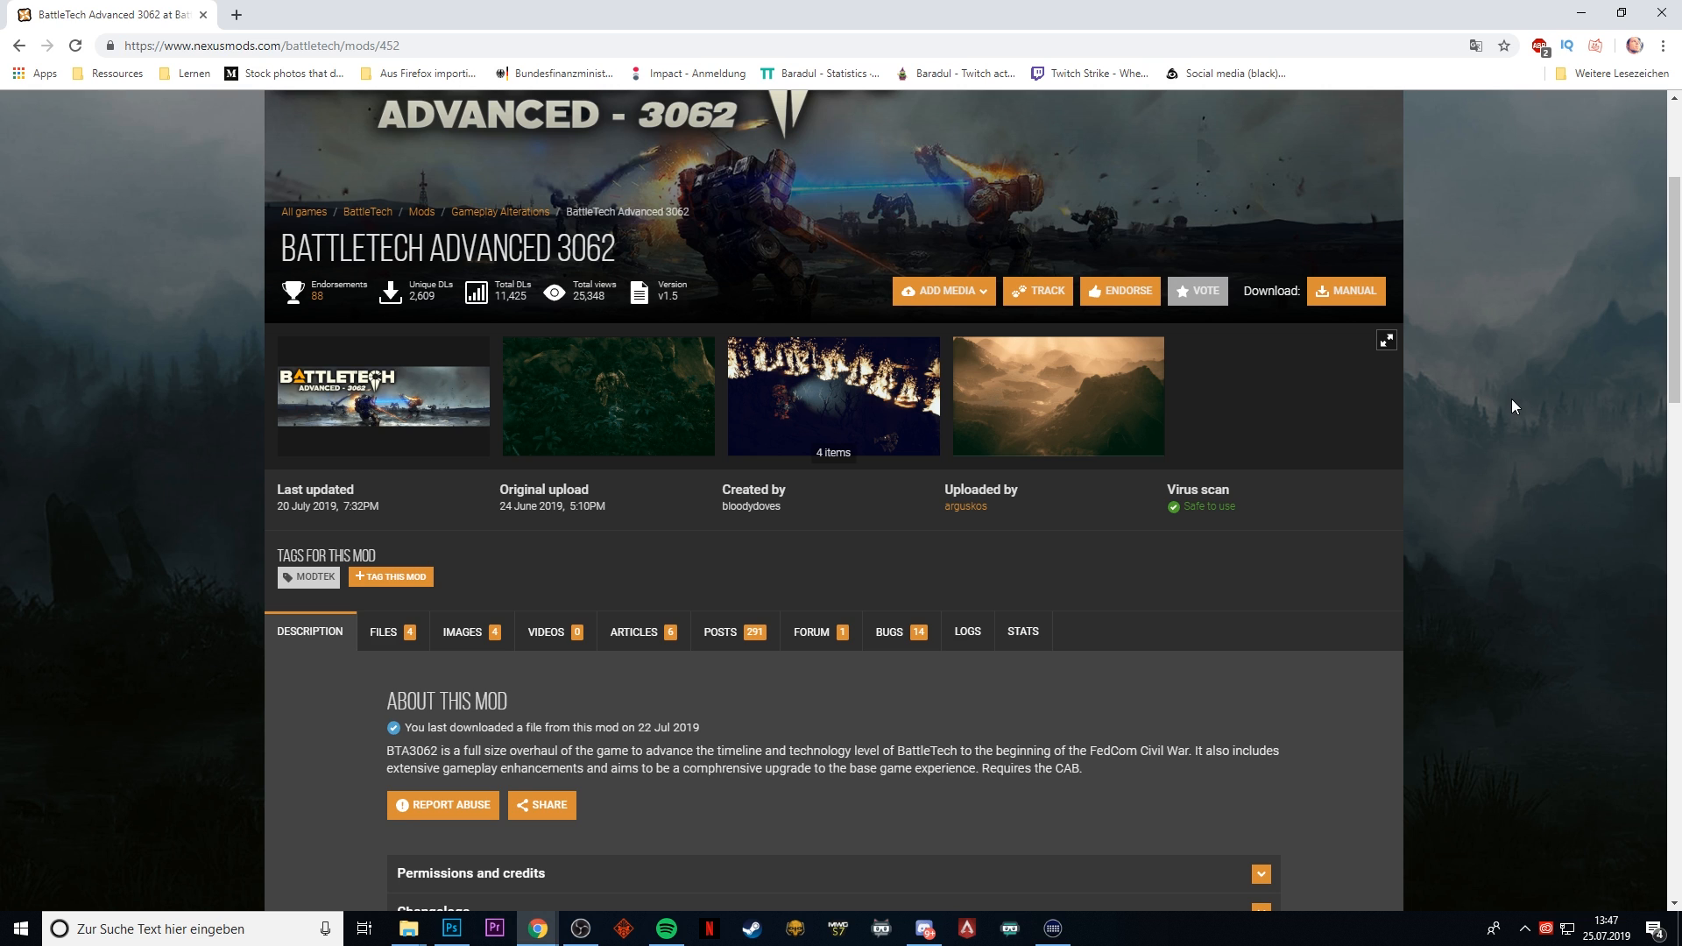
scroll("up", 3)
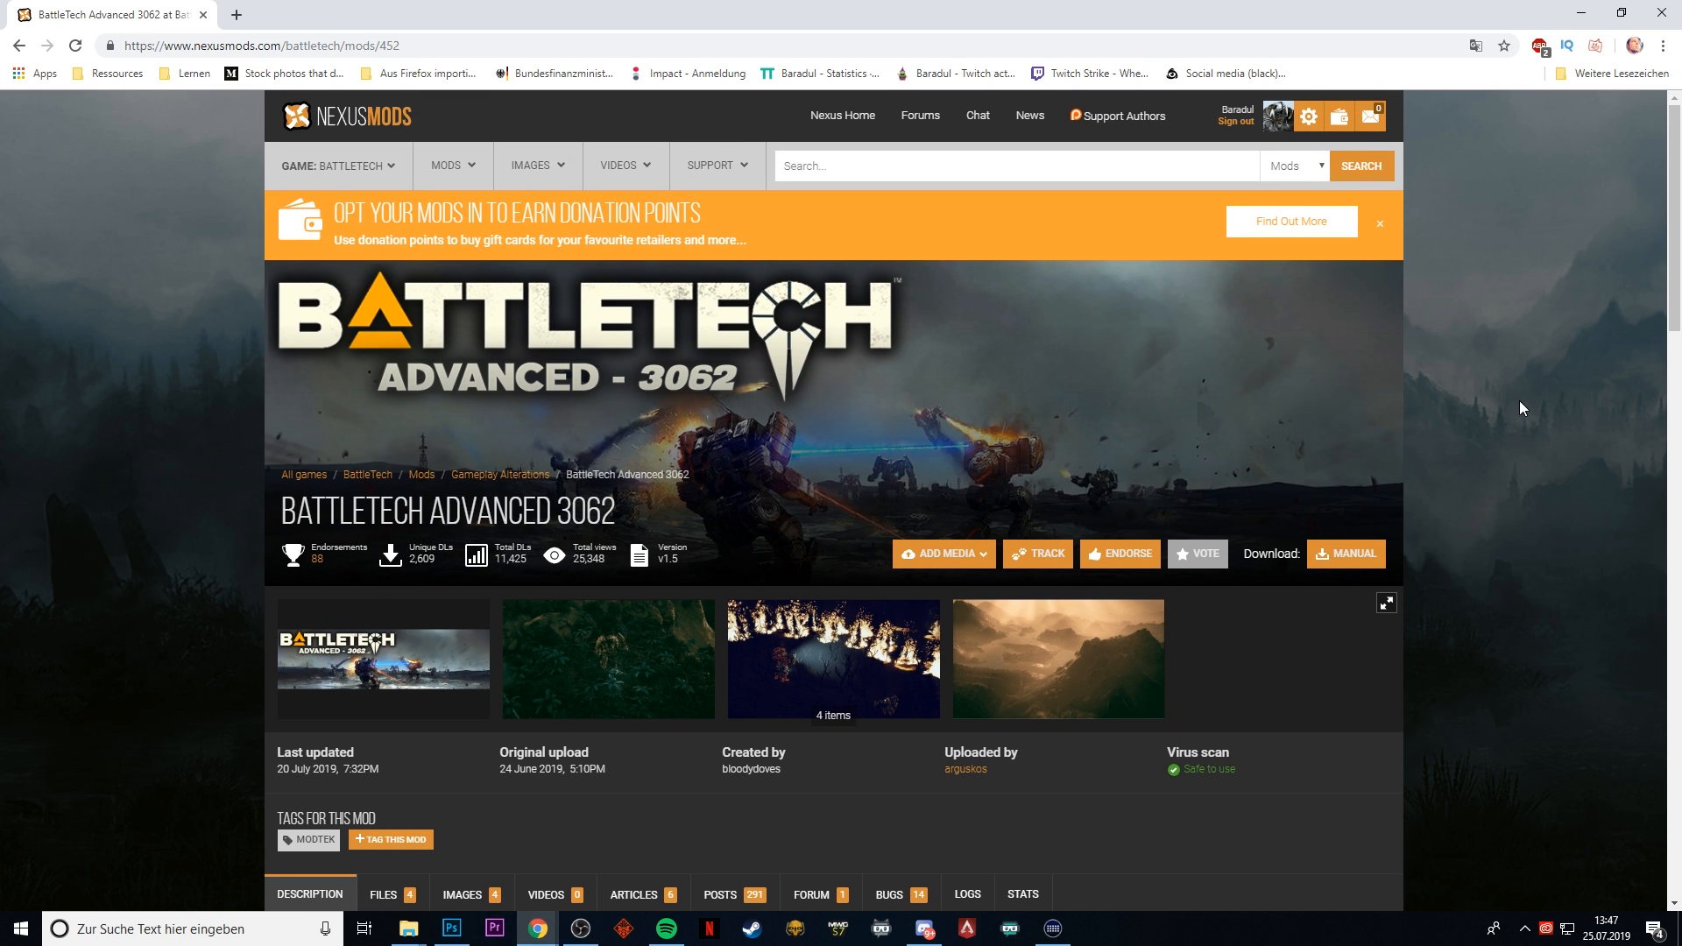
mouse_move(1275, 120)
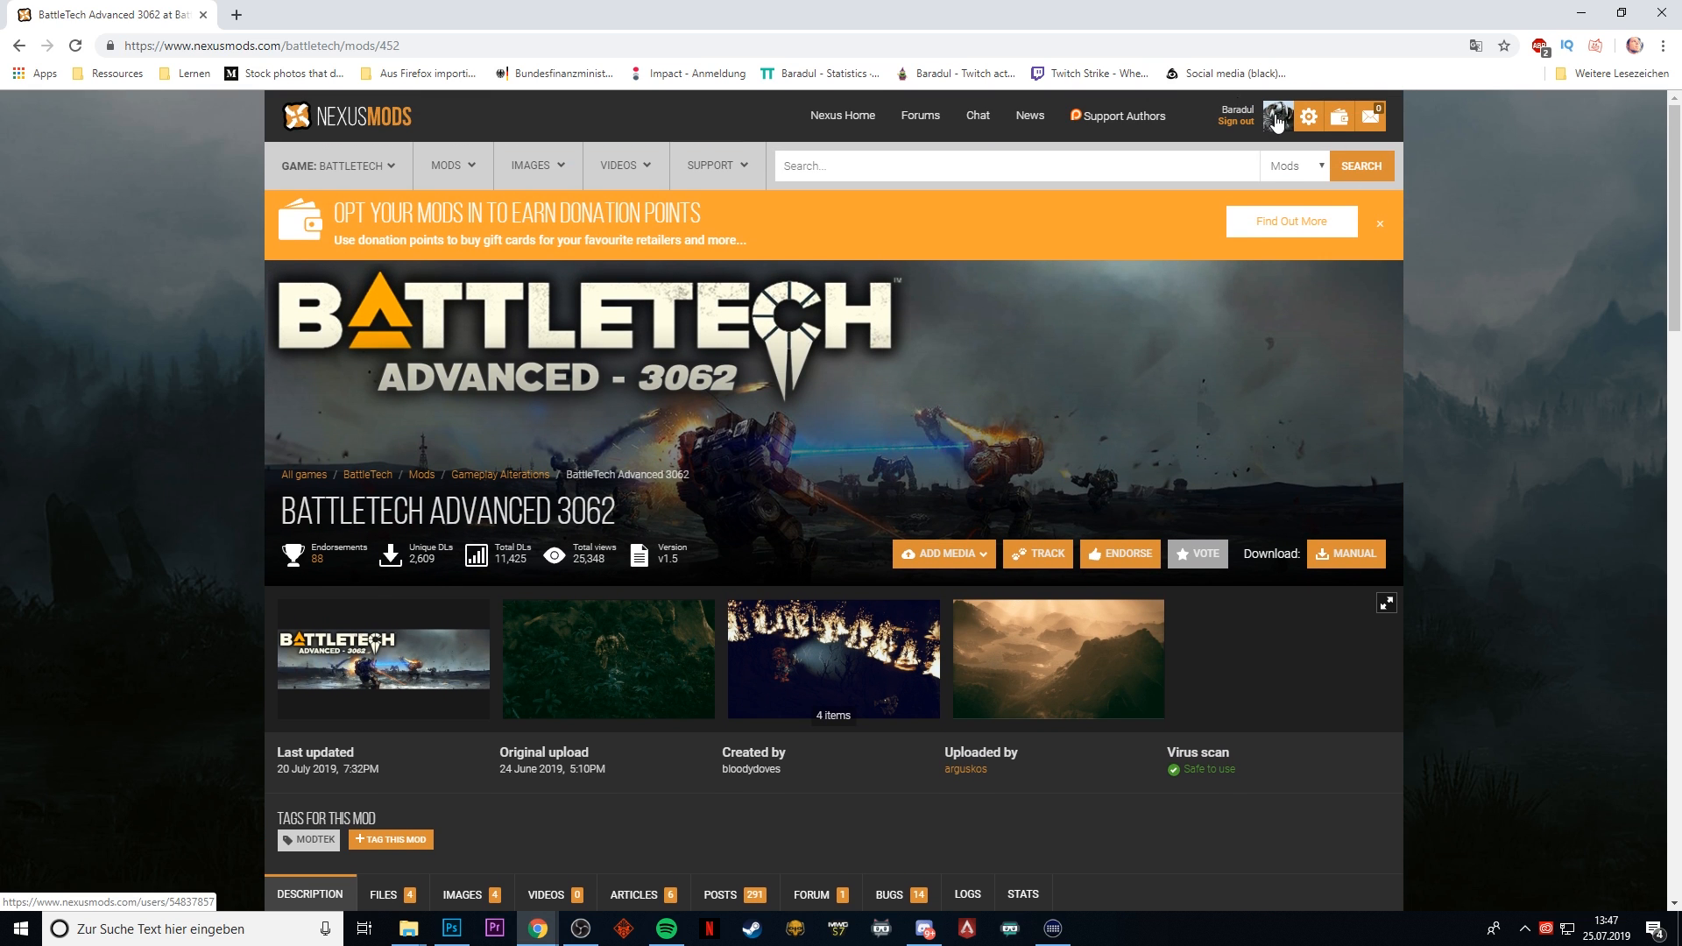
mouse_move(1448, 315)
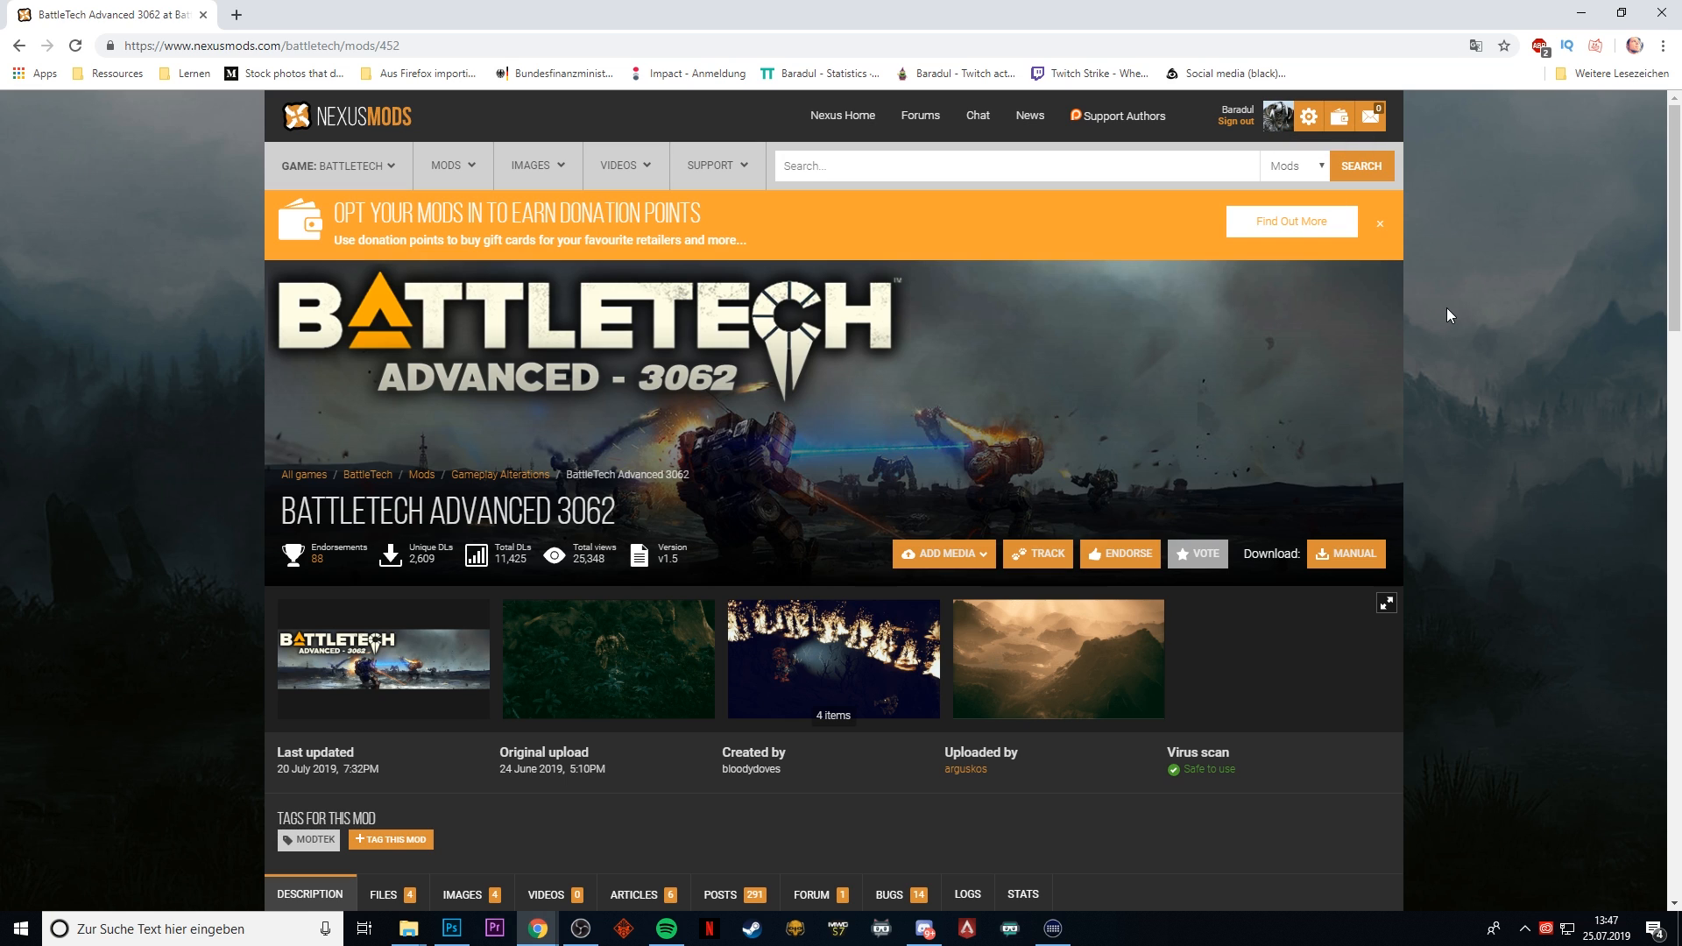
mouse_move(1442, 312)
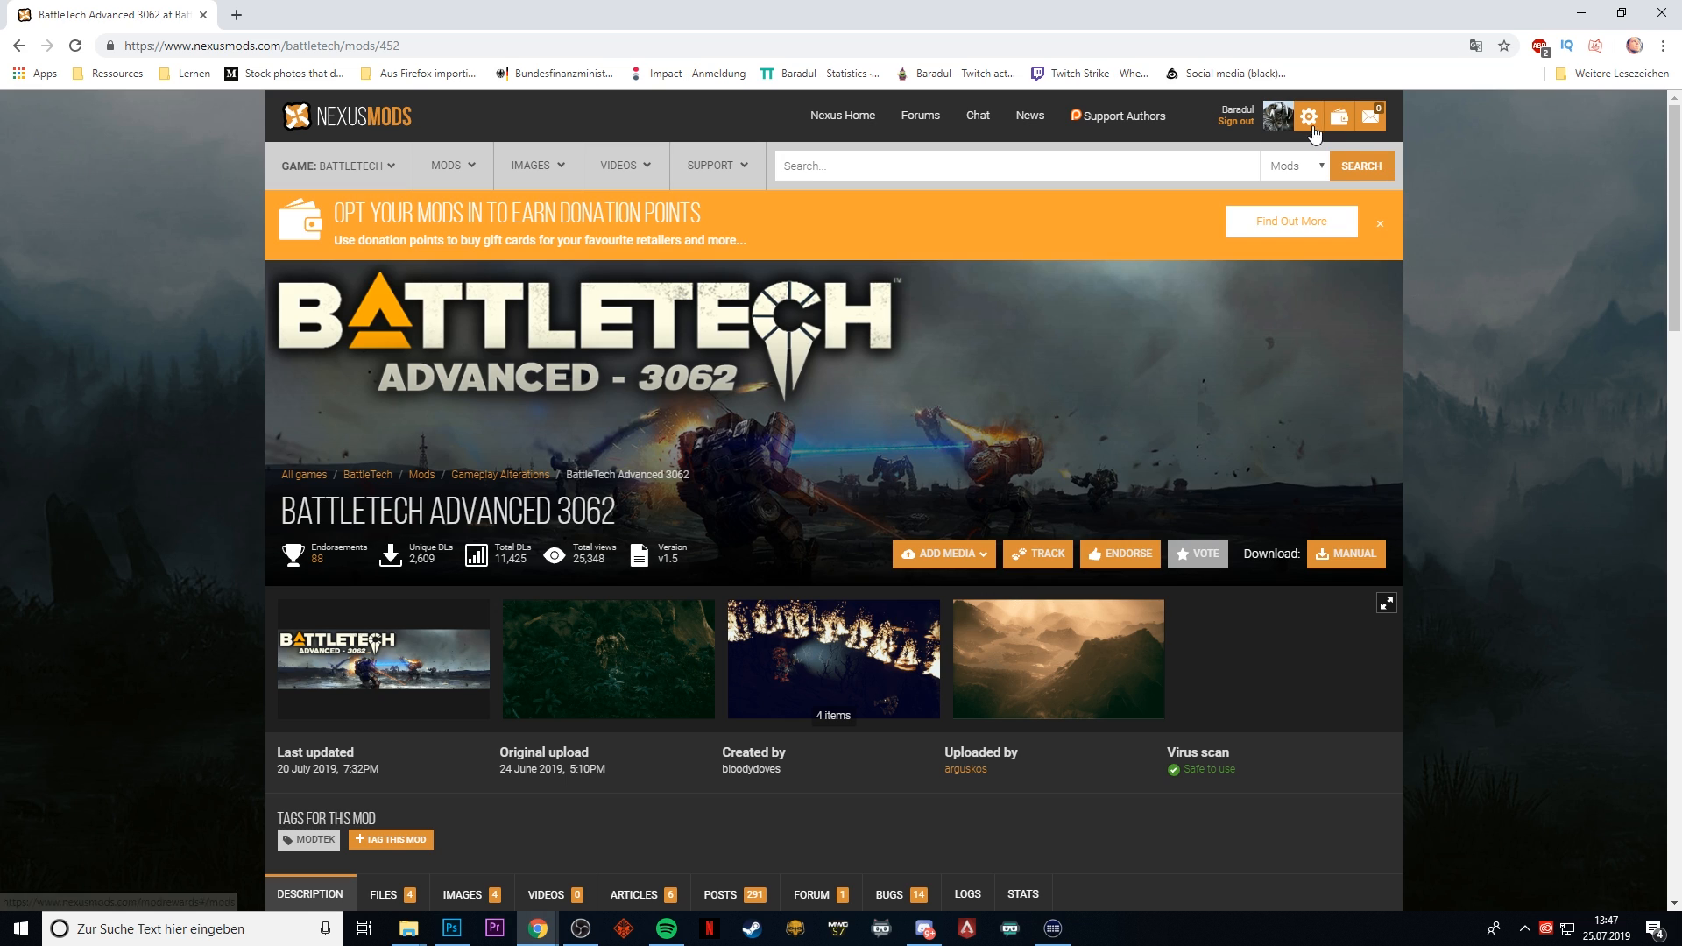
mouse_move(1275, 119)
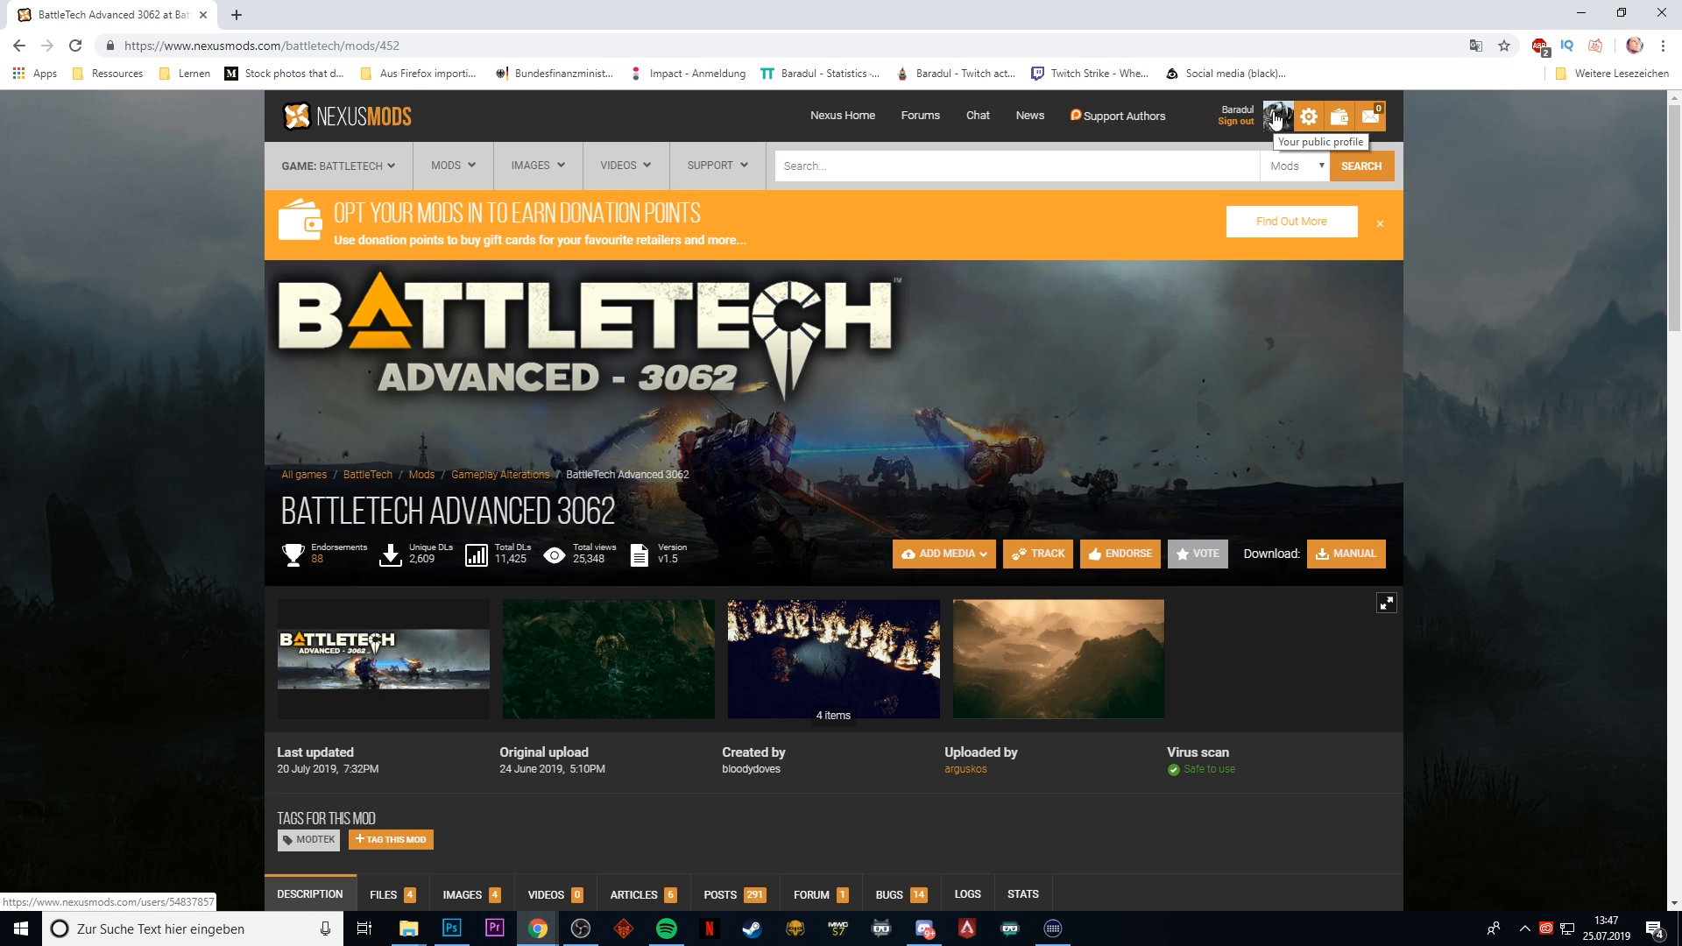
mouse_move(1415, 370)
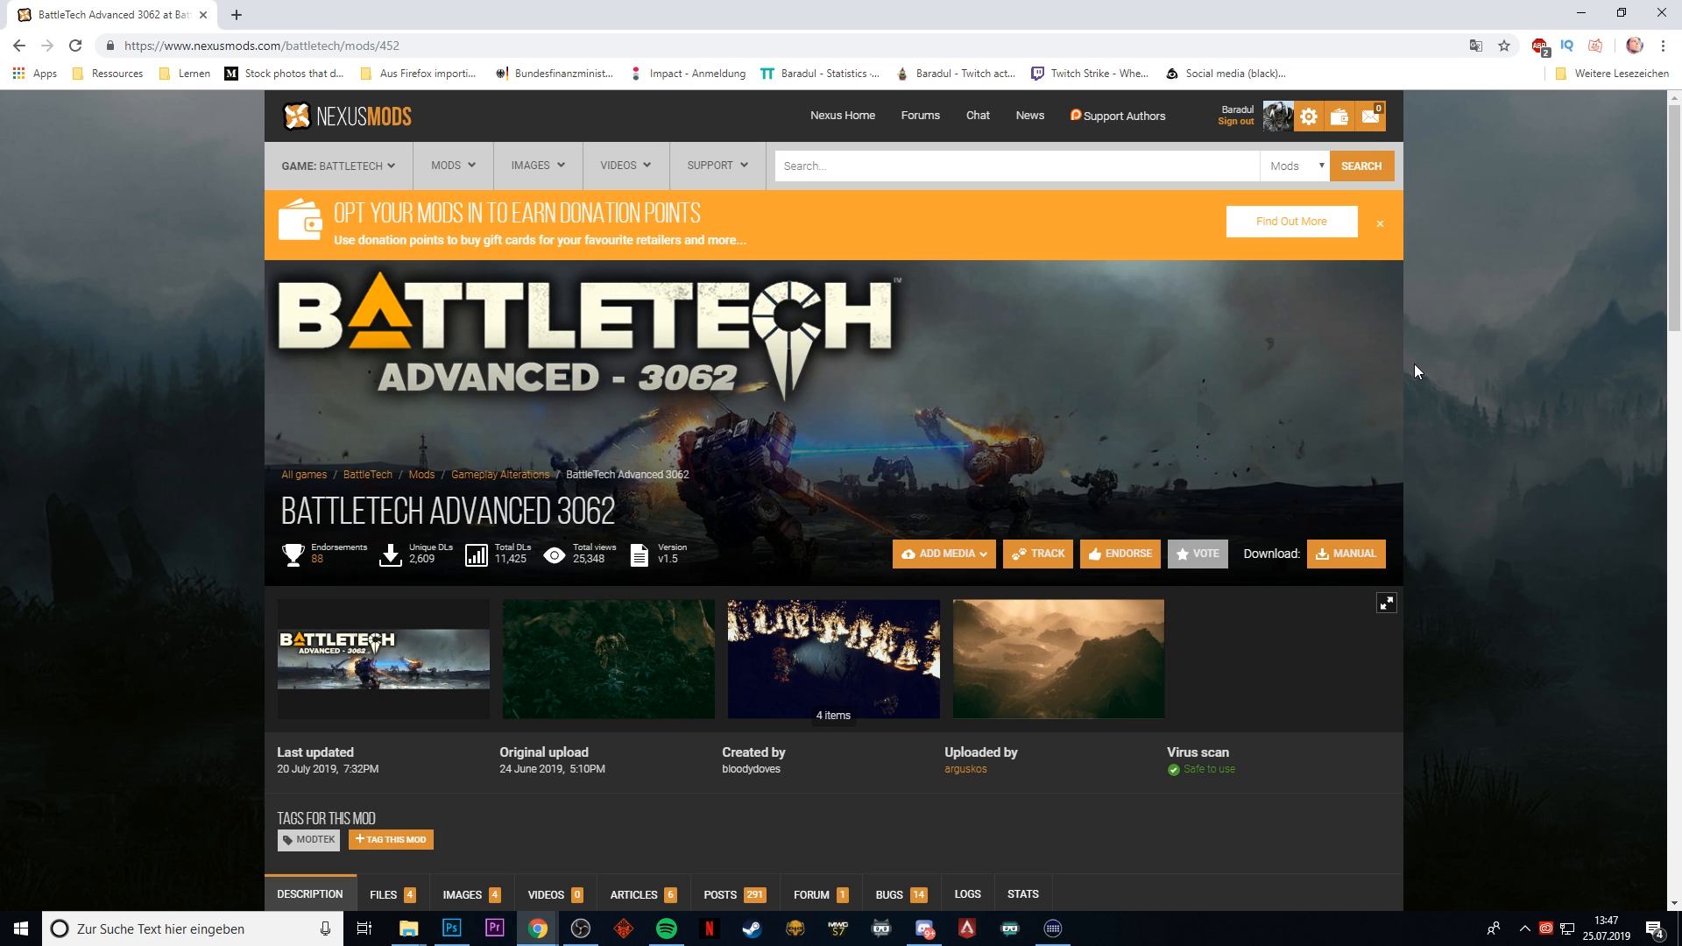
mouse_move(1425, 354)
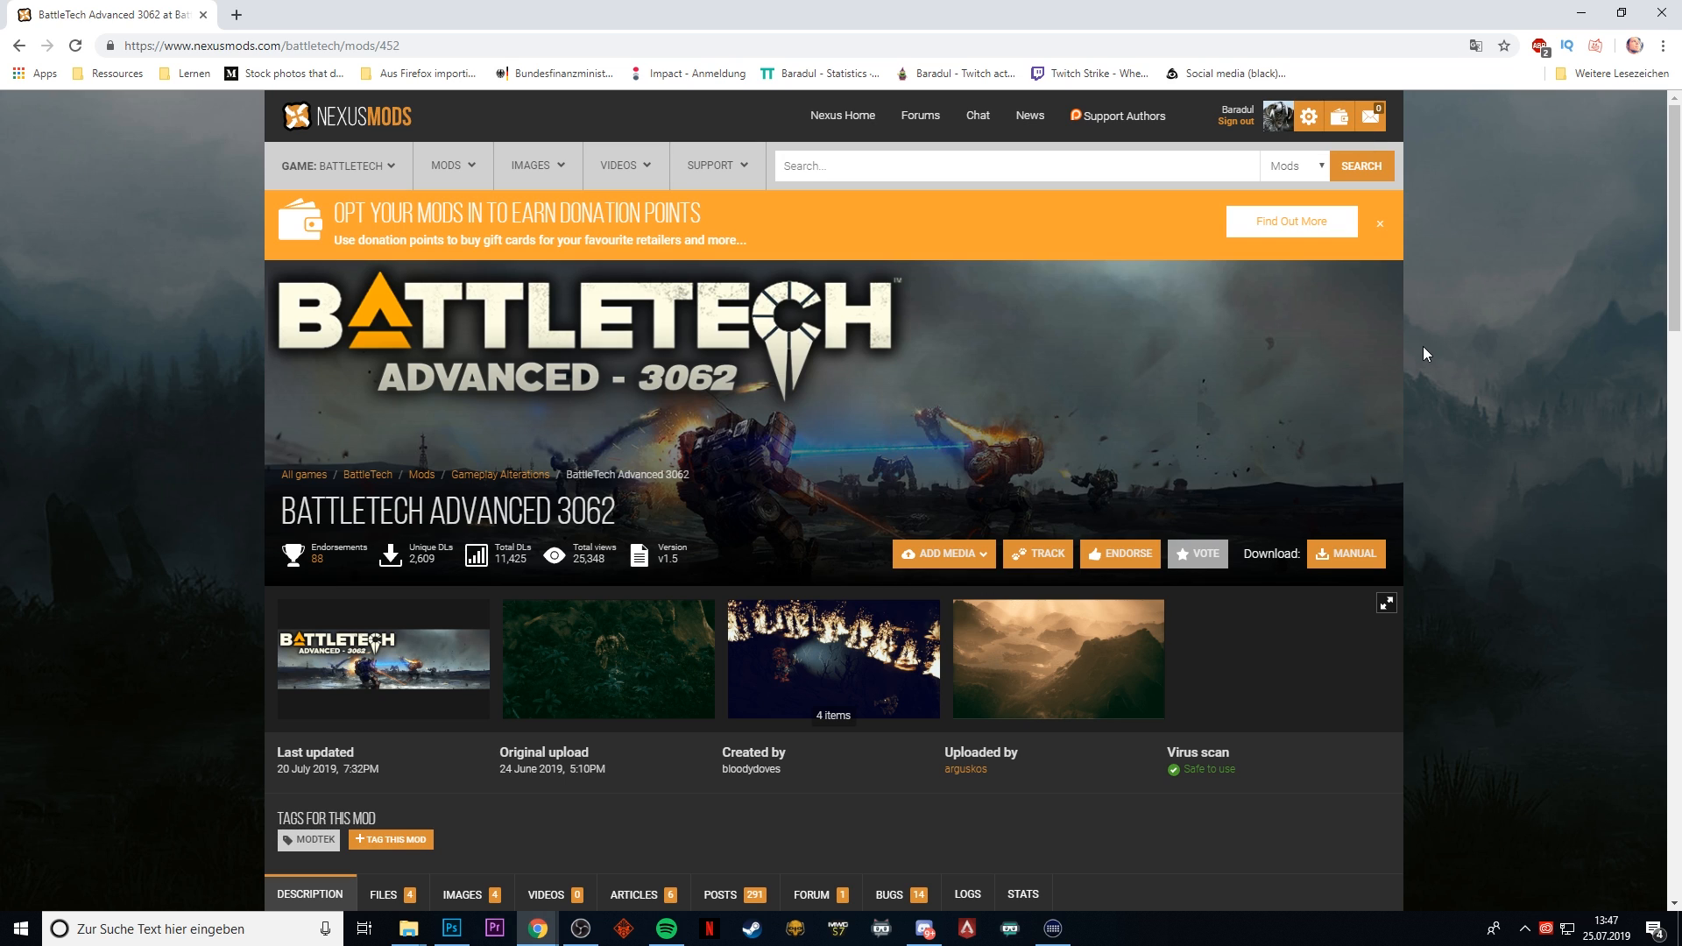
mouse_move(1396, 354)
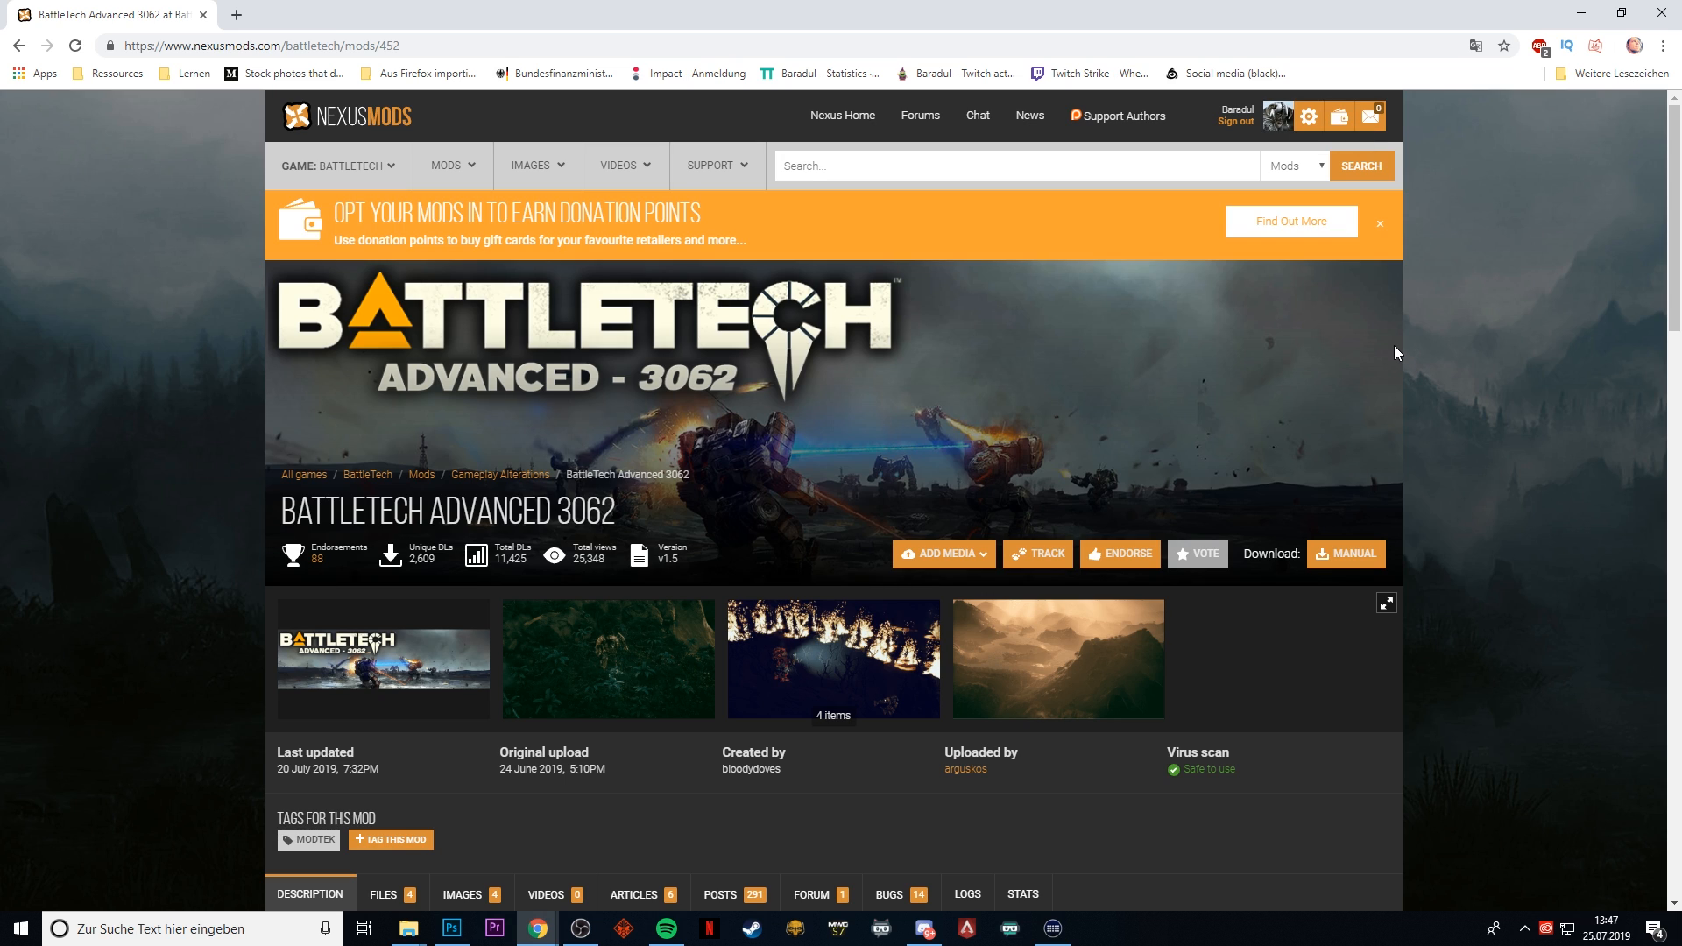
scroll("down", 3)
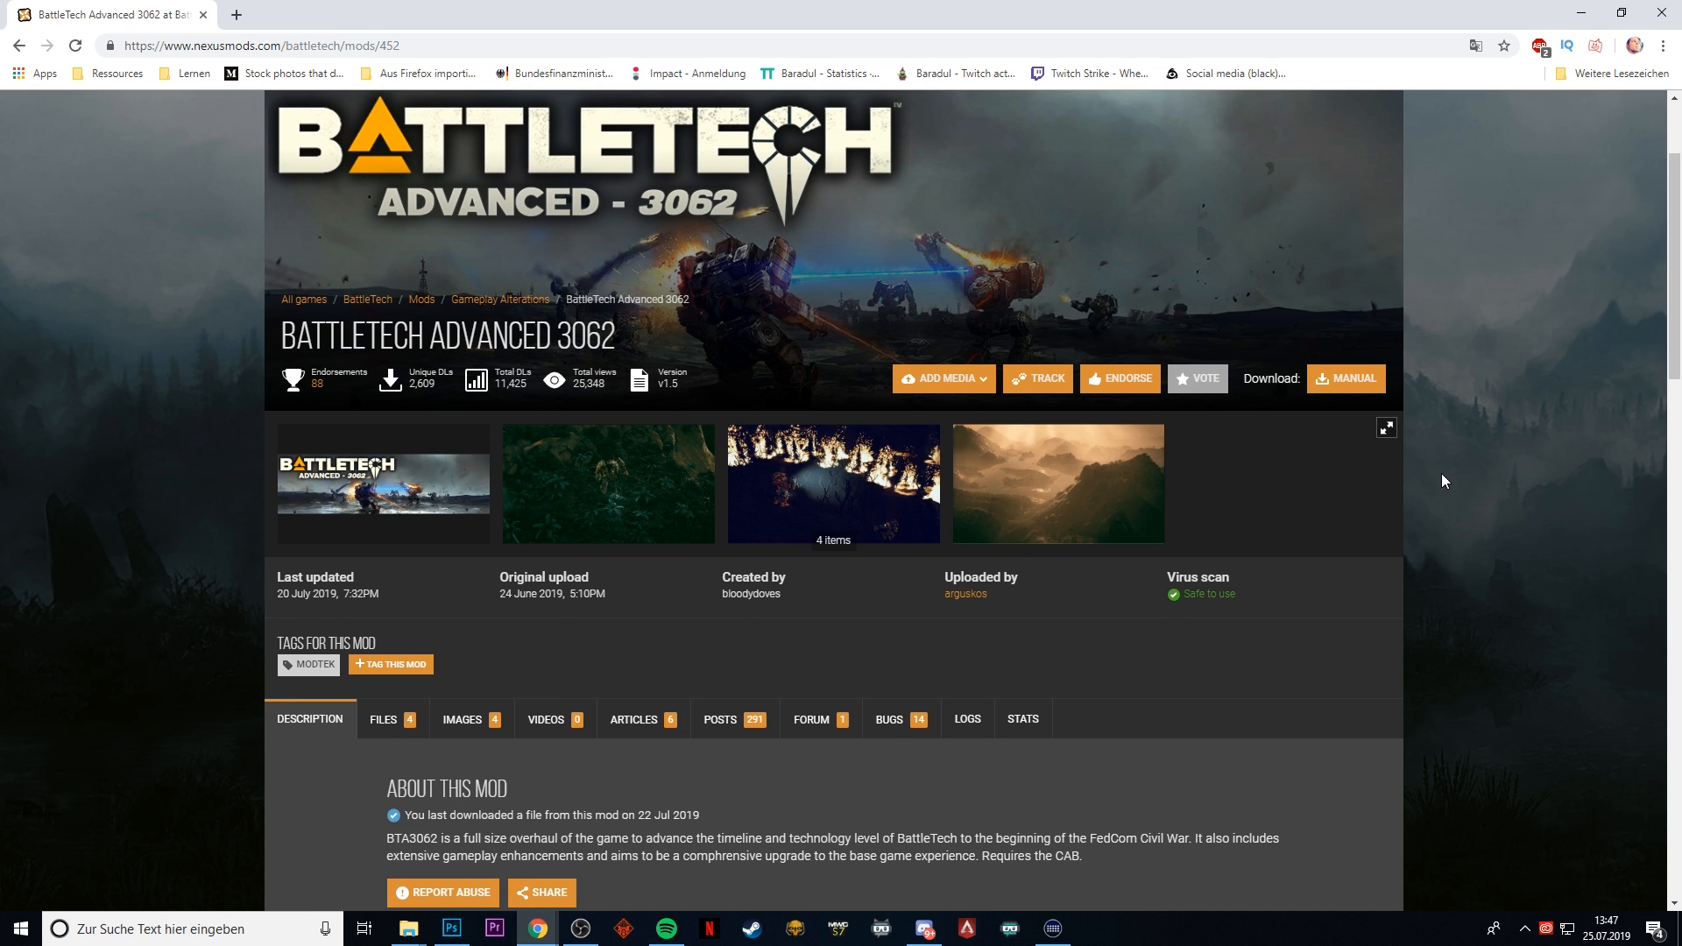
- On the Files tab, request Manual Download of the BattleTech Advanced 3062 Core file
left_click(382, 720)
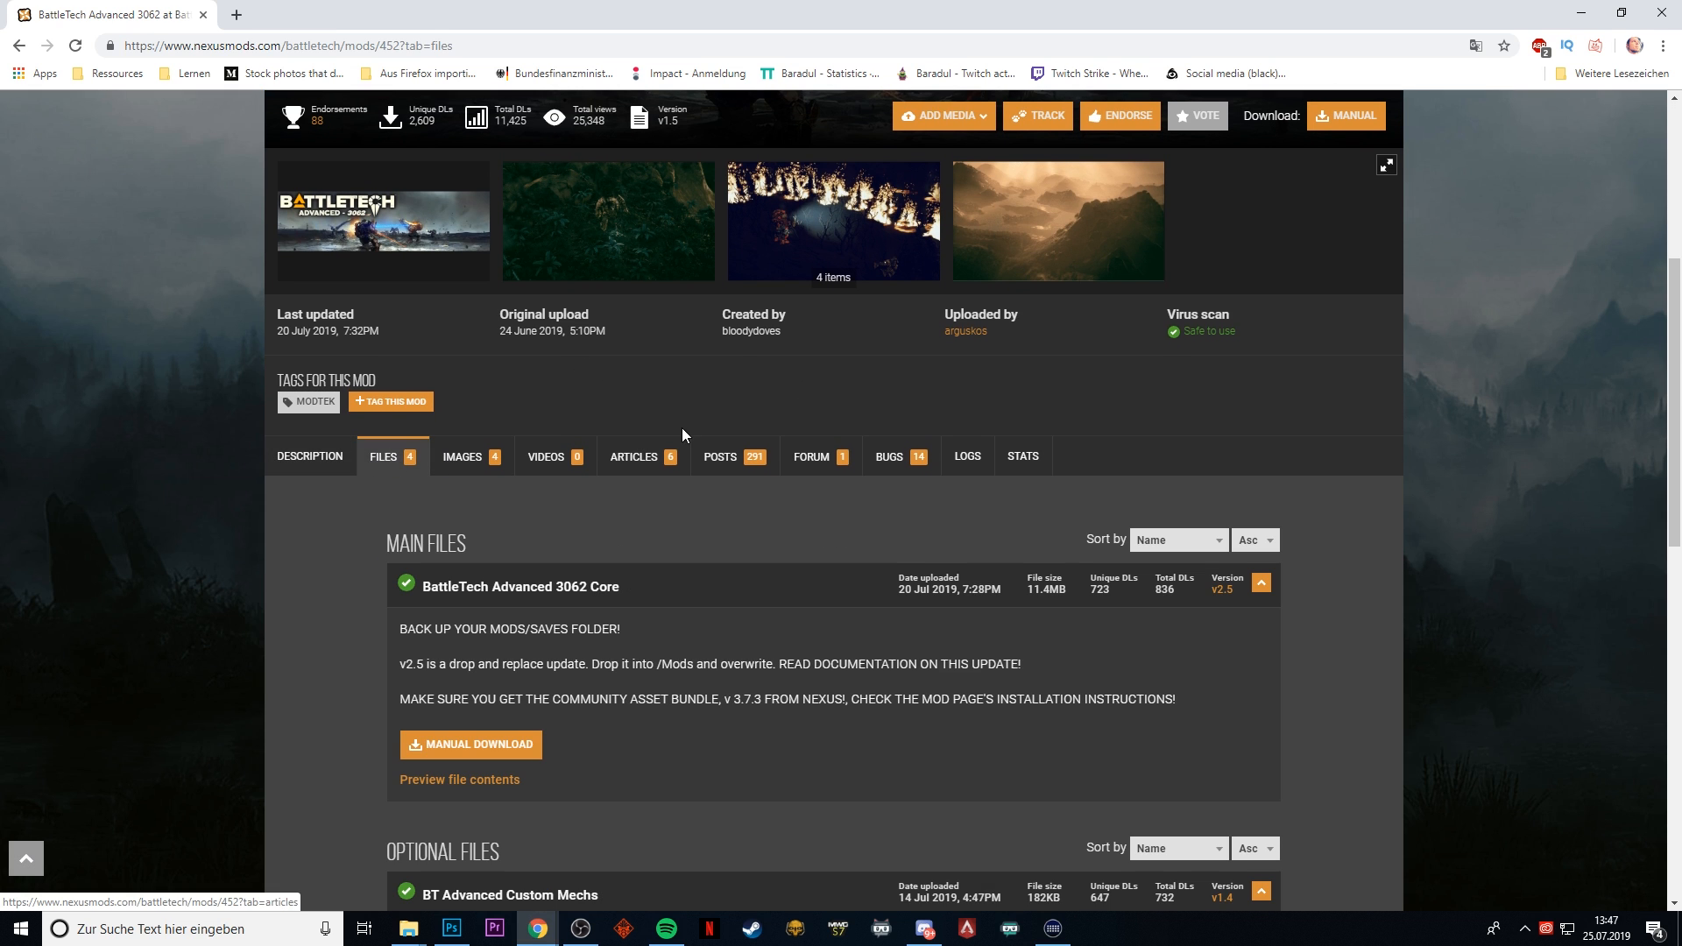
scroll("down", 3)
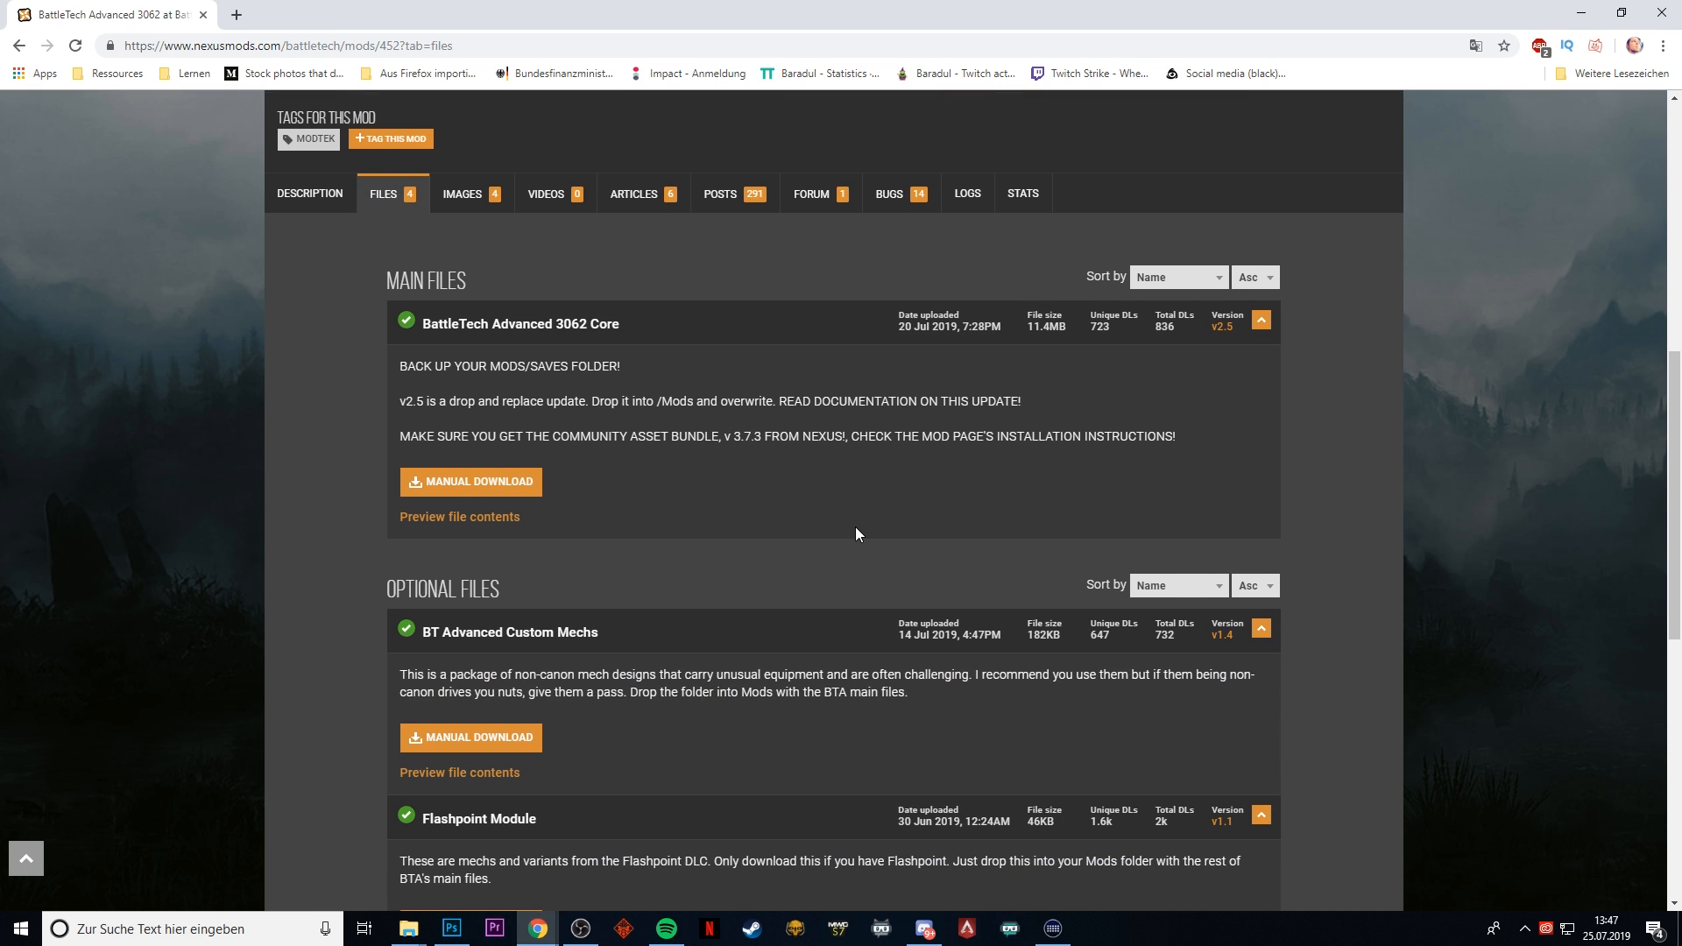
mouse_move(568, 333)
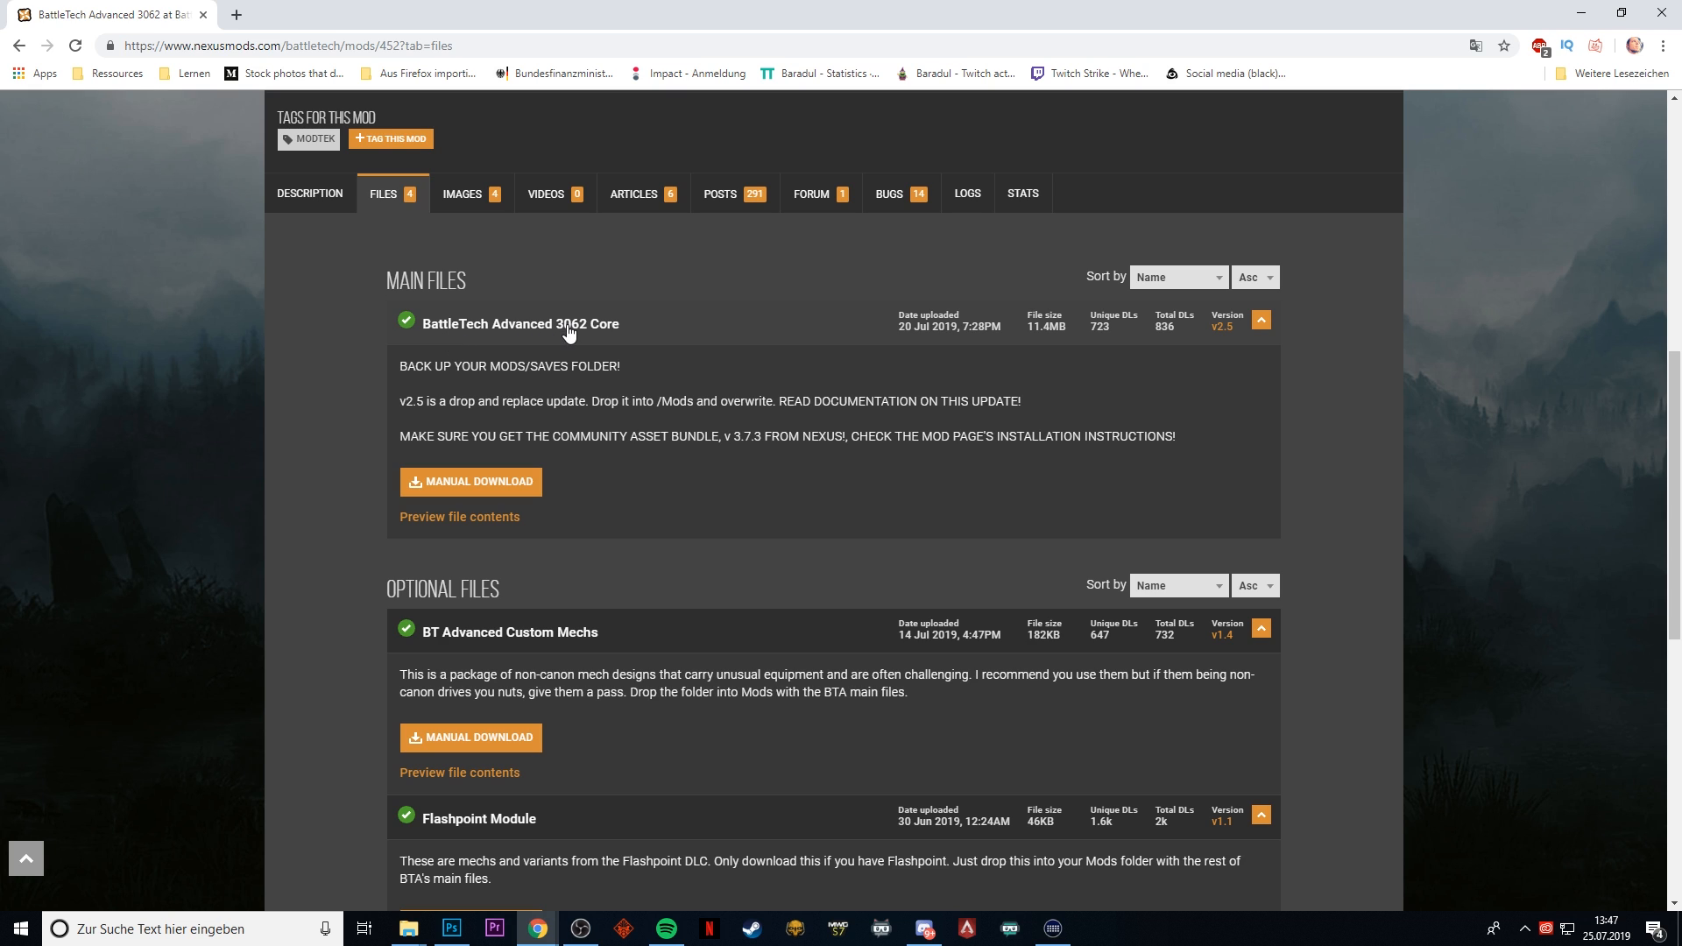
scroll("down", 3)
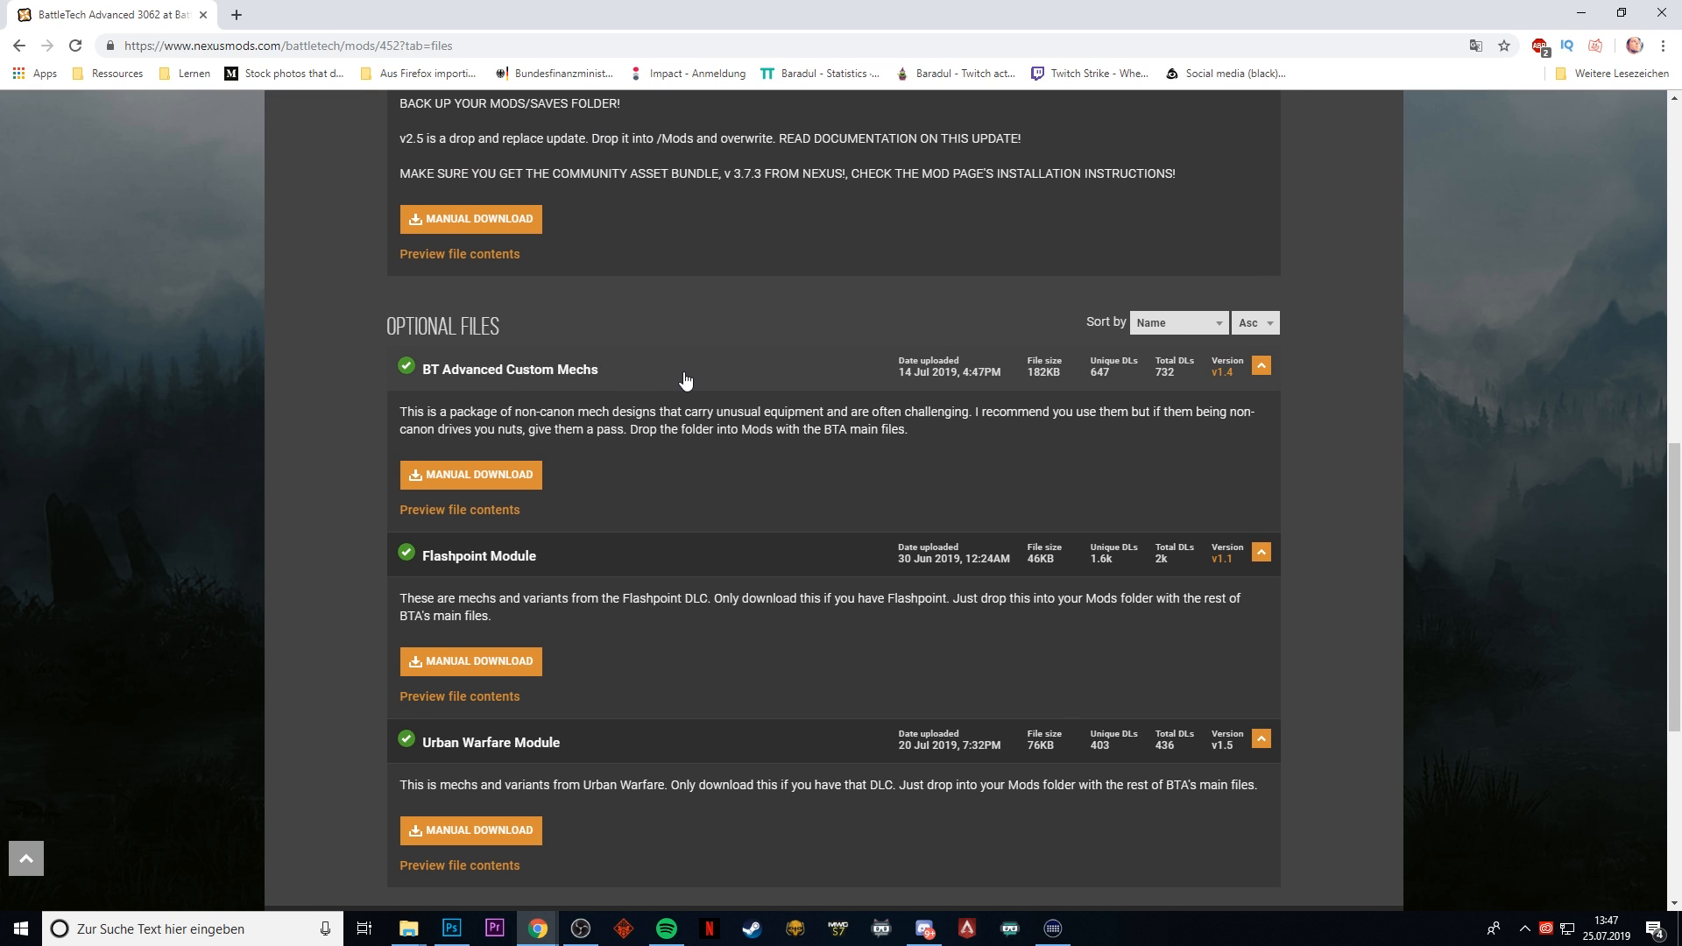
mouse_move(640, 483)
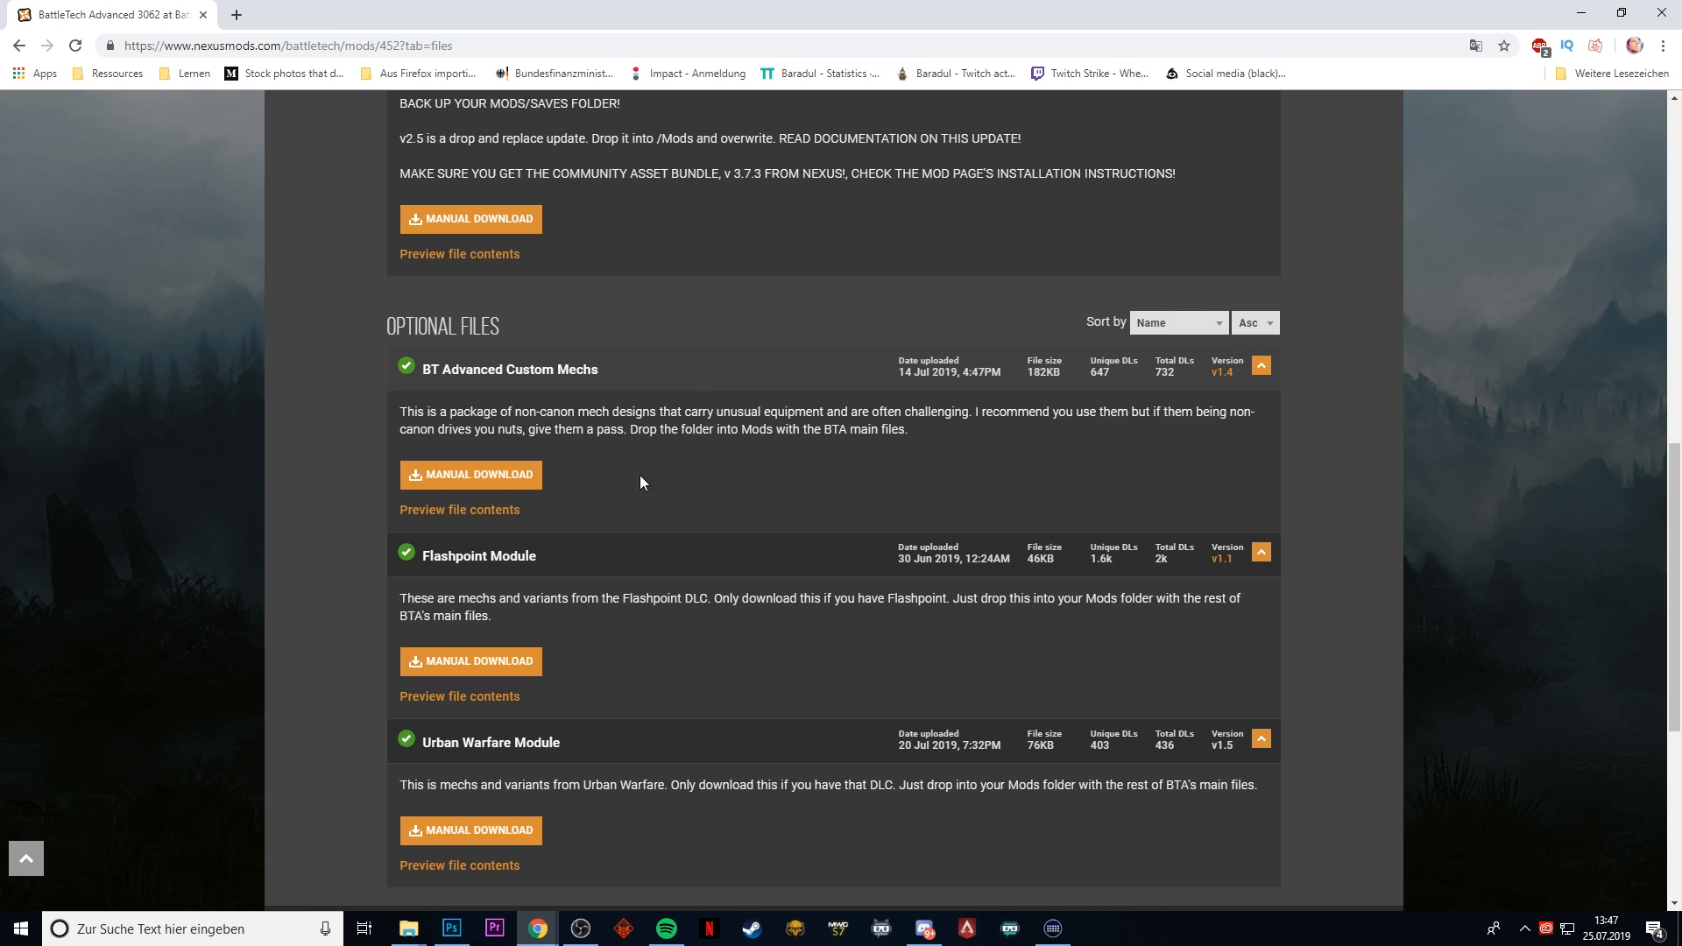
scroll("down", 3)
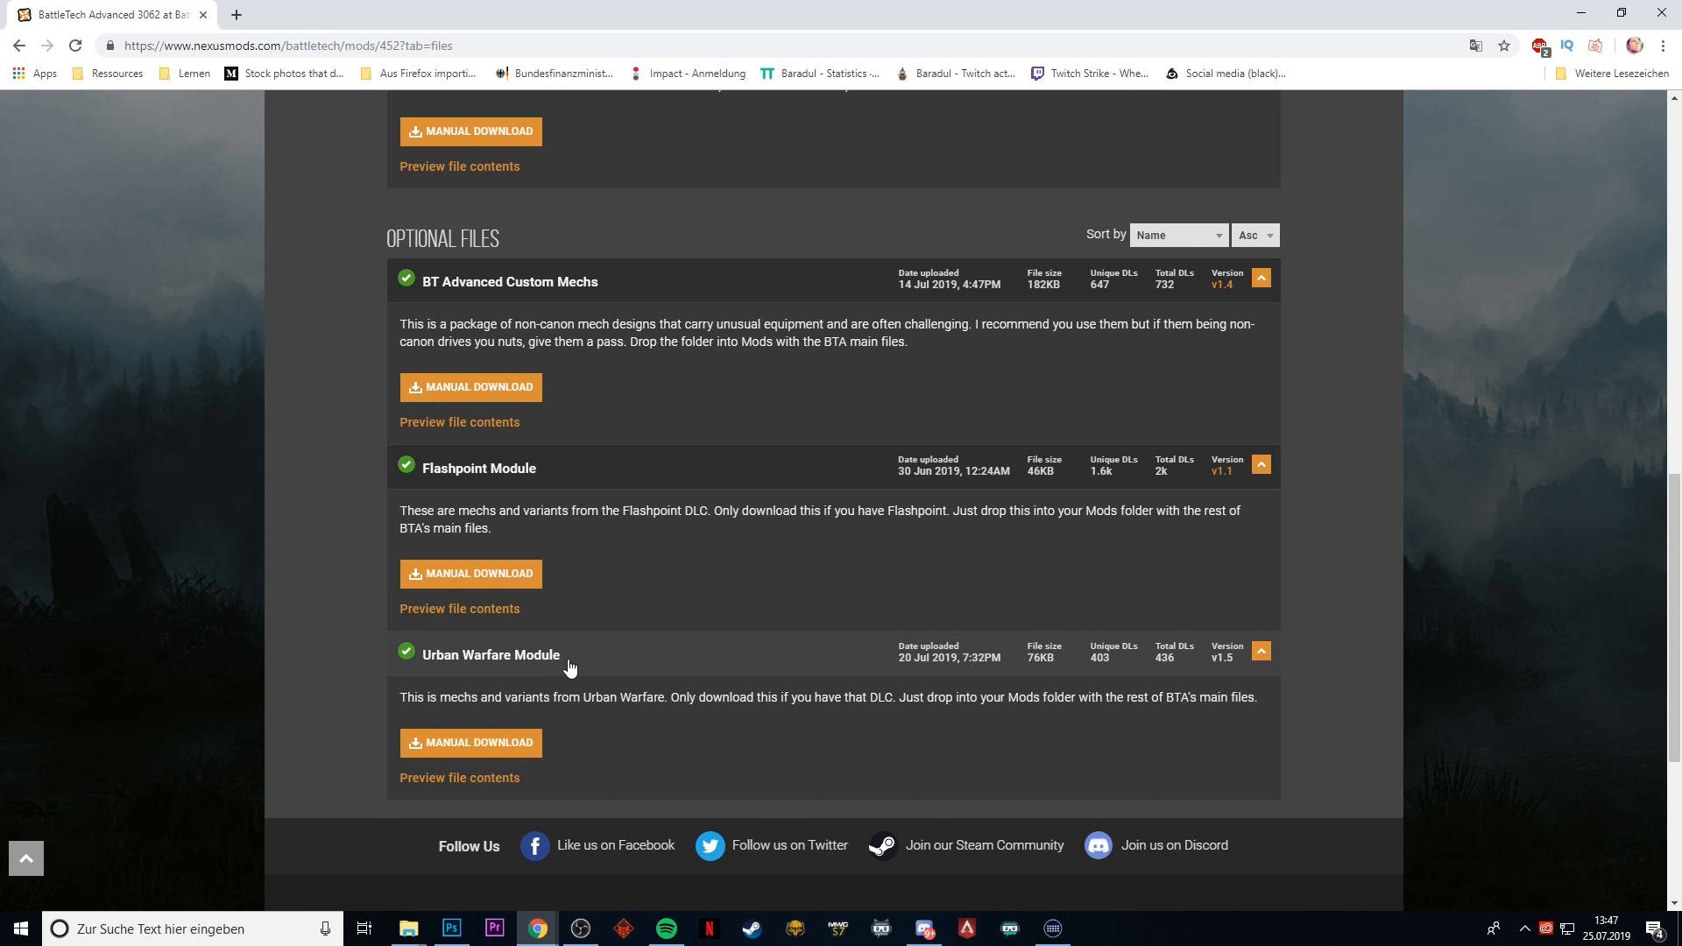
mouse_move(505, 558)
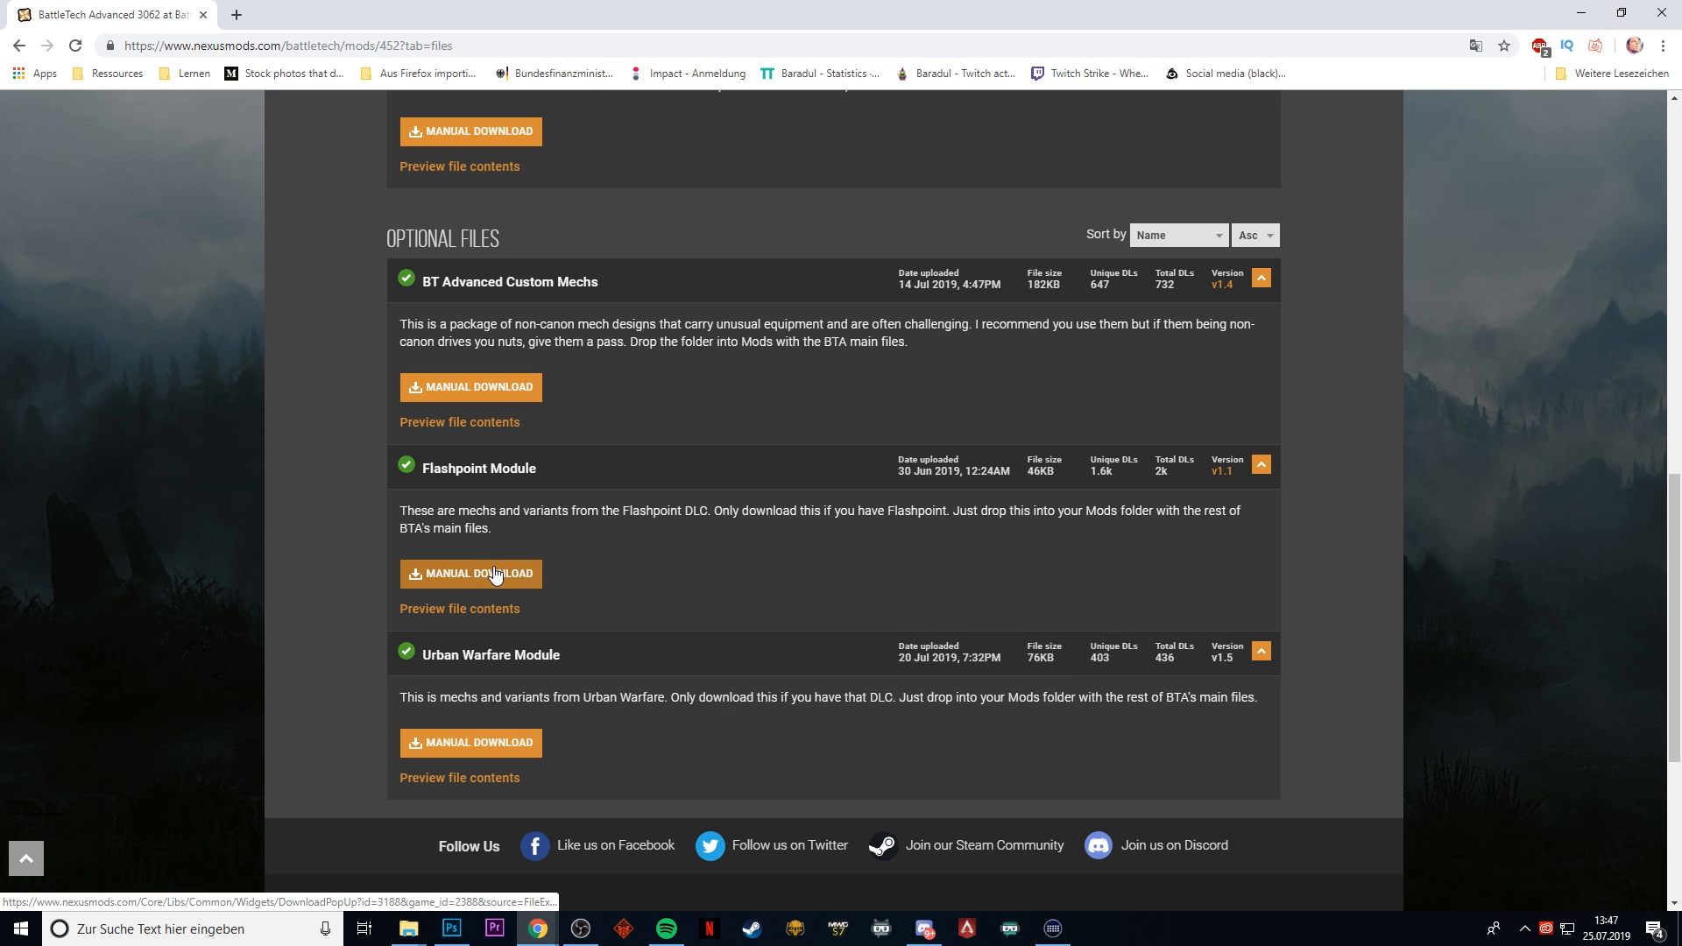
mouse_move(556, 483)
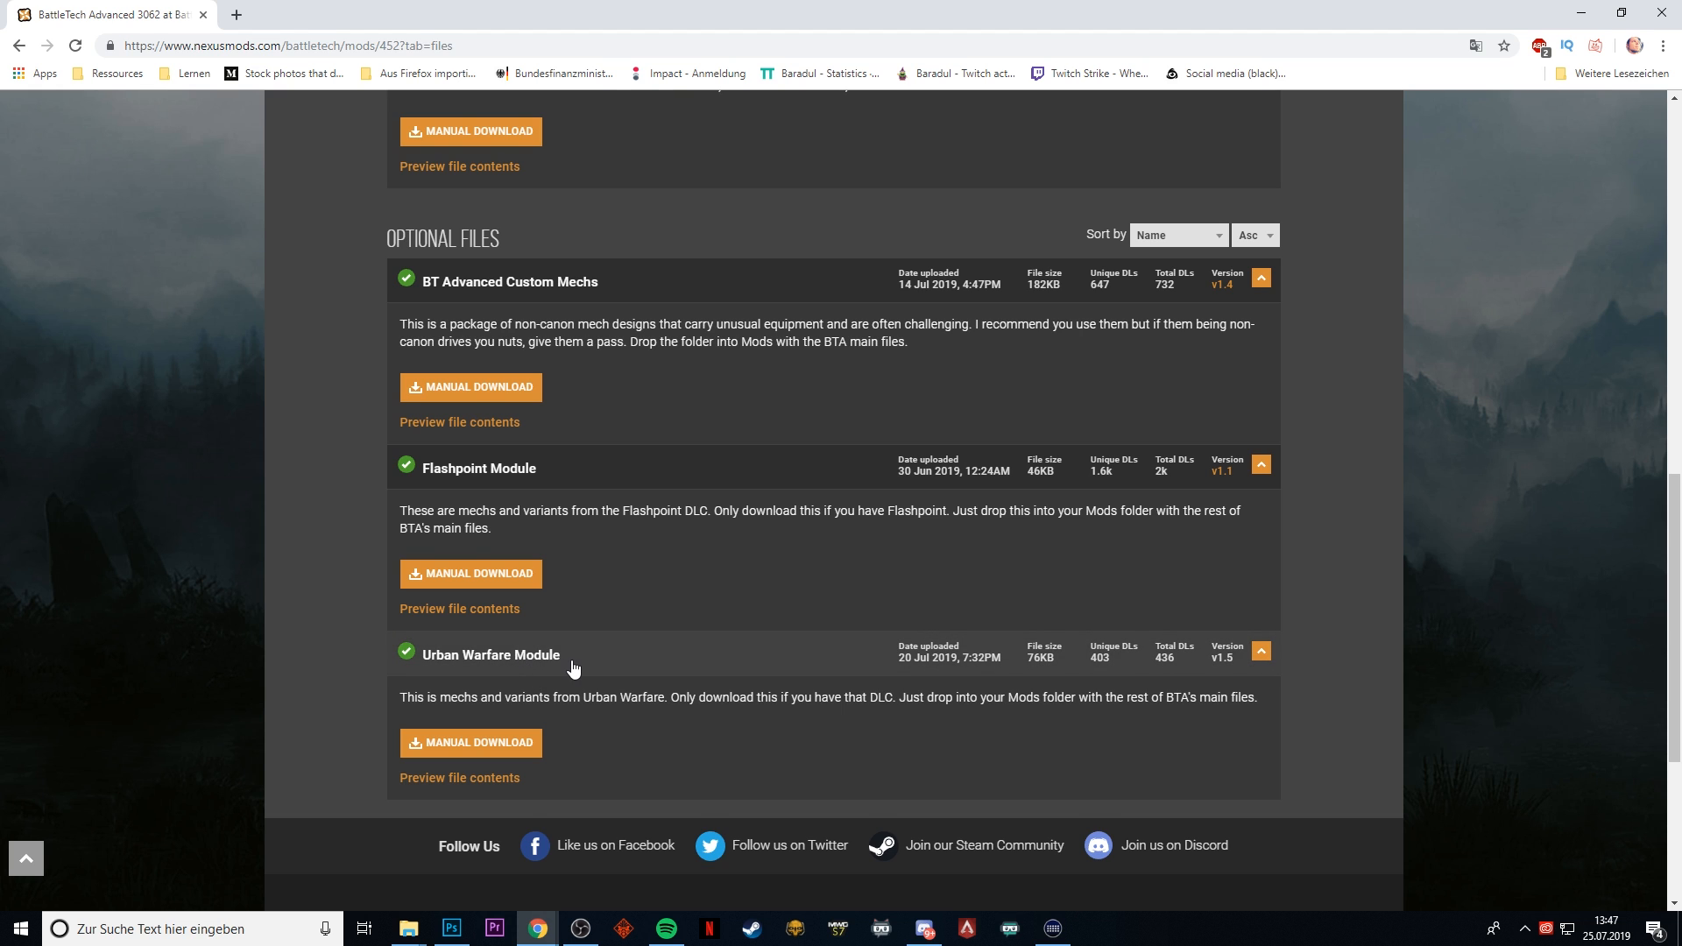
scroll("up", 3)
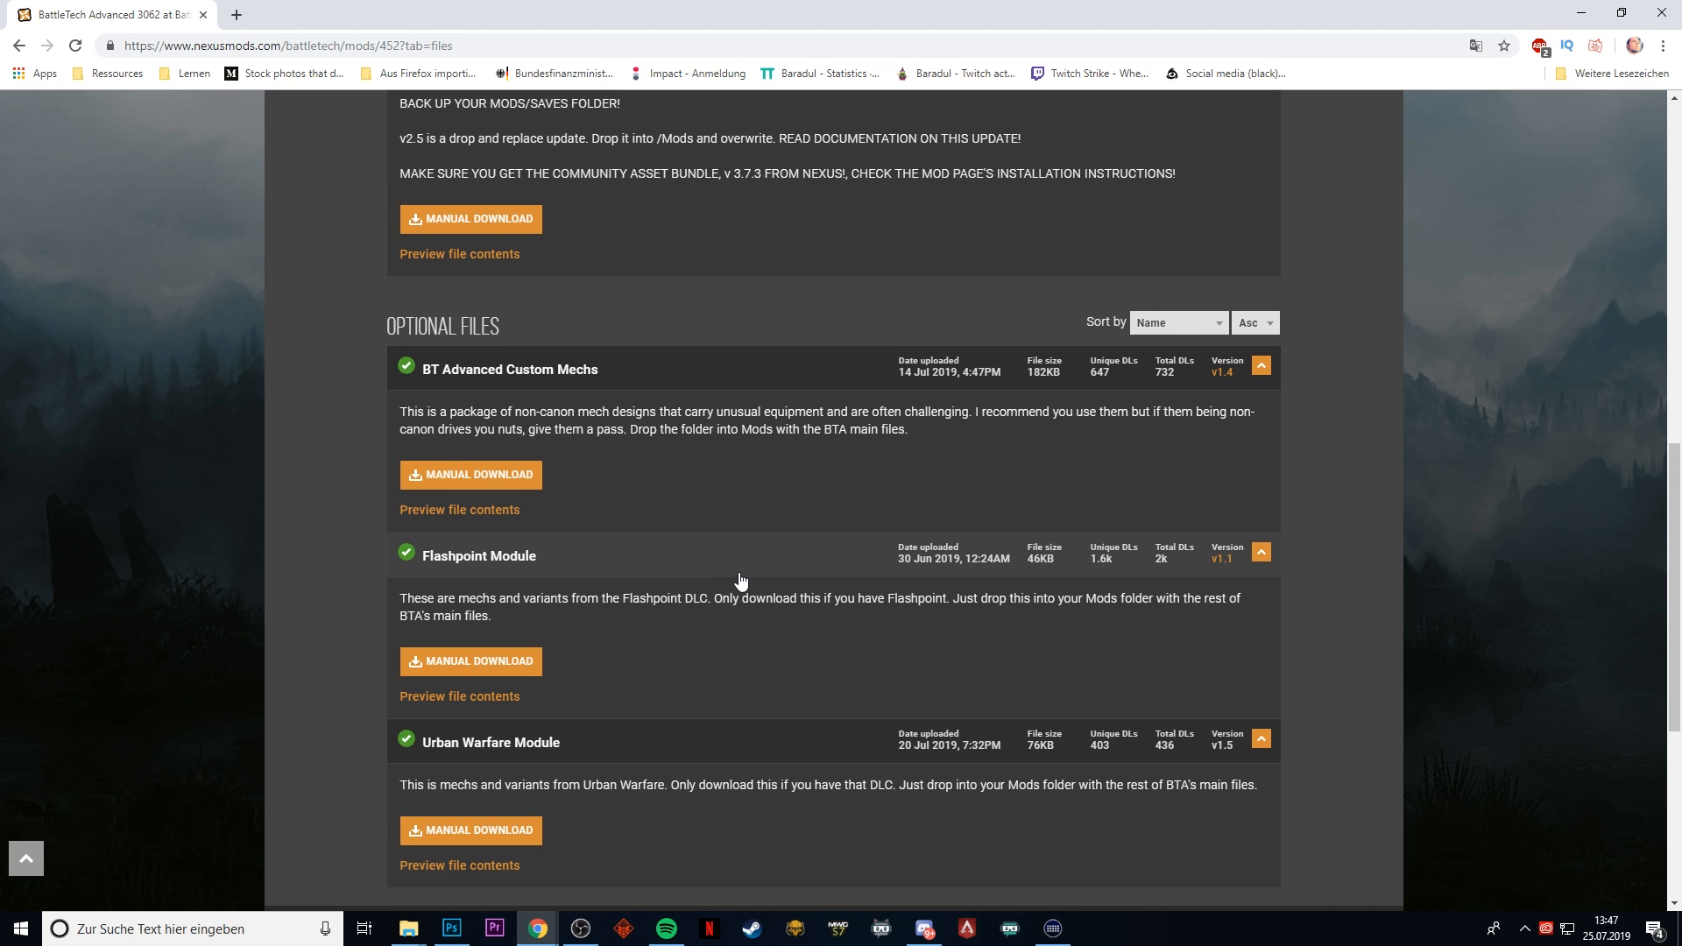
scroll("up", 3)
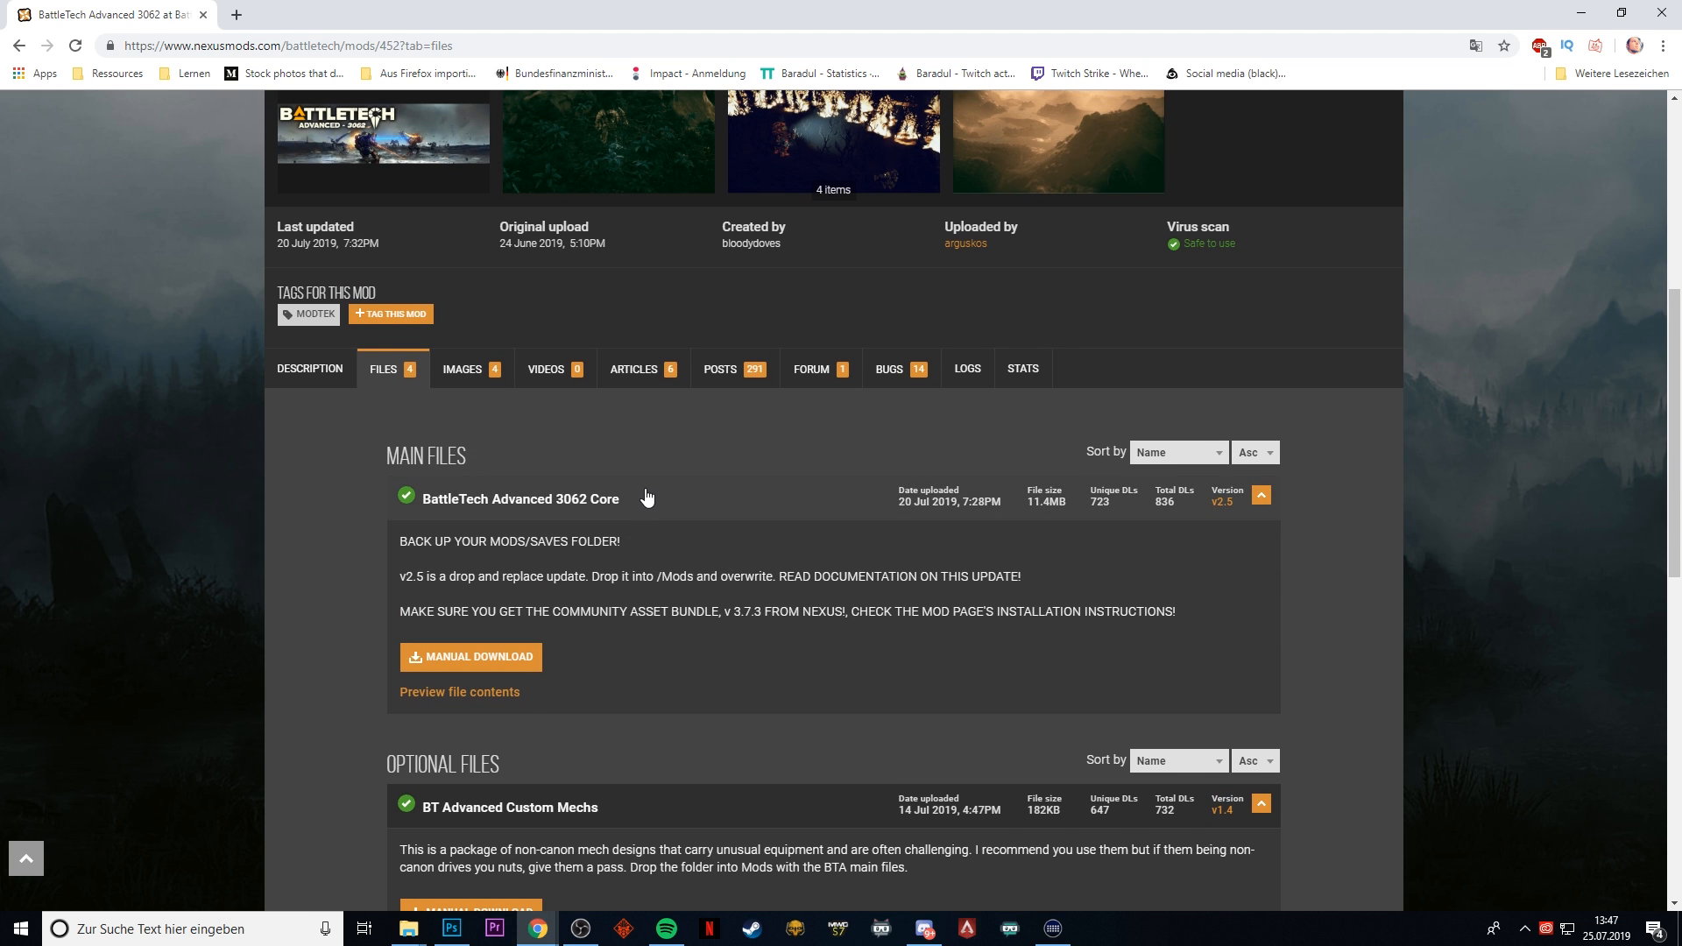
scroll("down", 3)
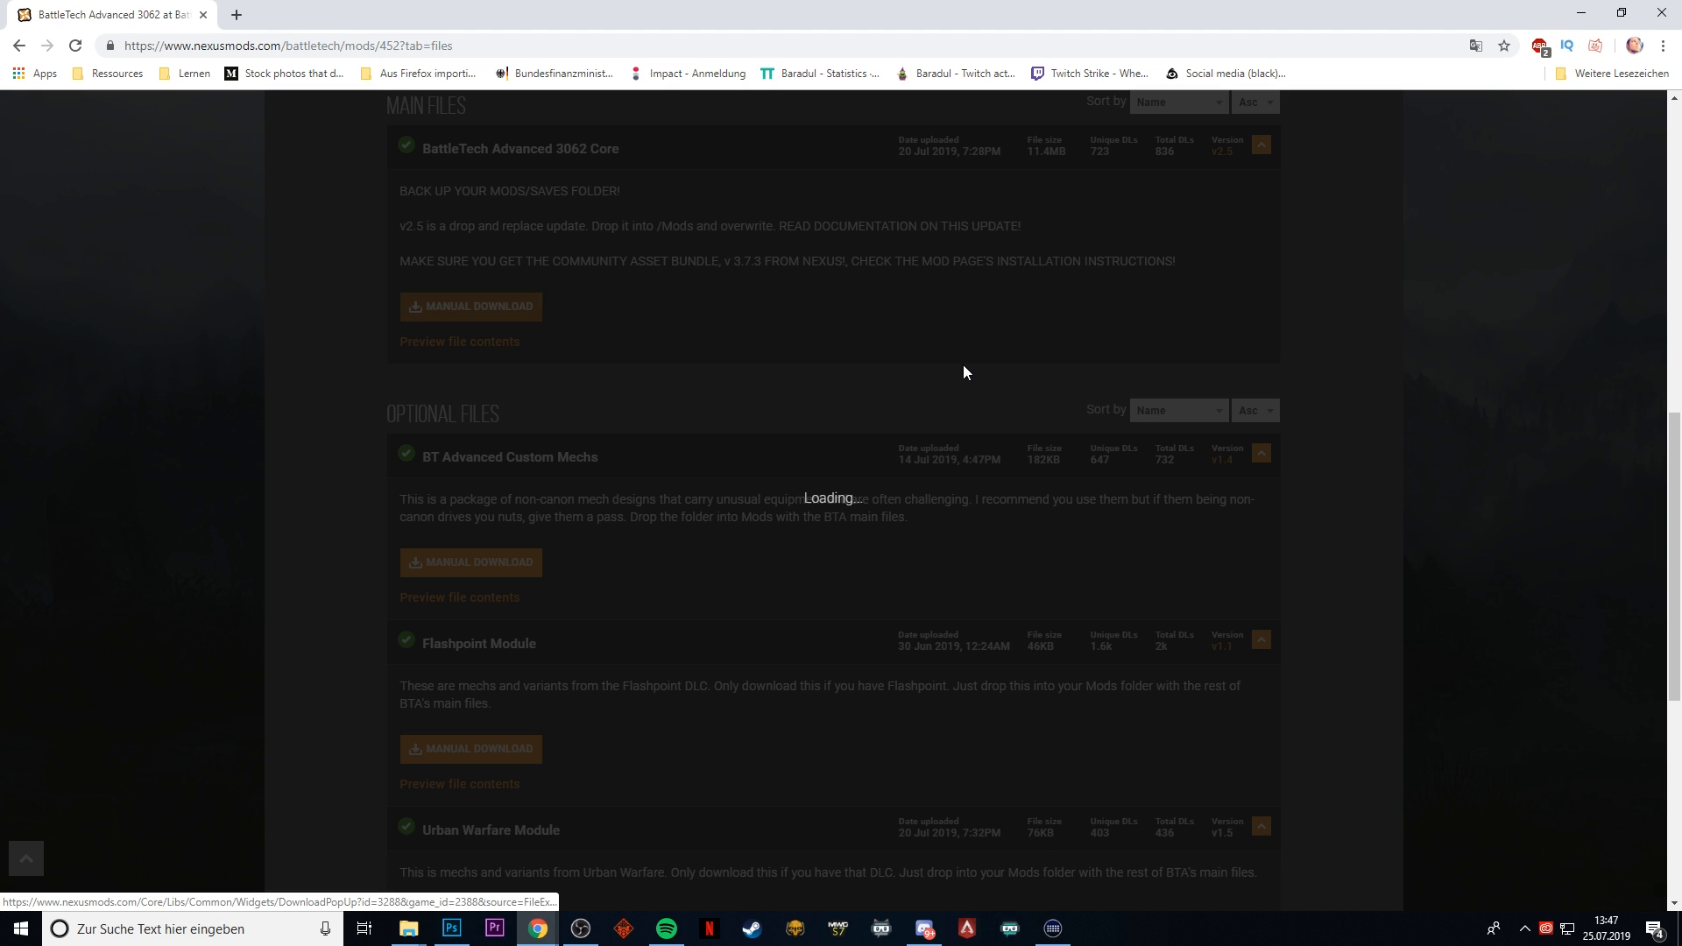
- Download the BattleTech Advanced 3062 Core zip and close the download notice
left_click(470, 305)
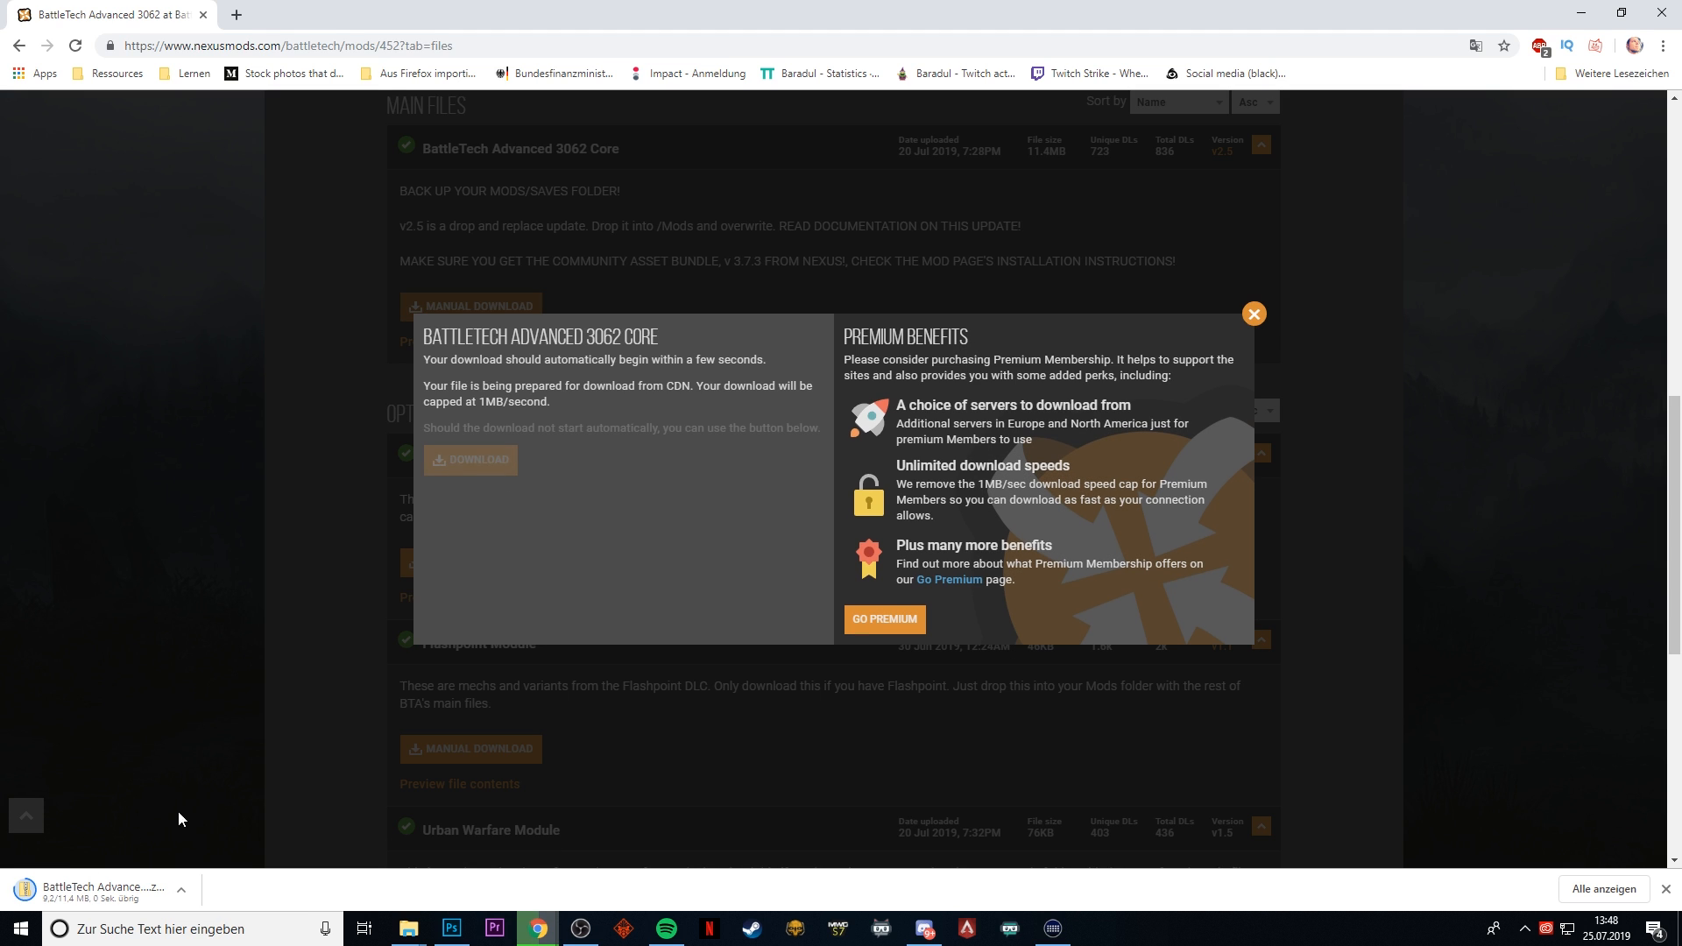
mouse_move(91, 907)
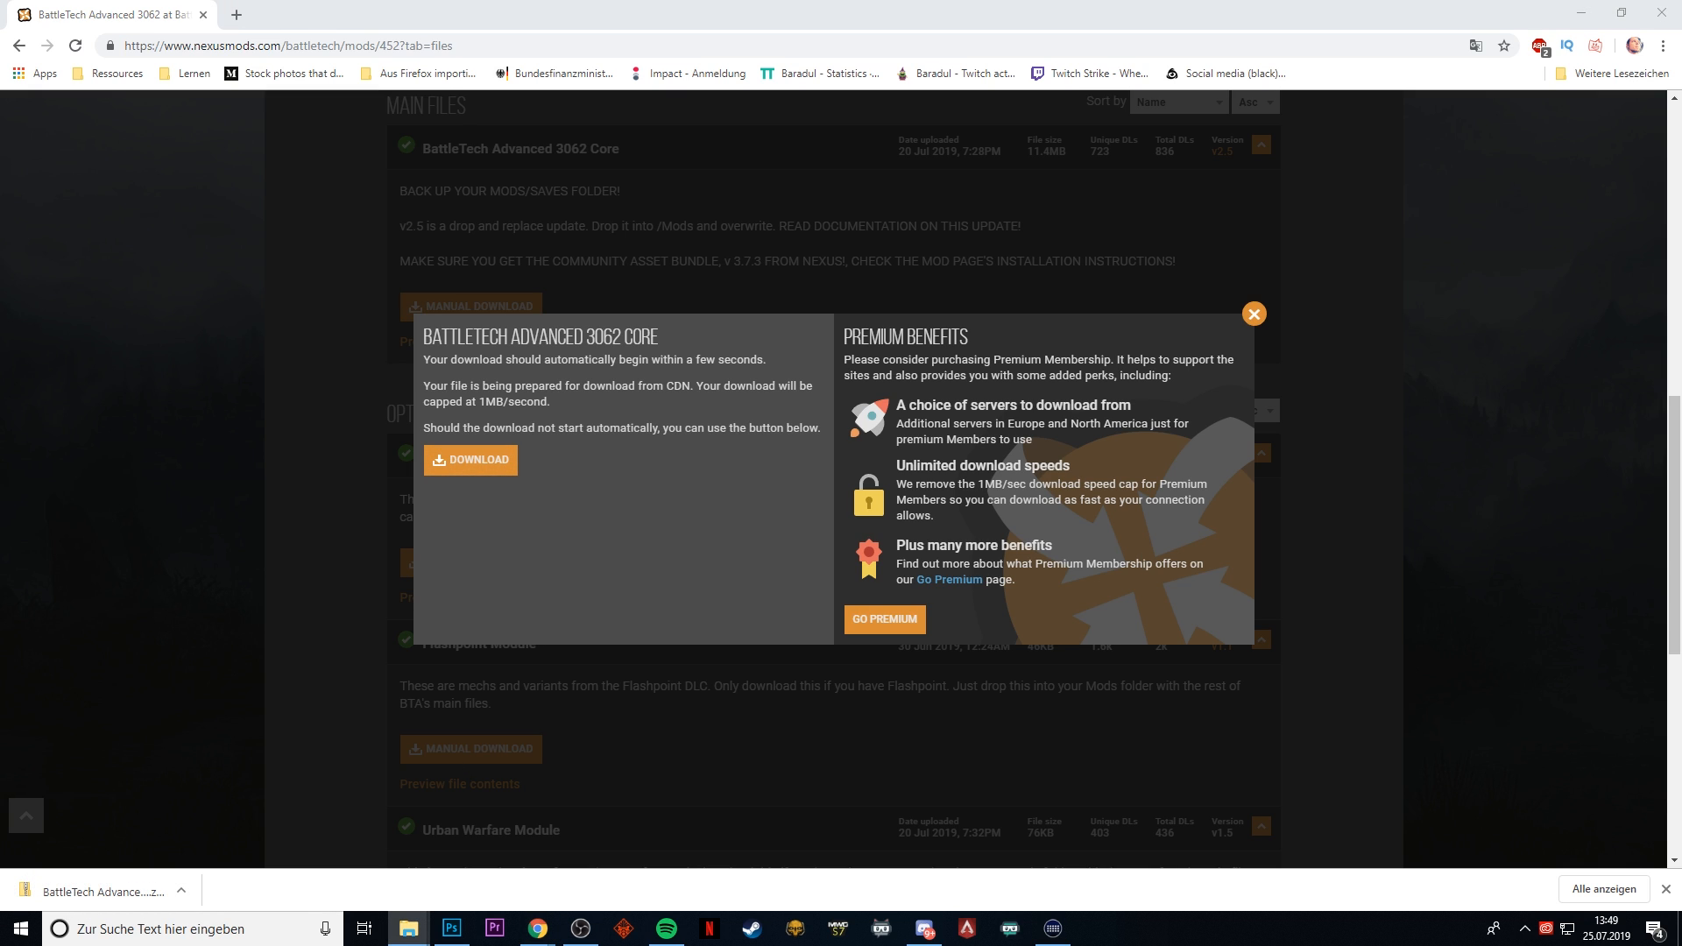
left_click(1252, 314)
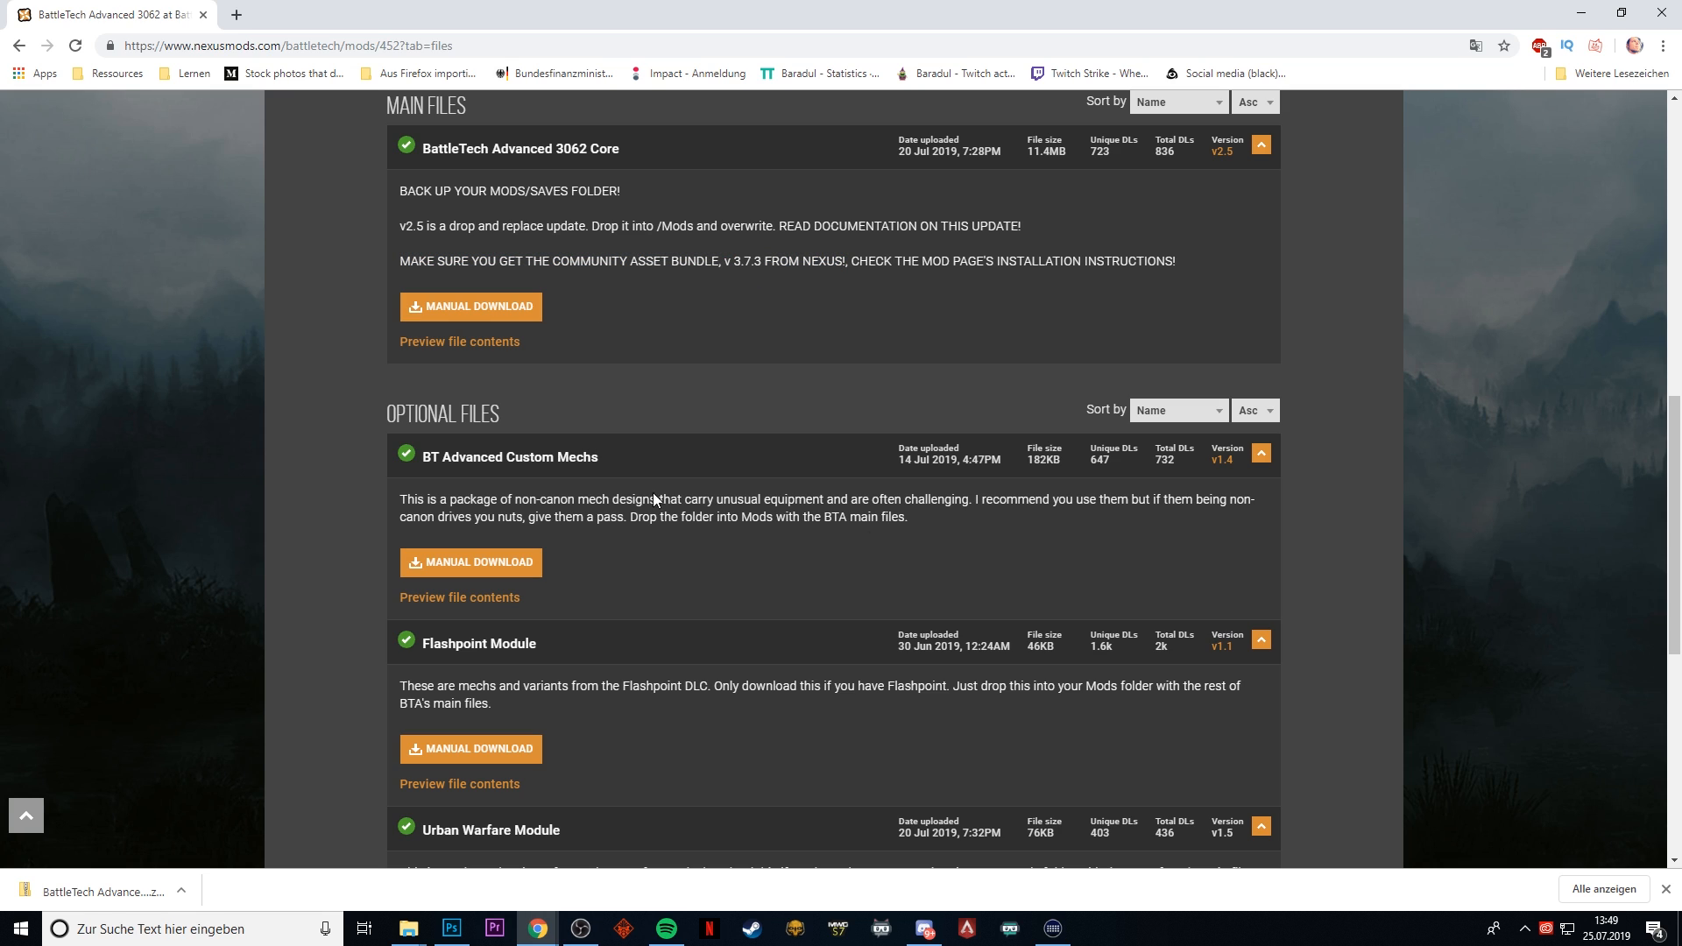
mouse_move(829, 301)
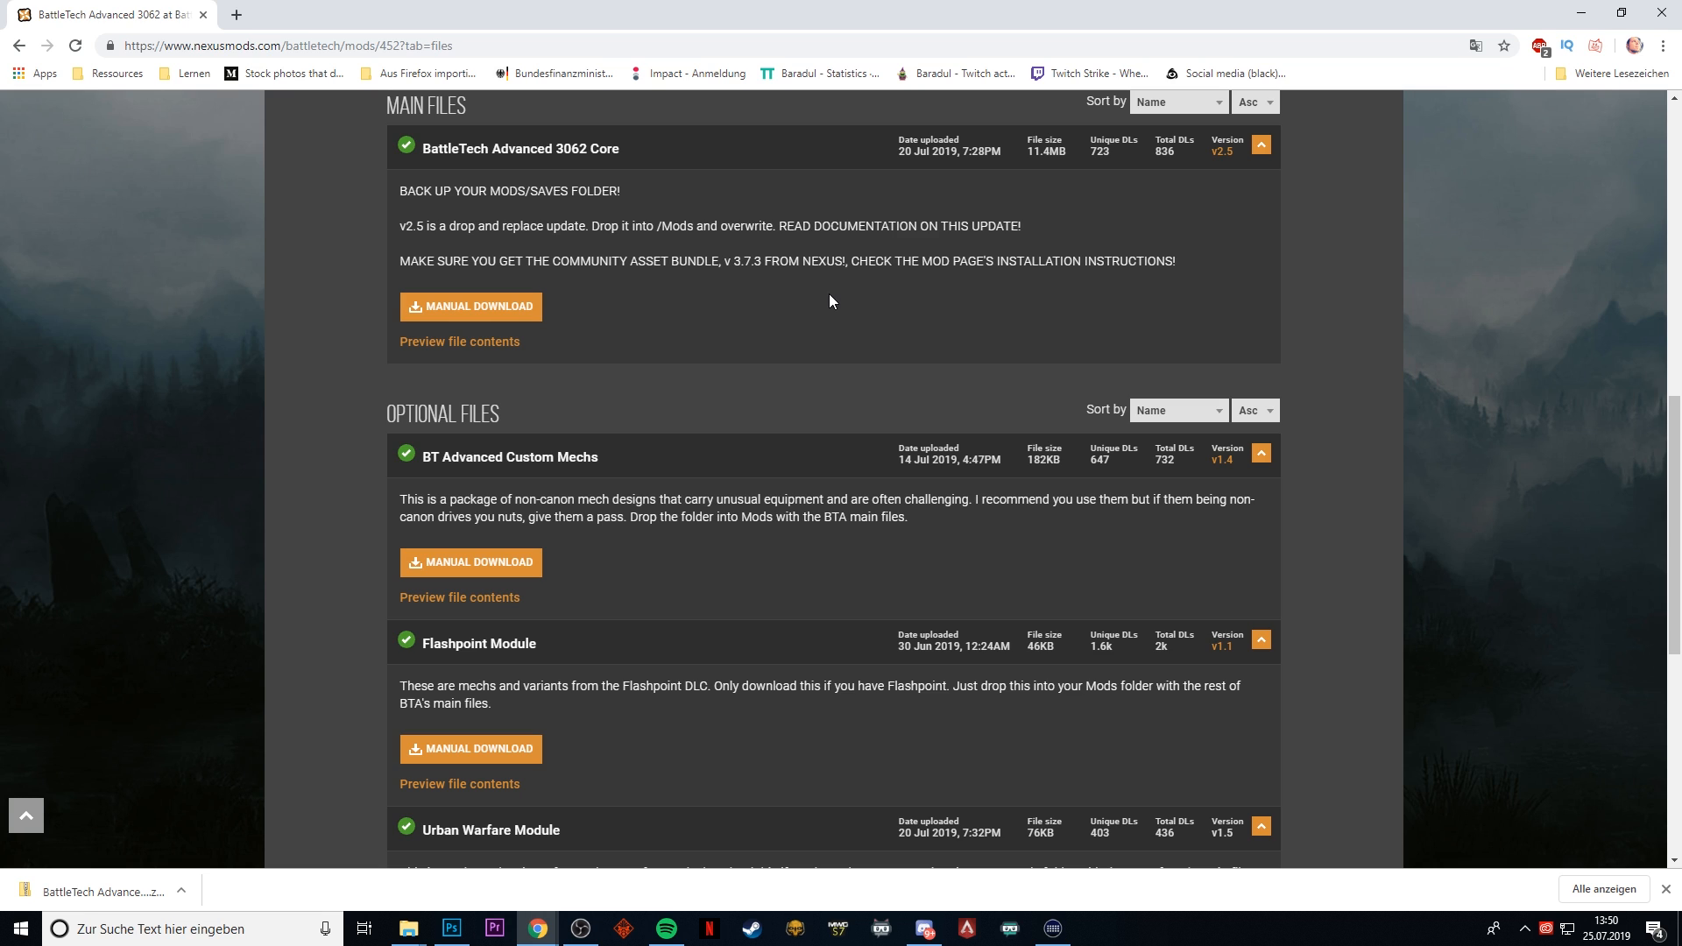
mouse_move(863, 387)
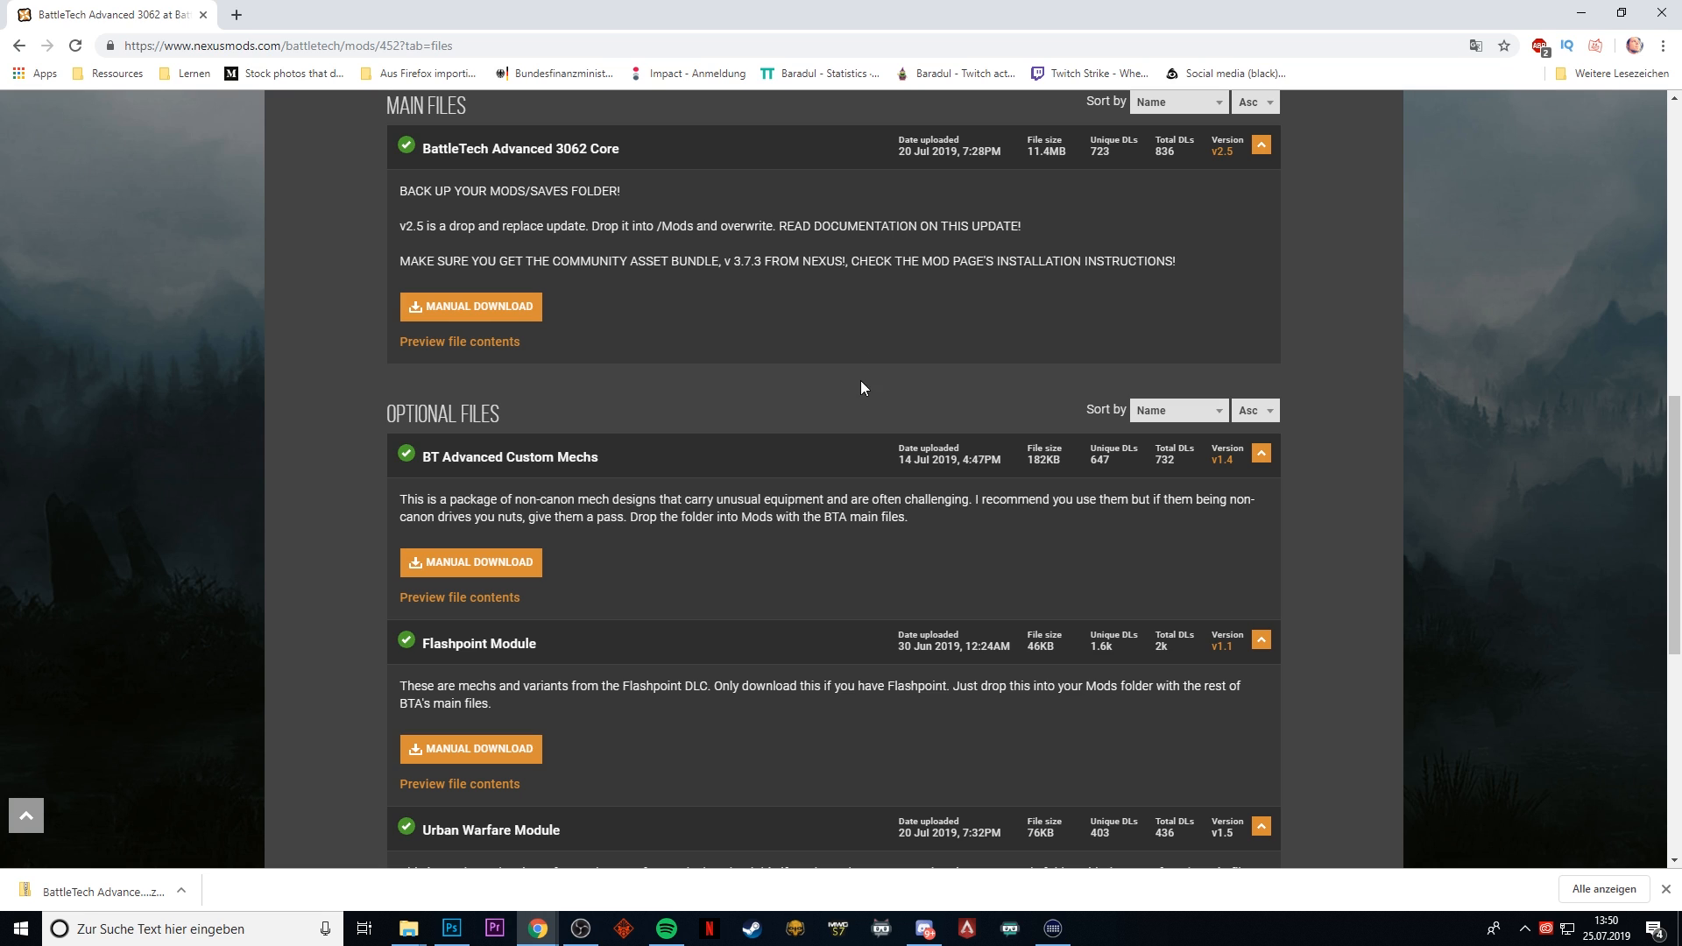
scroll("up", 3)
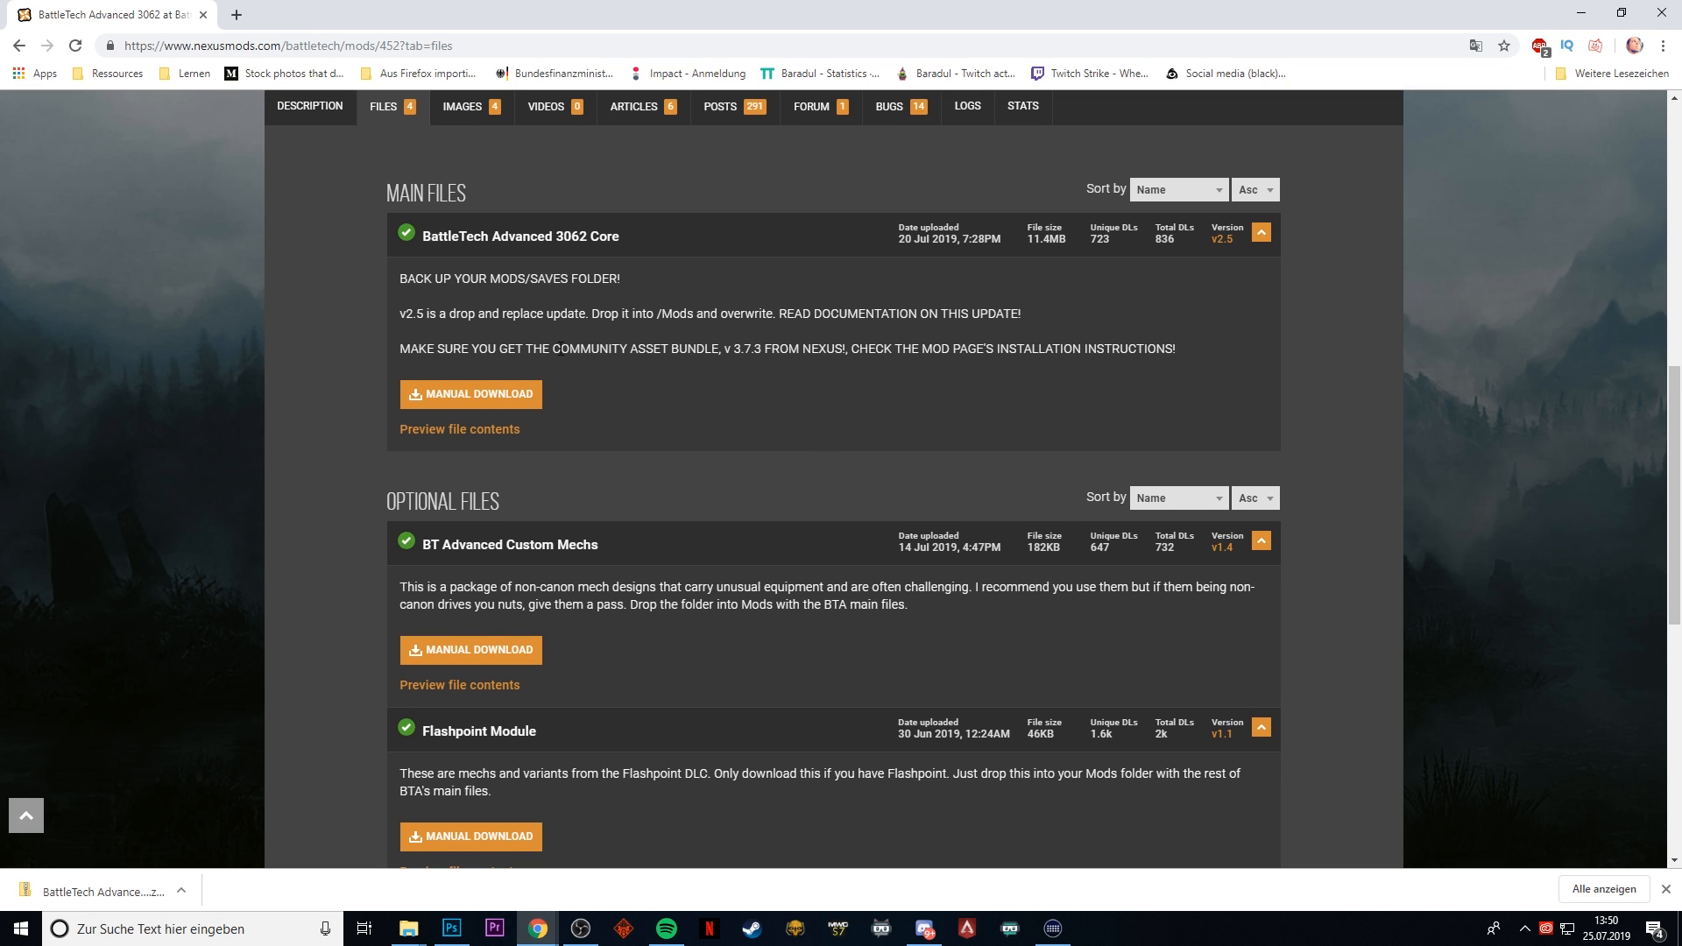
scroll("up", 3)
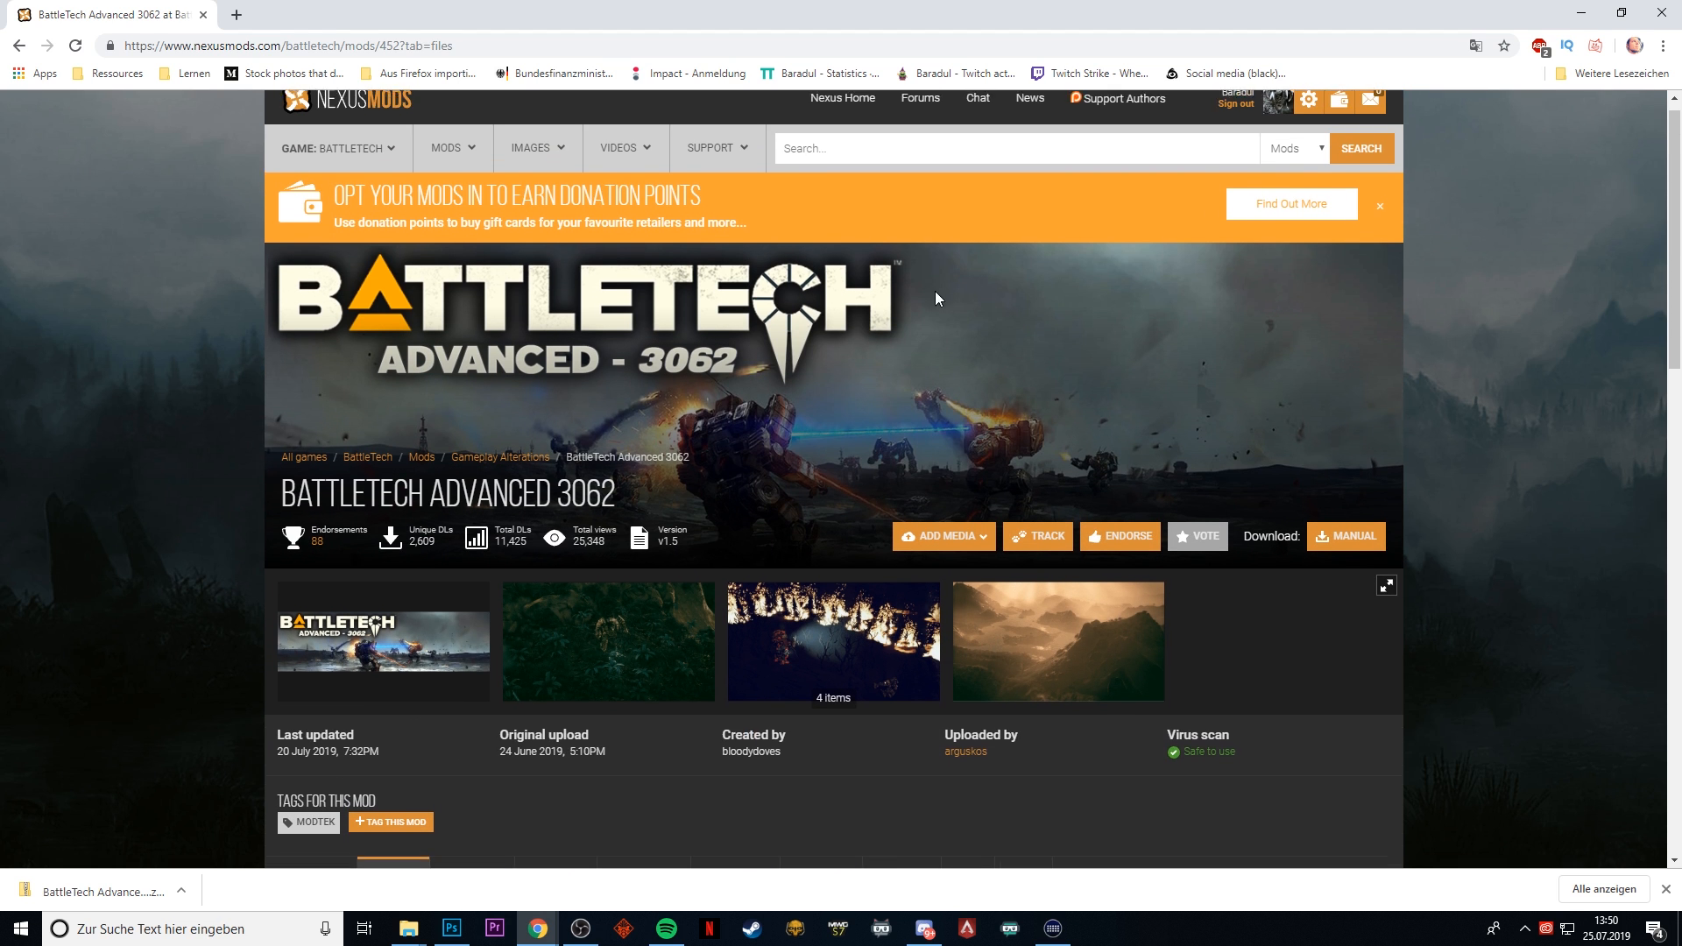
- Search 'COMMUNITY ASSET BUNDLE', open the mod and manually download the CommunityAssetBundle main file
type("COMMUNITY ASSET BUNDLE")
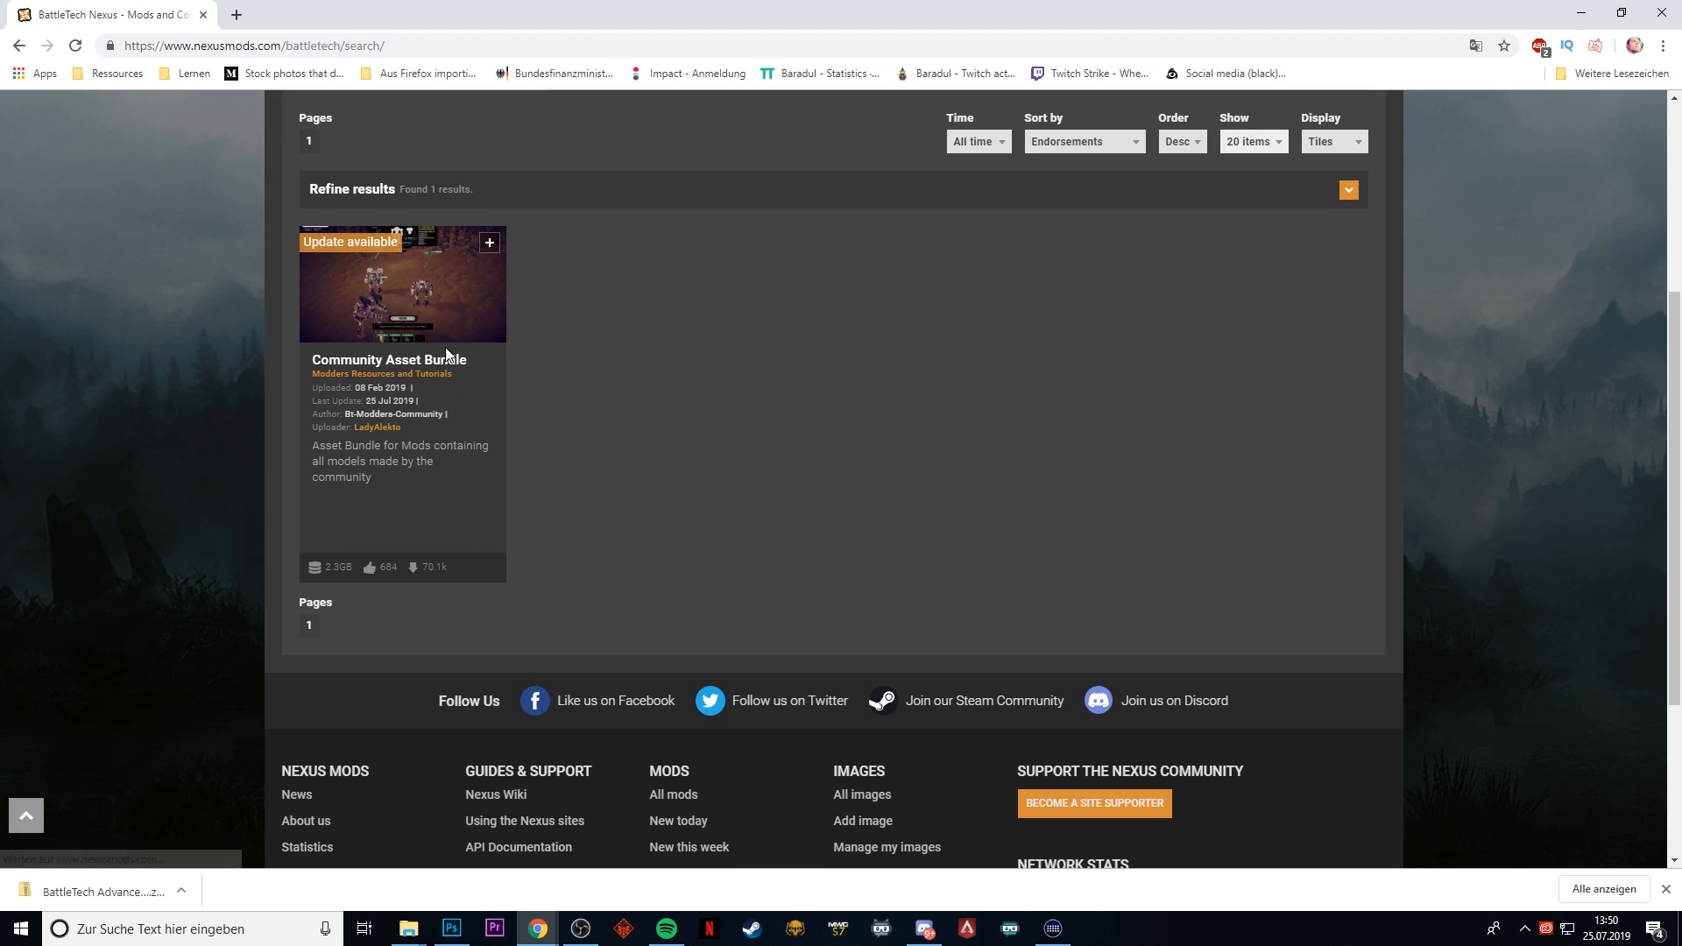
left_click(388, 359)
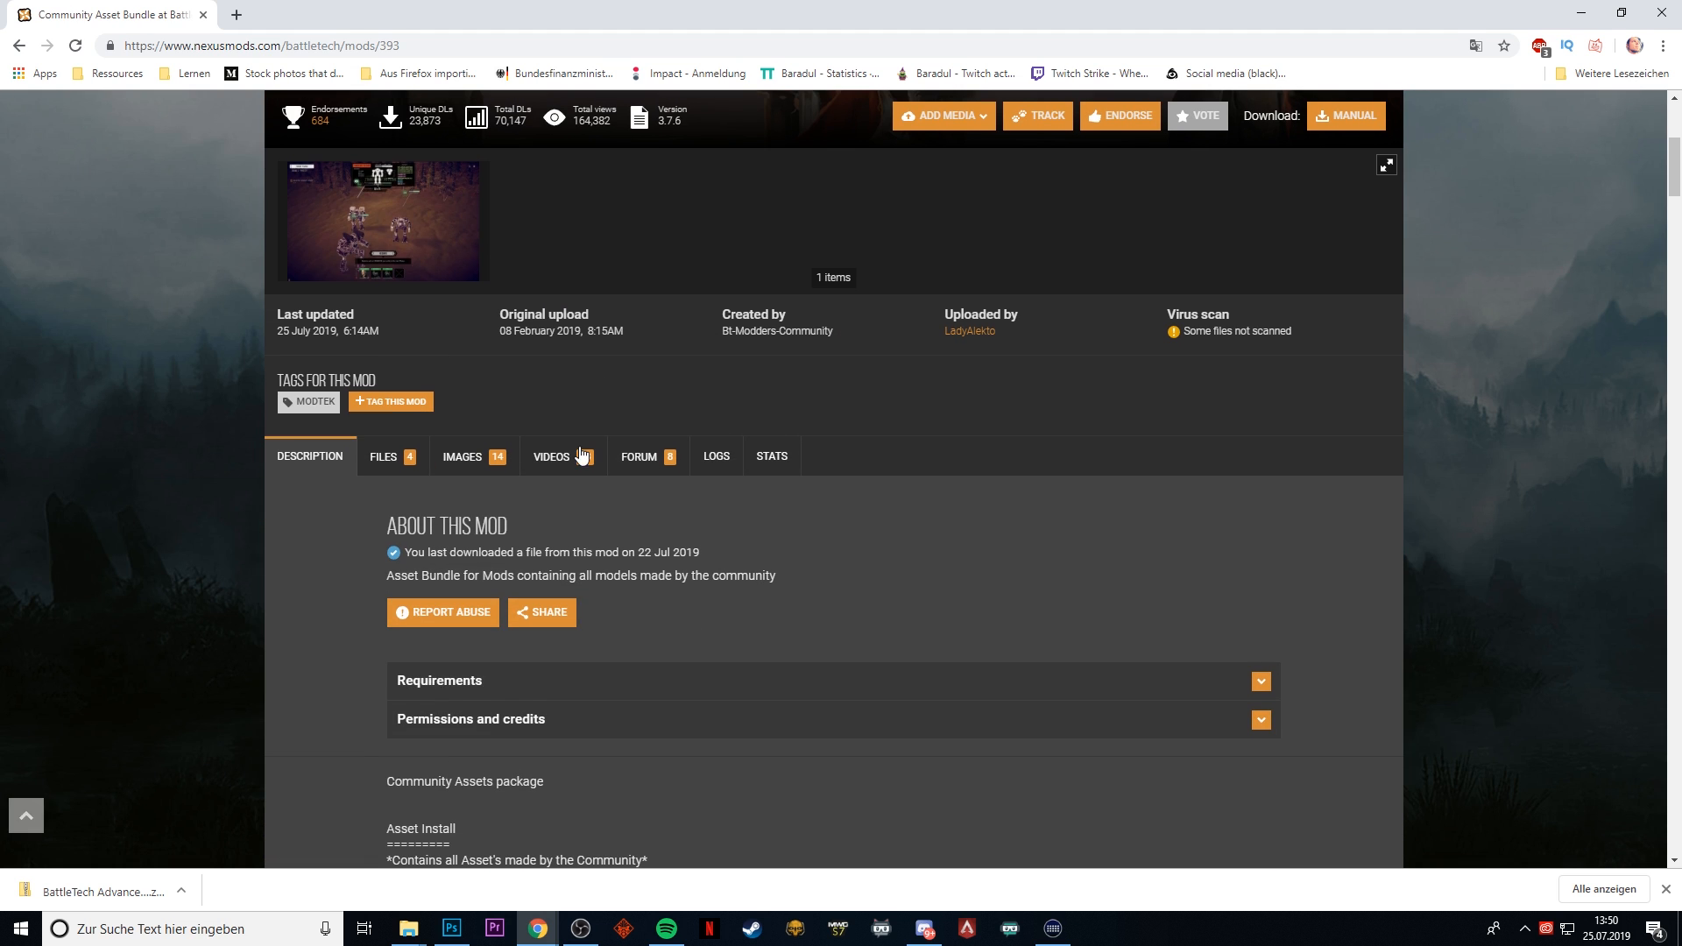
left_click(382, 455)
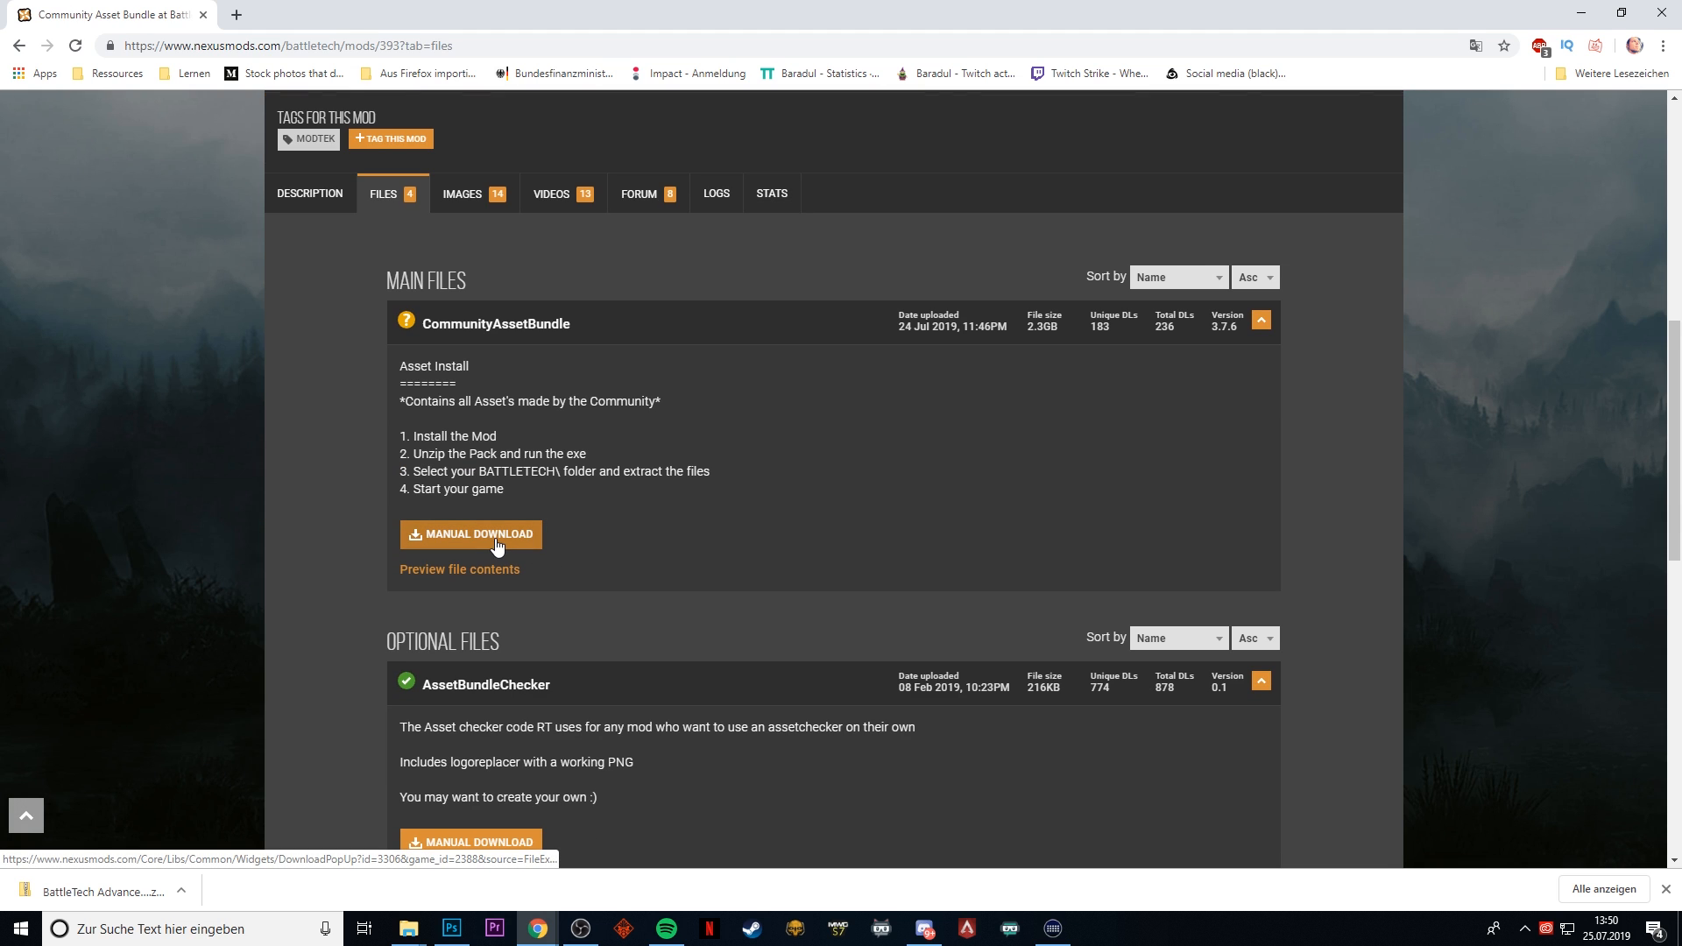
left_click(470, 534)
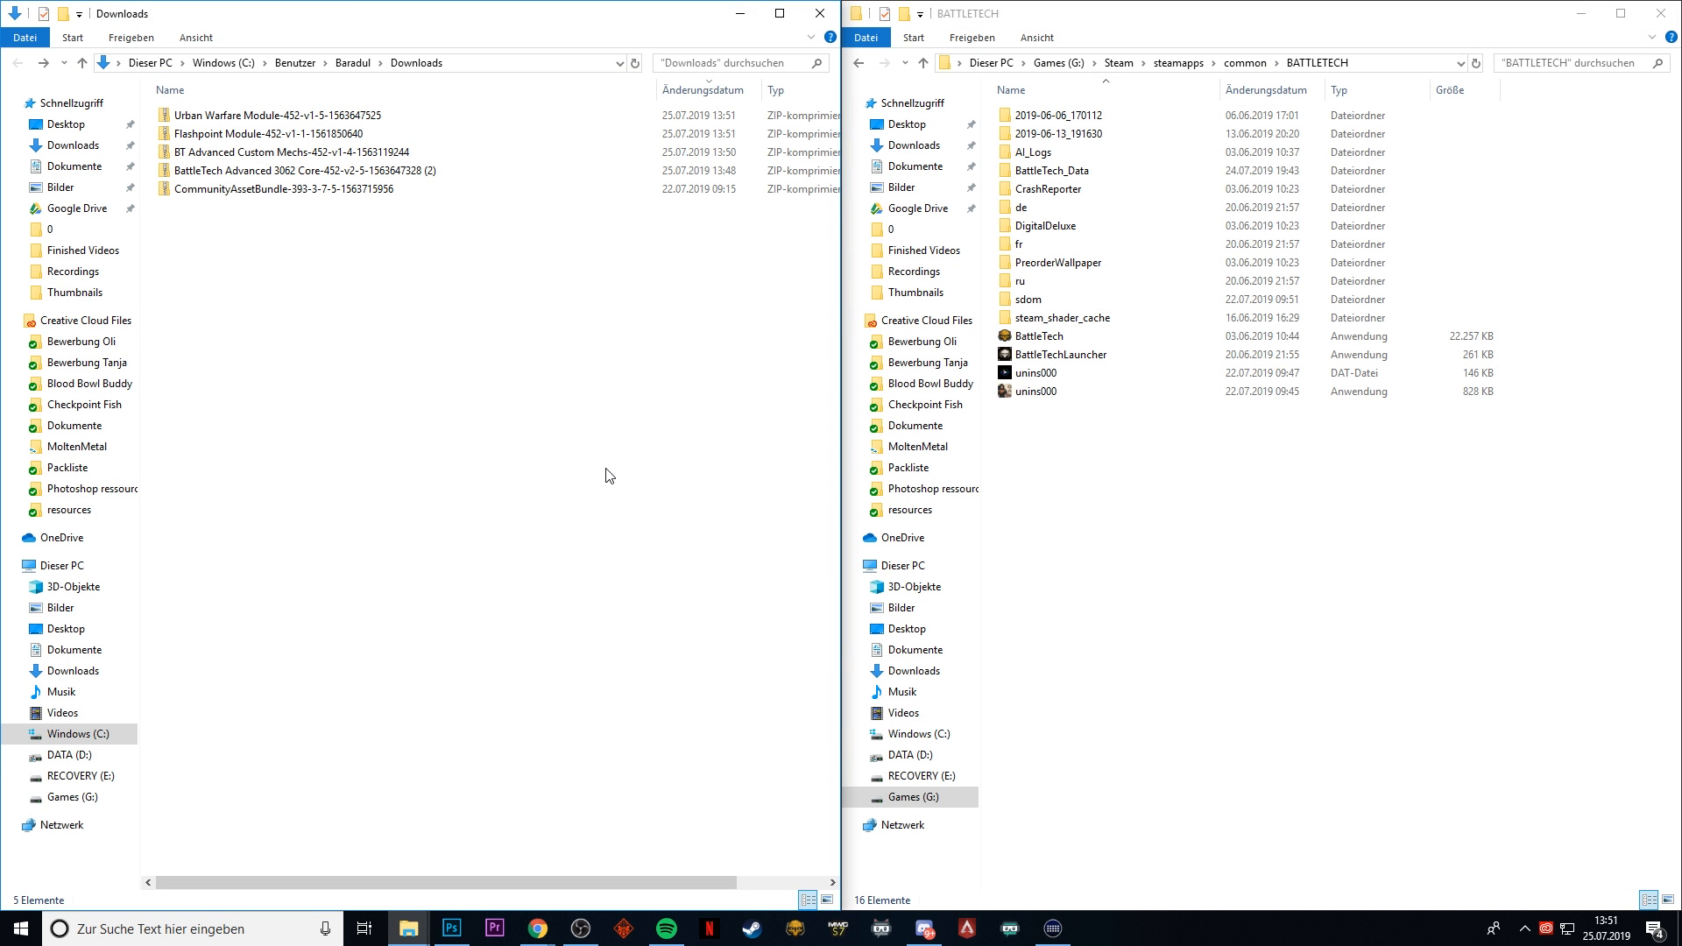
mouse_move(565, 429)
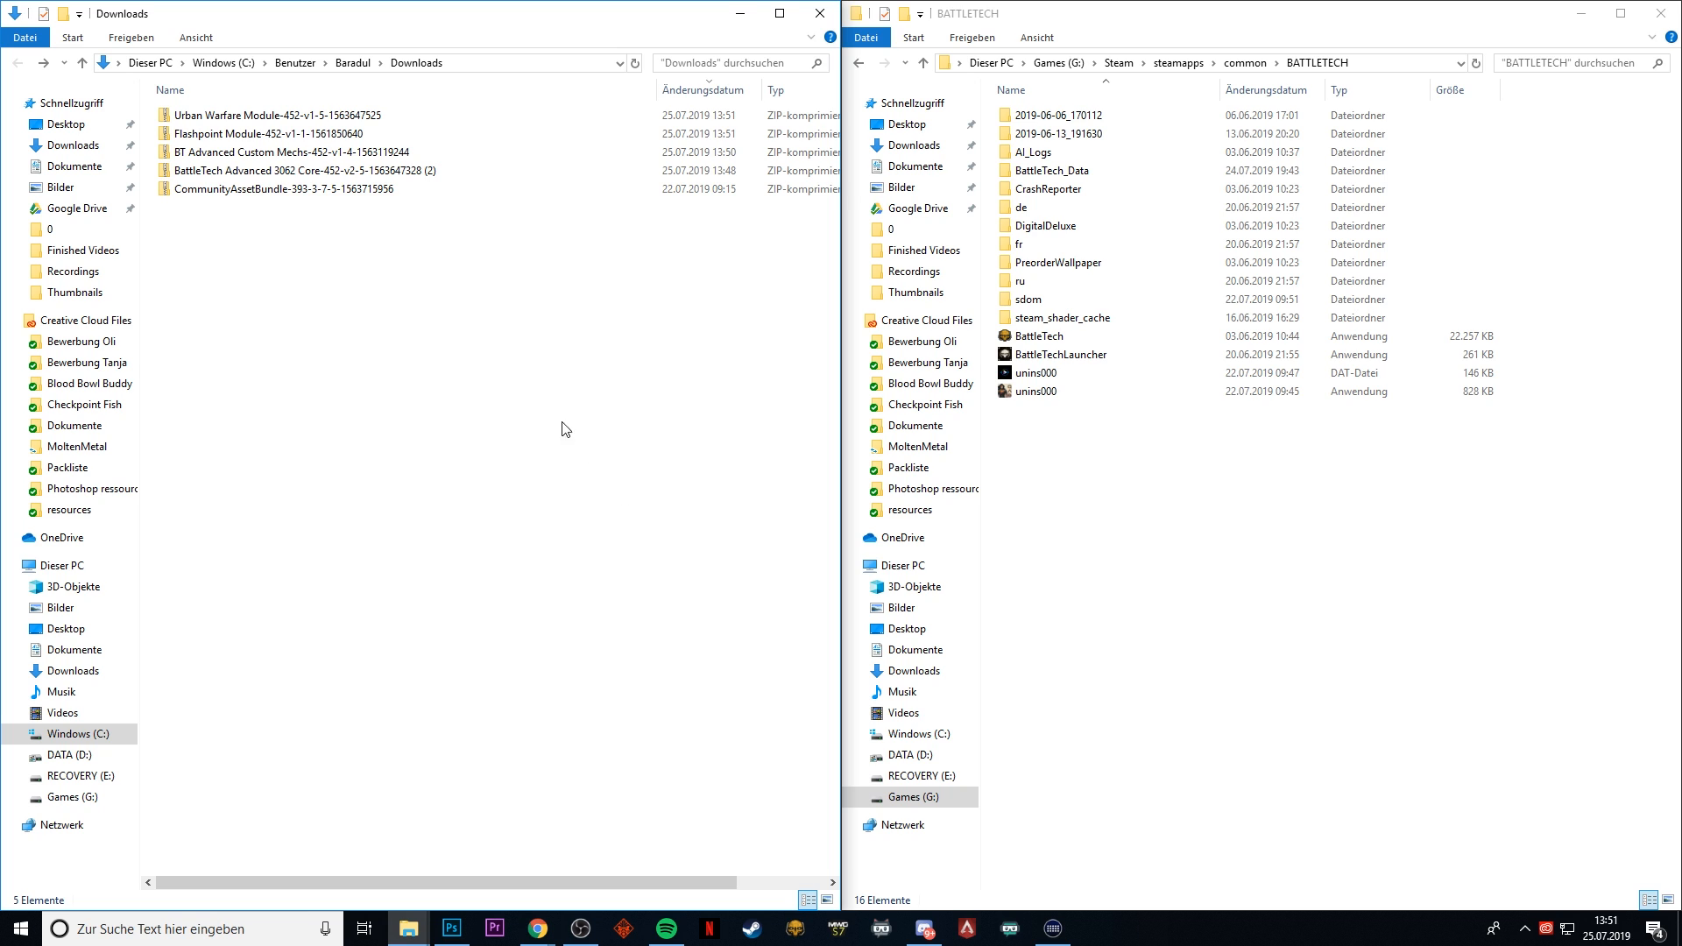
- Click in the File Explorer window showing Downloads and the BATTLETECH folder
left_click(278, 115)
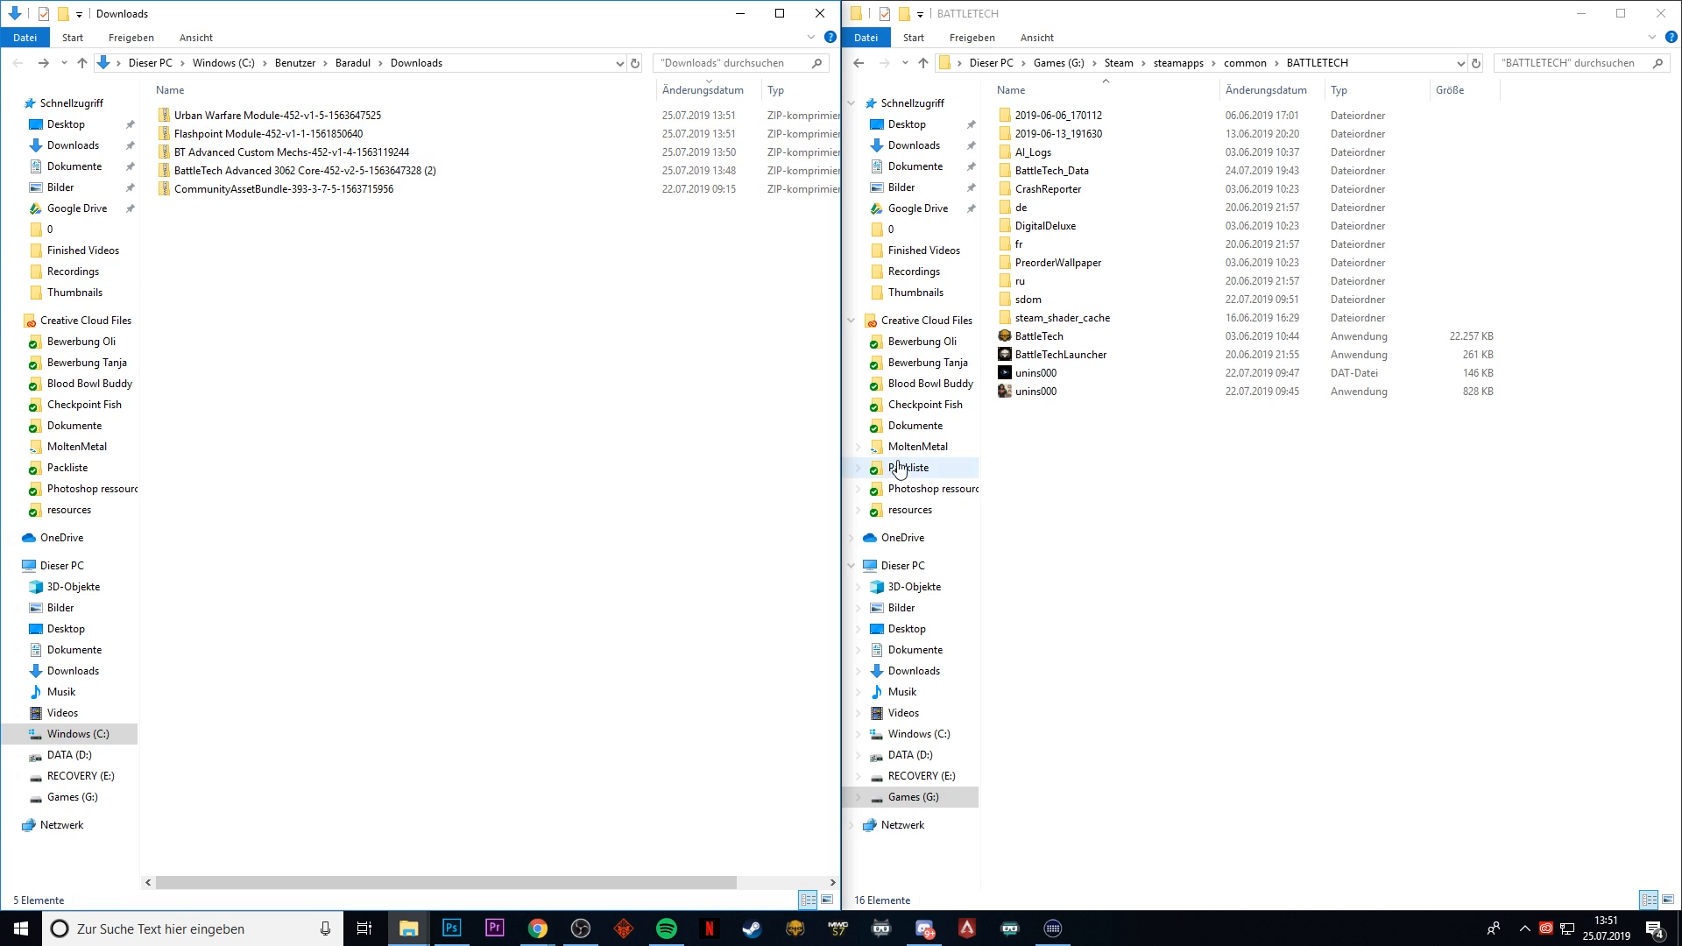
mouse_move(1207, 557)
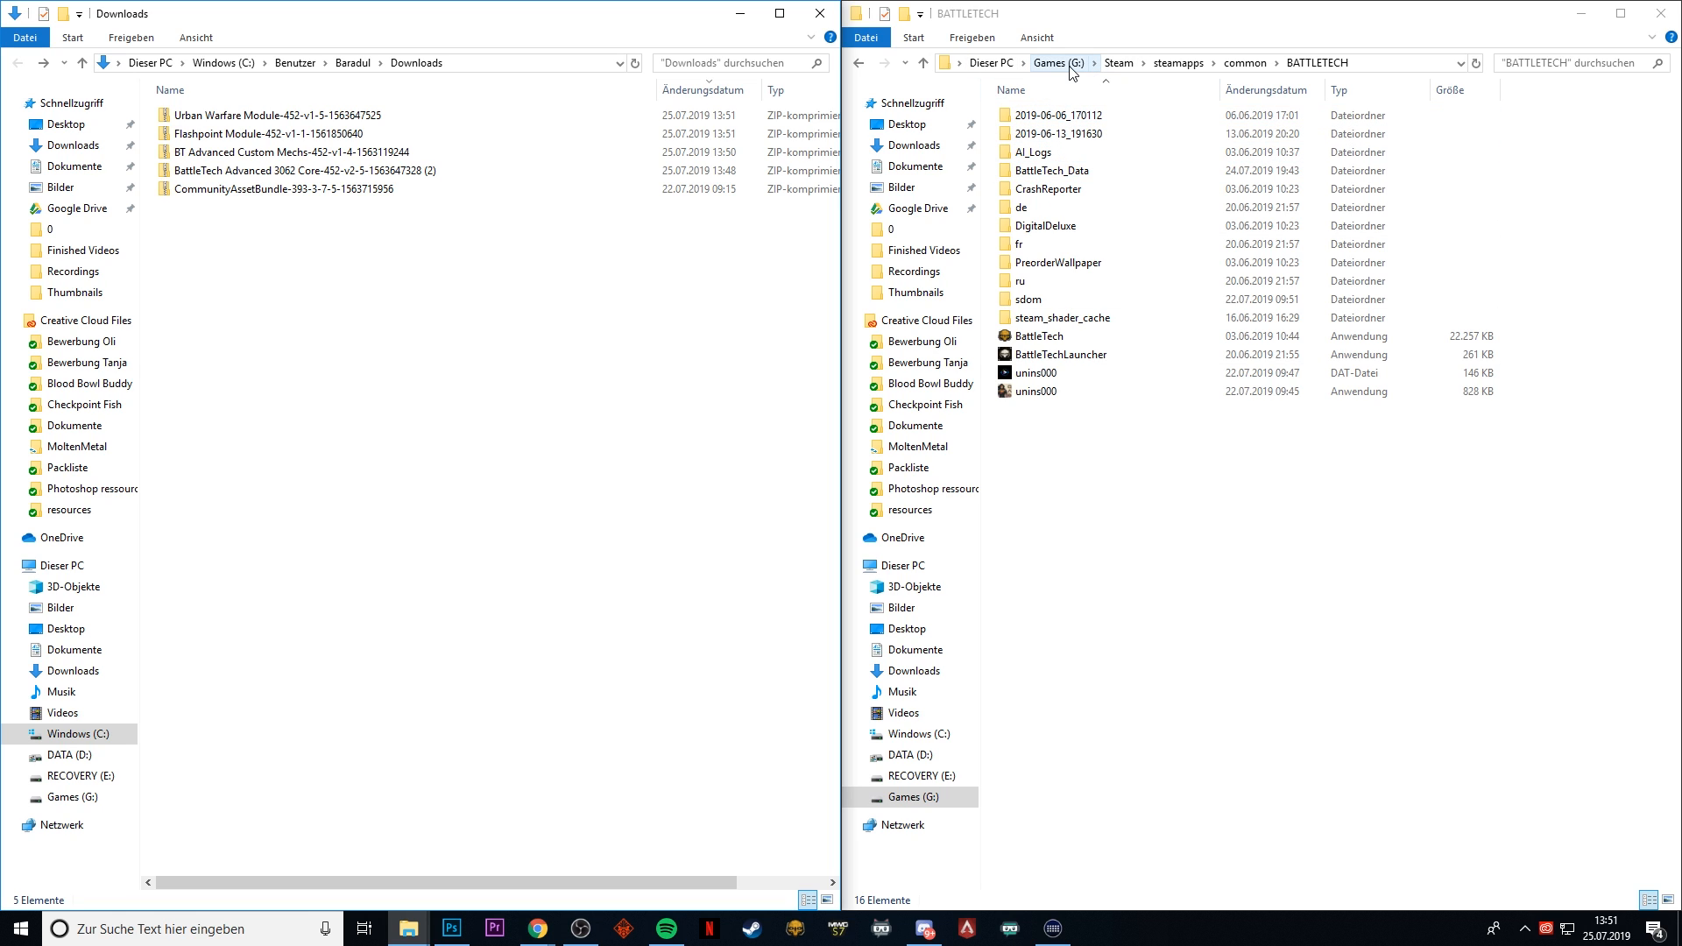
mouse_move(1148, 68)
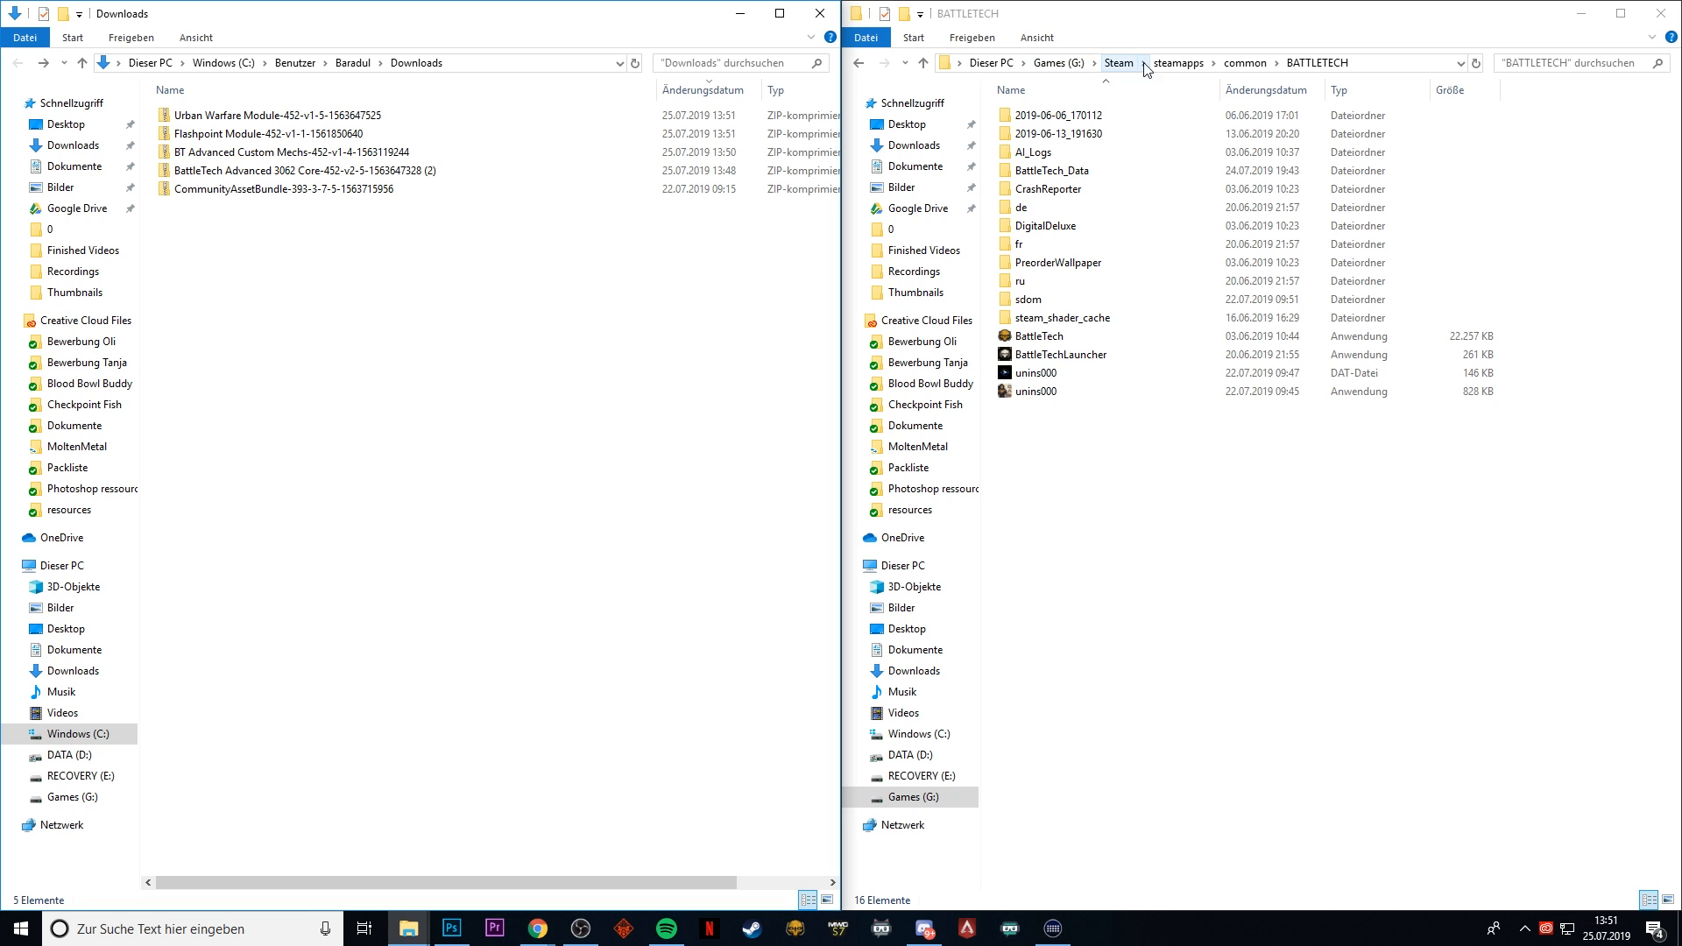
mouse_move(1321, 72)
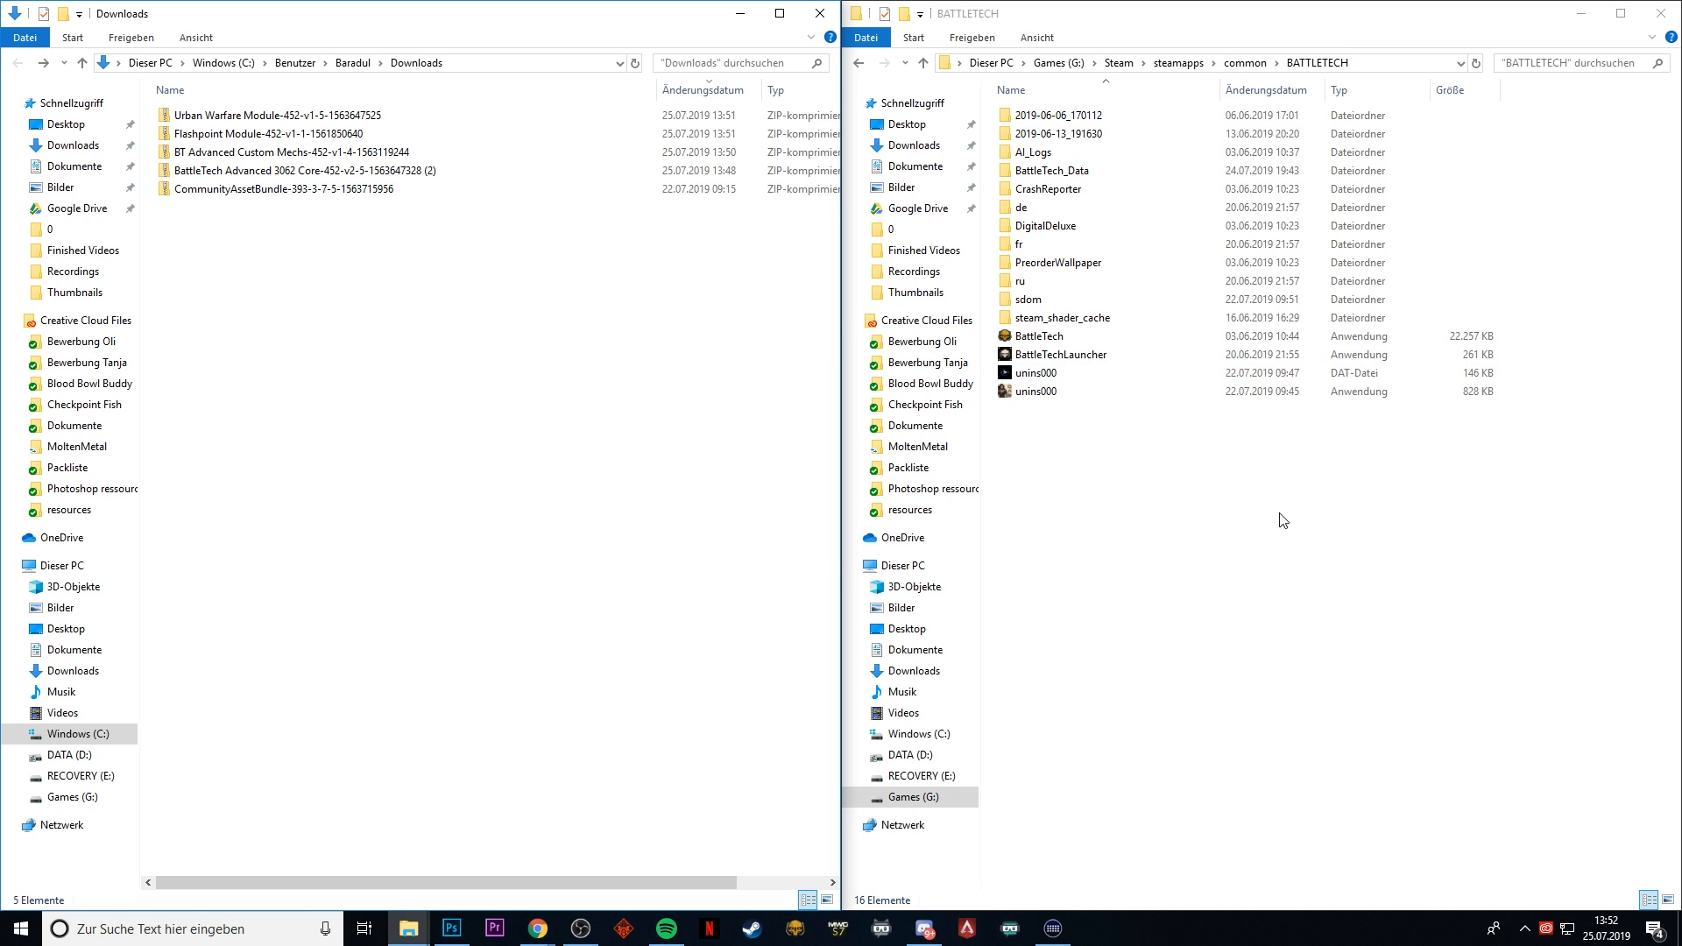
mouse_move(1323, 591)
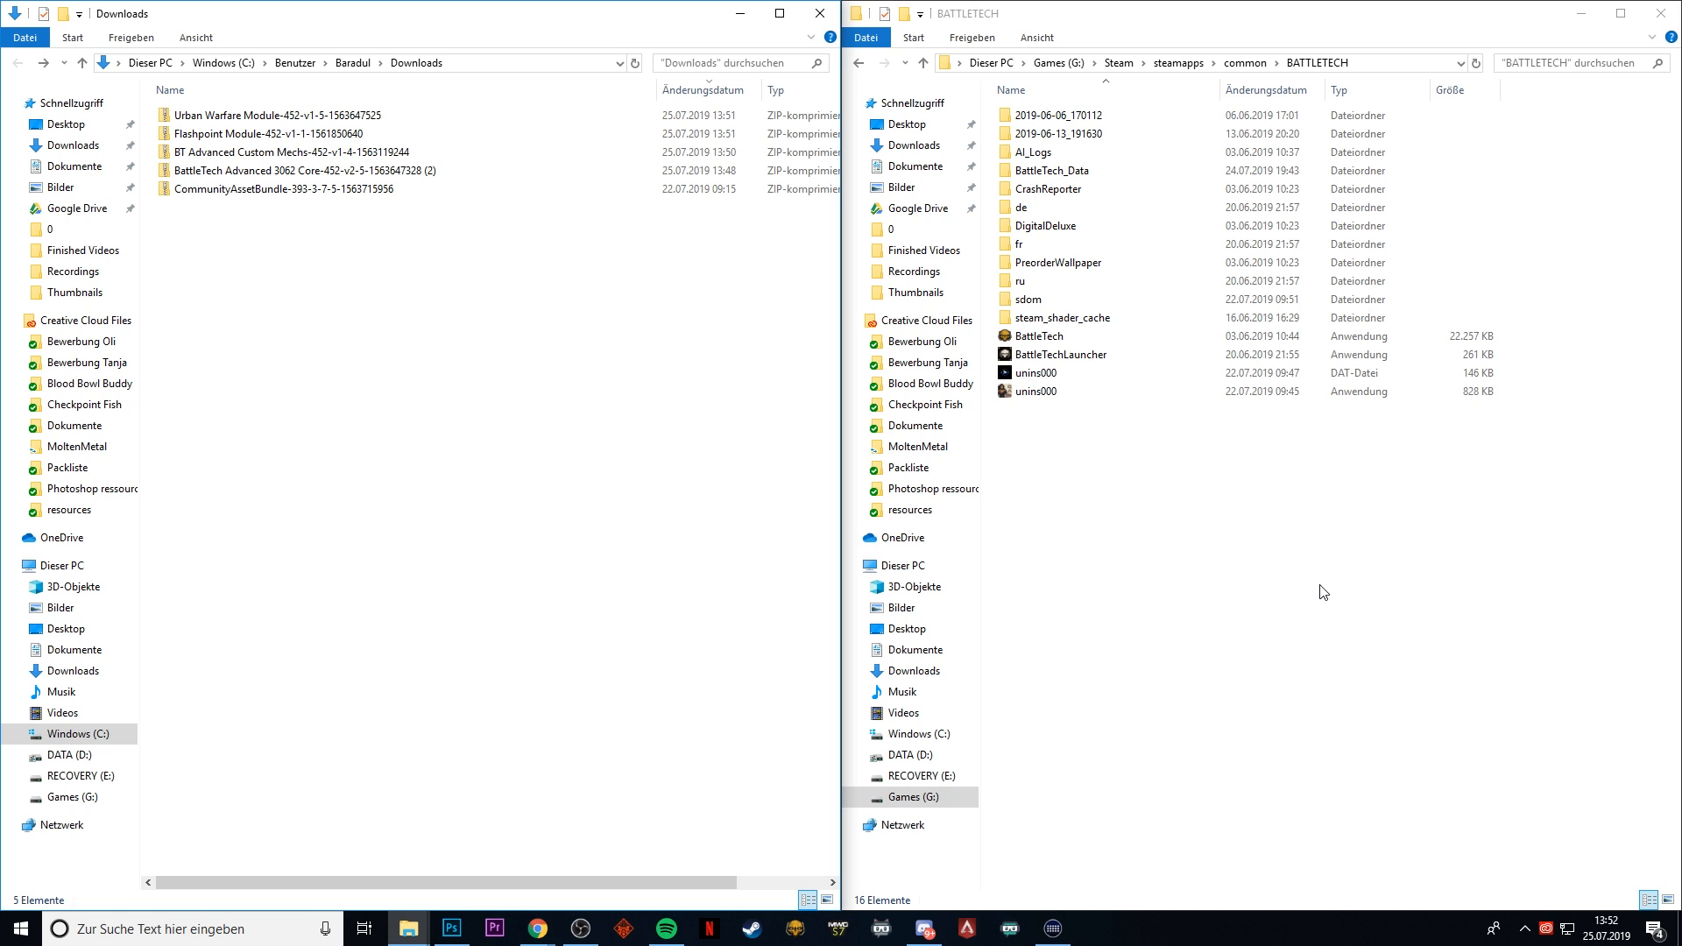
mouse_move(1329, 556)
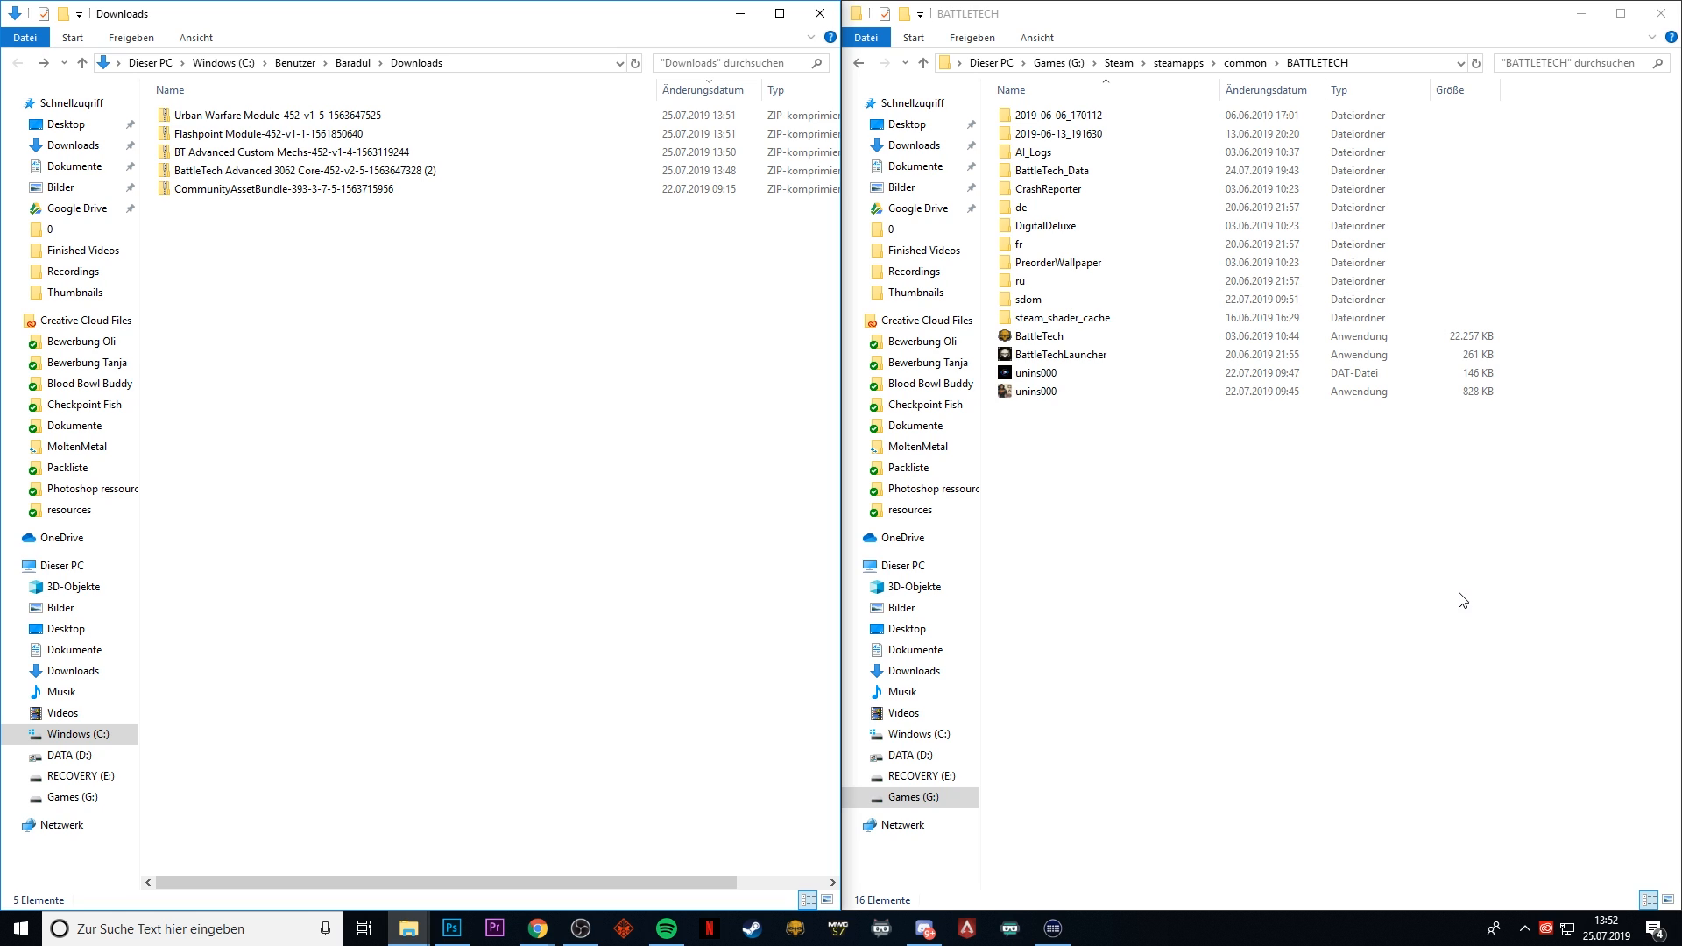
mouse_move(1282, 579)
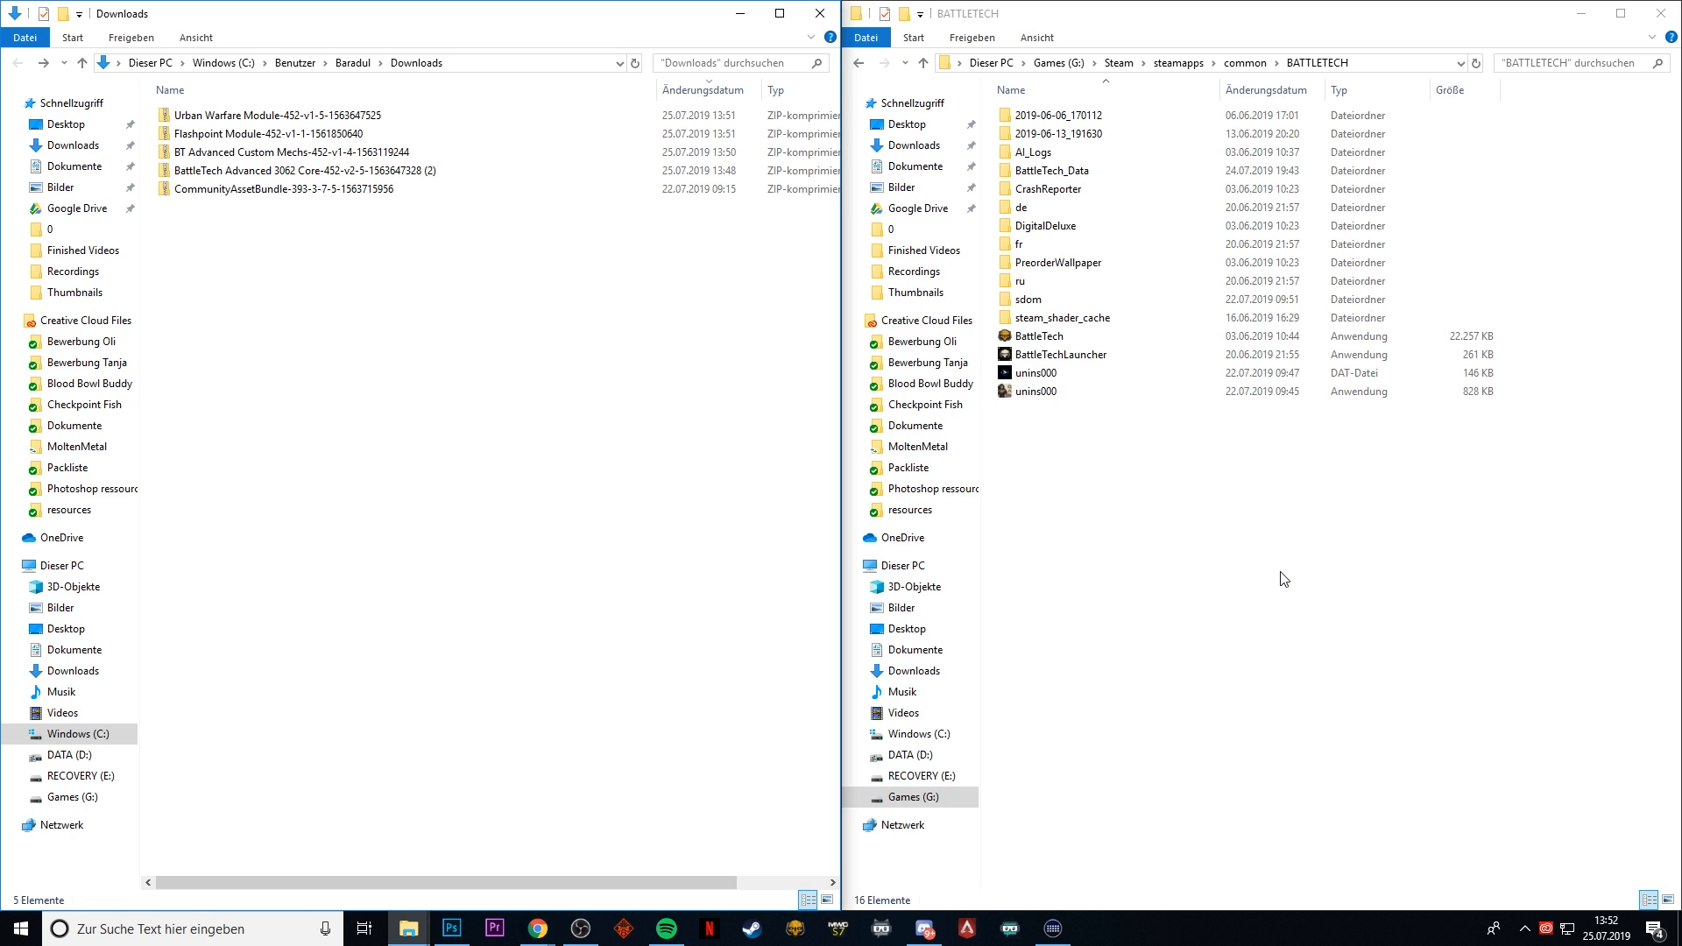
mouse_move(1122, 526)
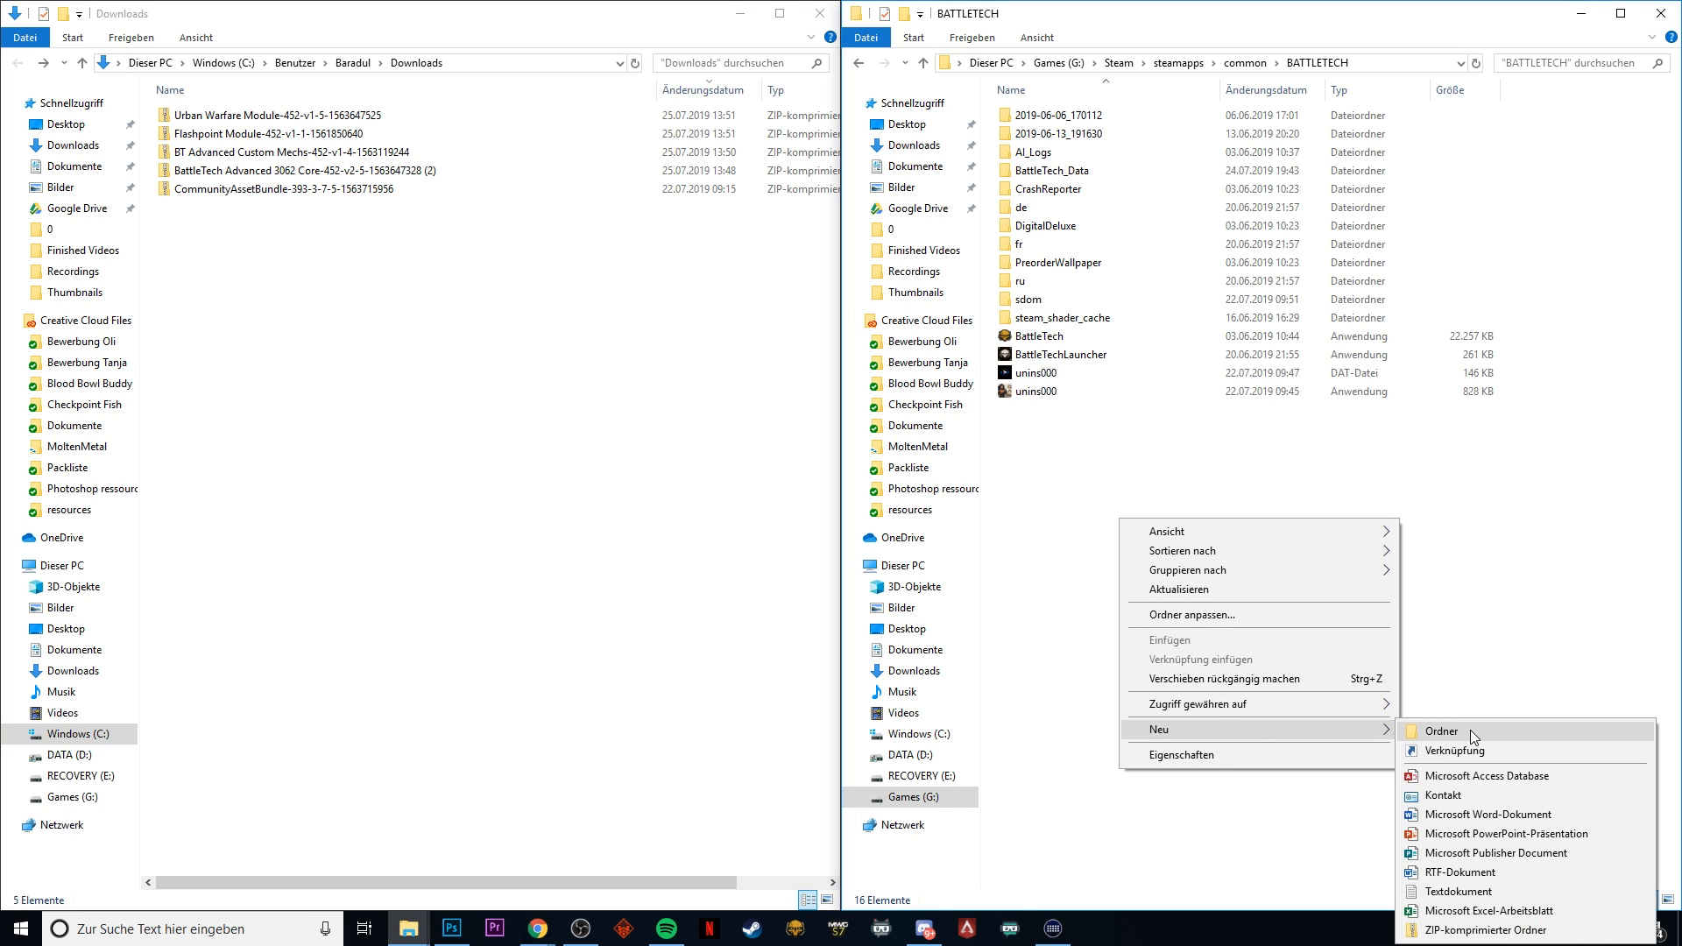
- Create a Mods folder in BATTLETECH, then open the 3062 Core and Custom Mechs archives
left_click(1441, 730)
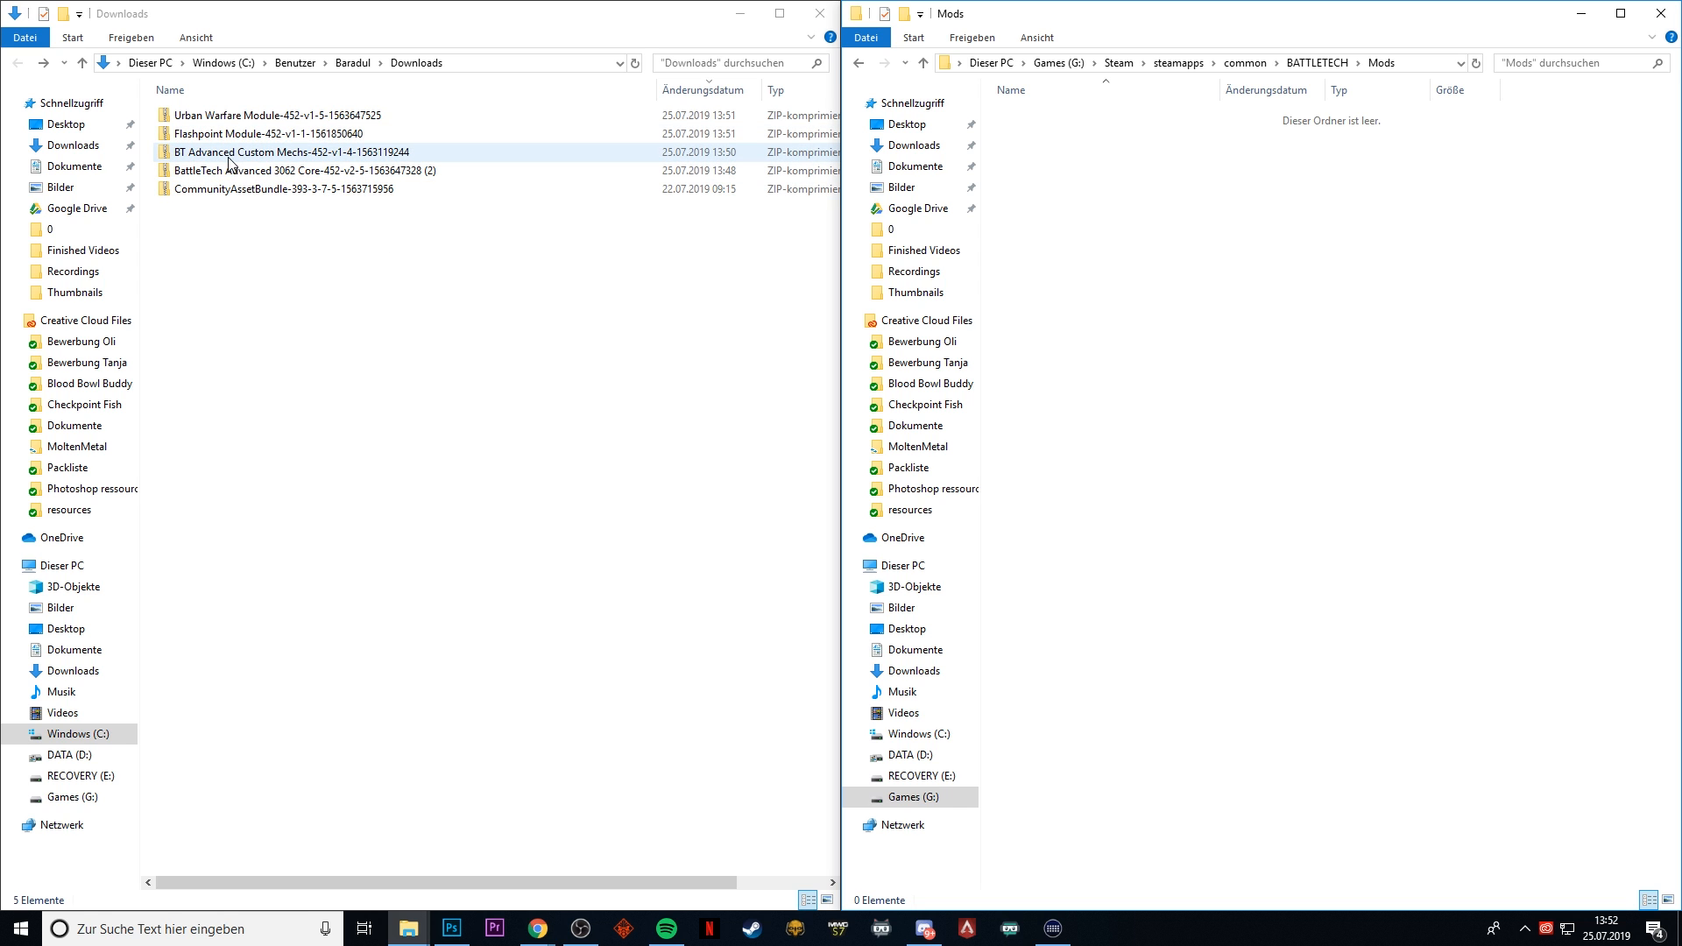
left_click(283, 171)
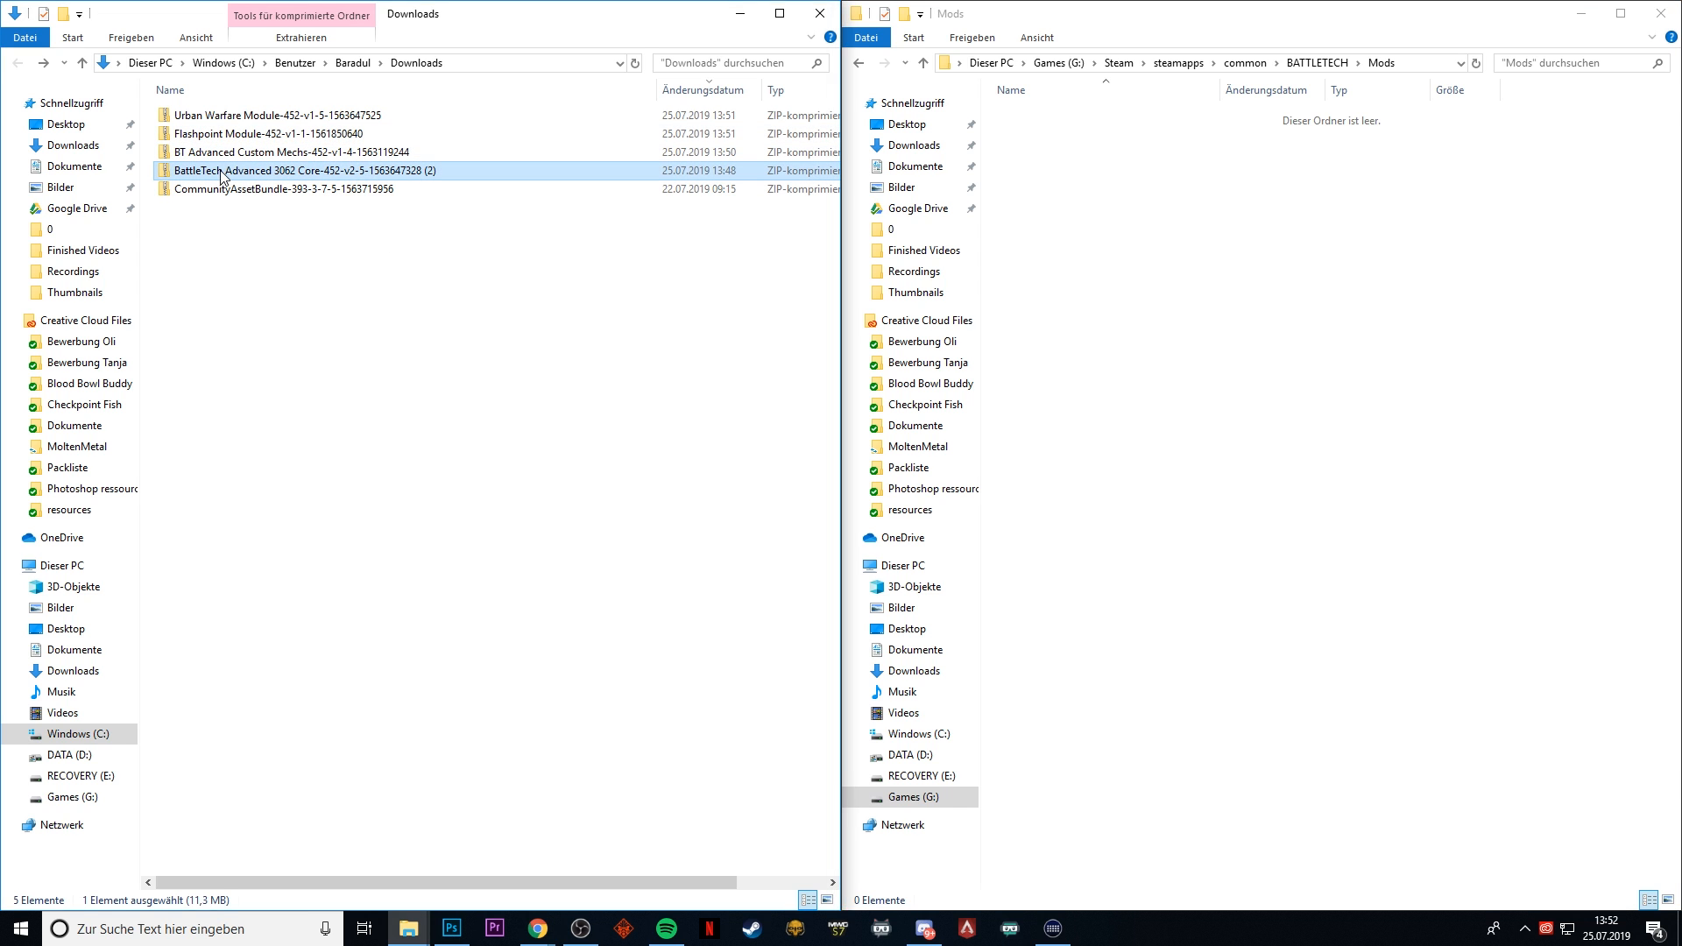
double_click(288, 171)
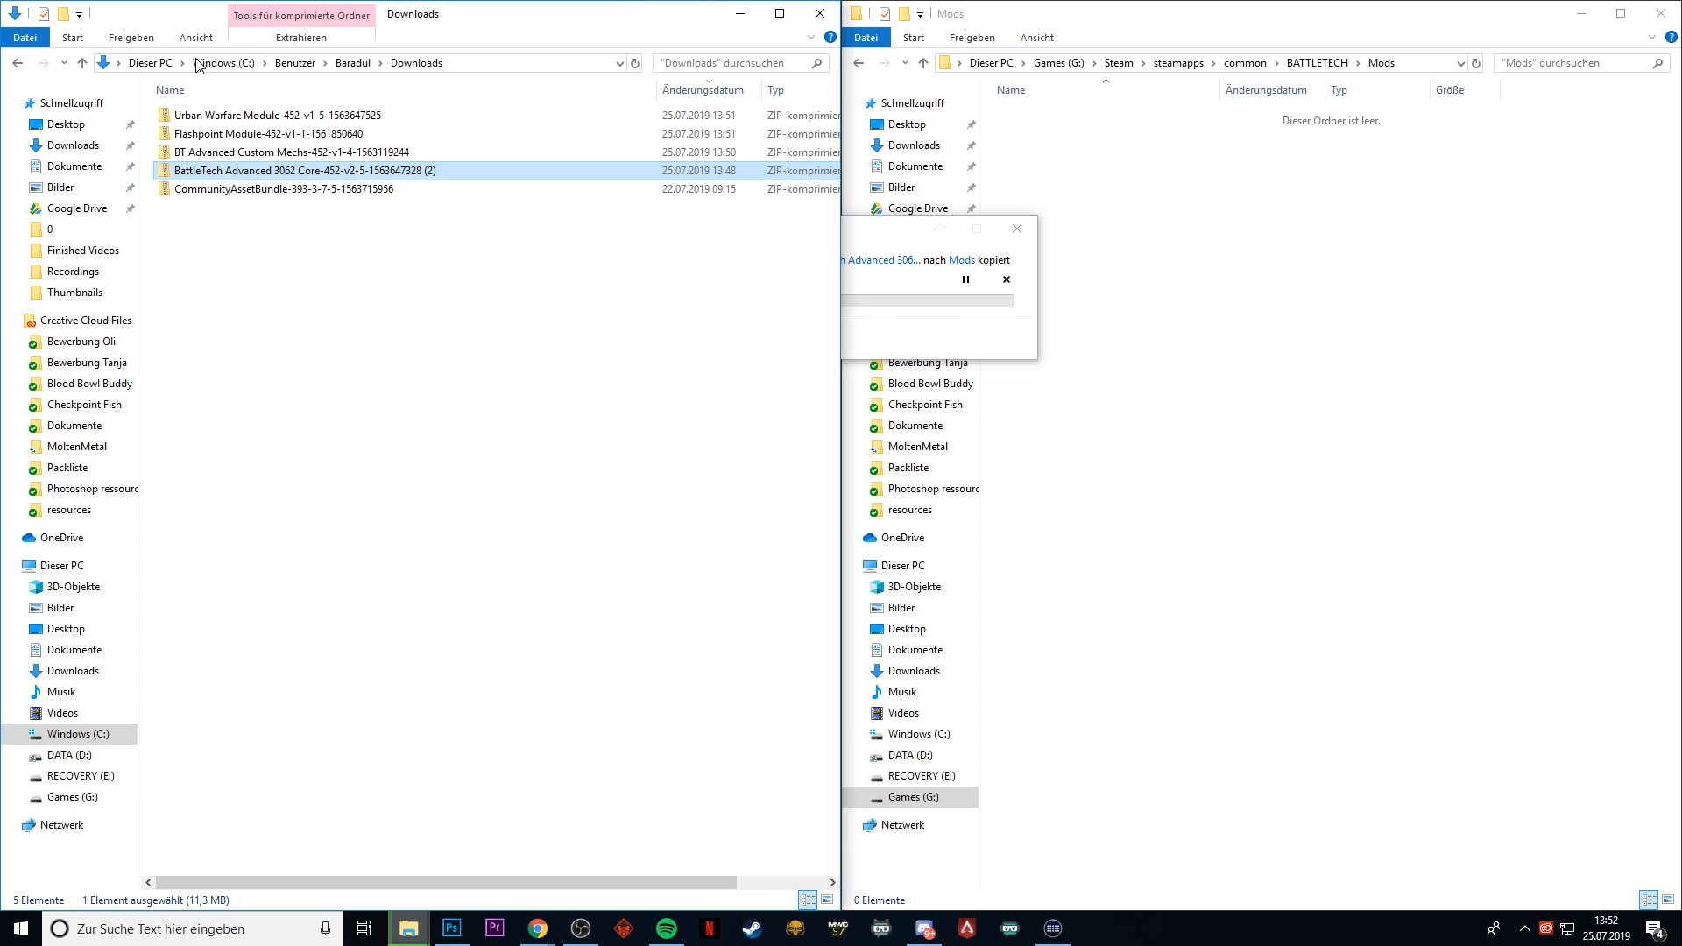
left_click(291, 152)
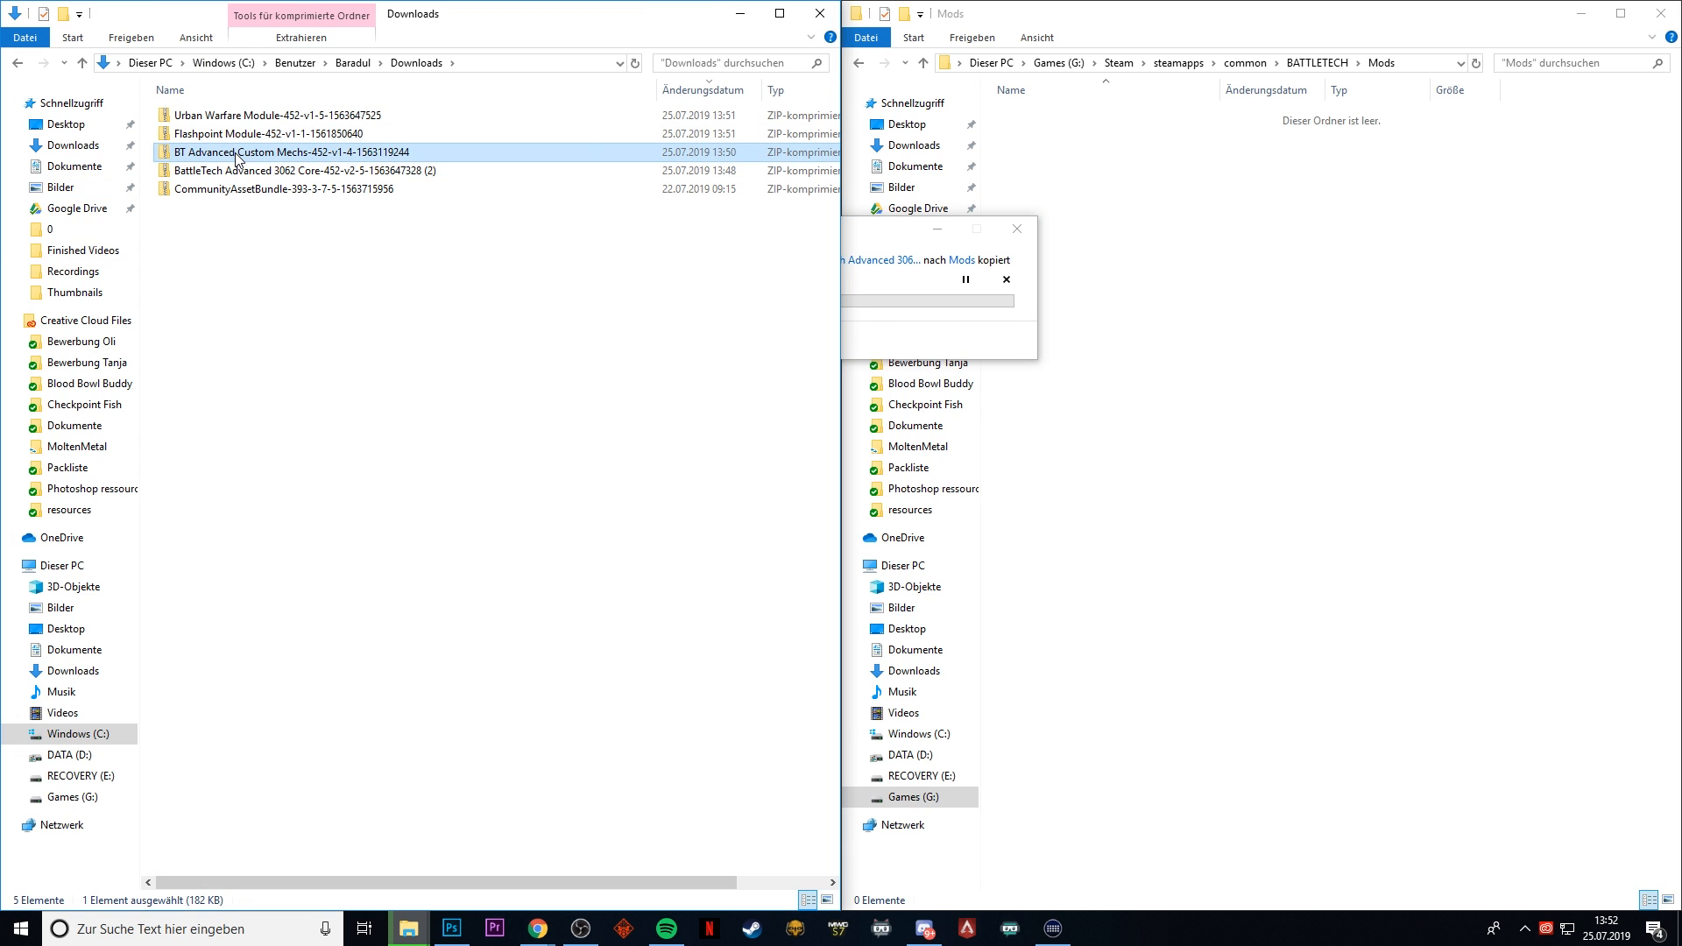
mouse_move(271, 133)
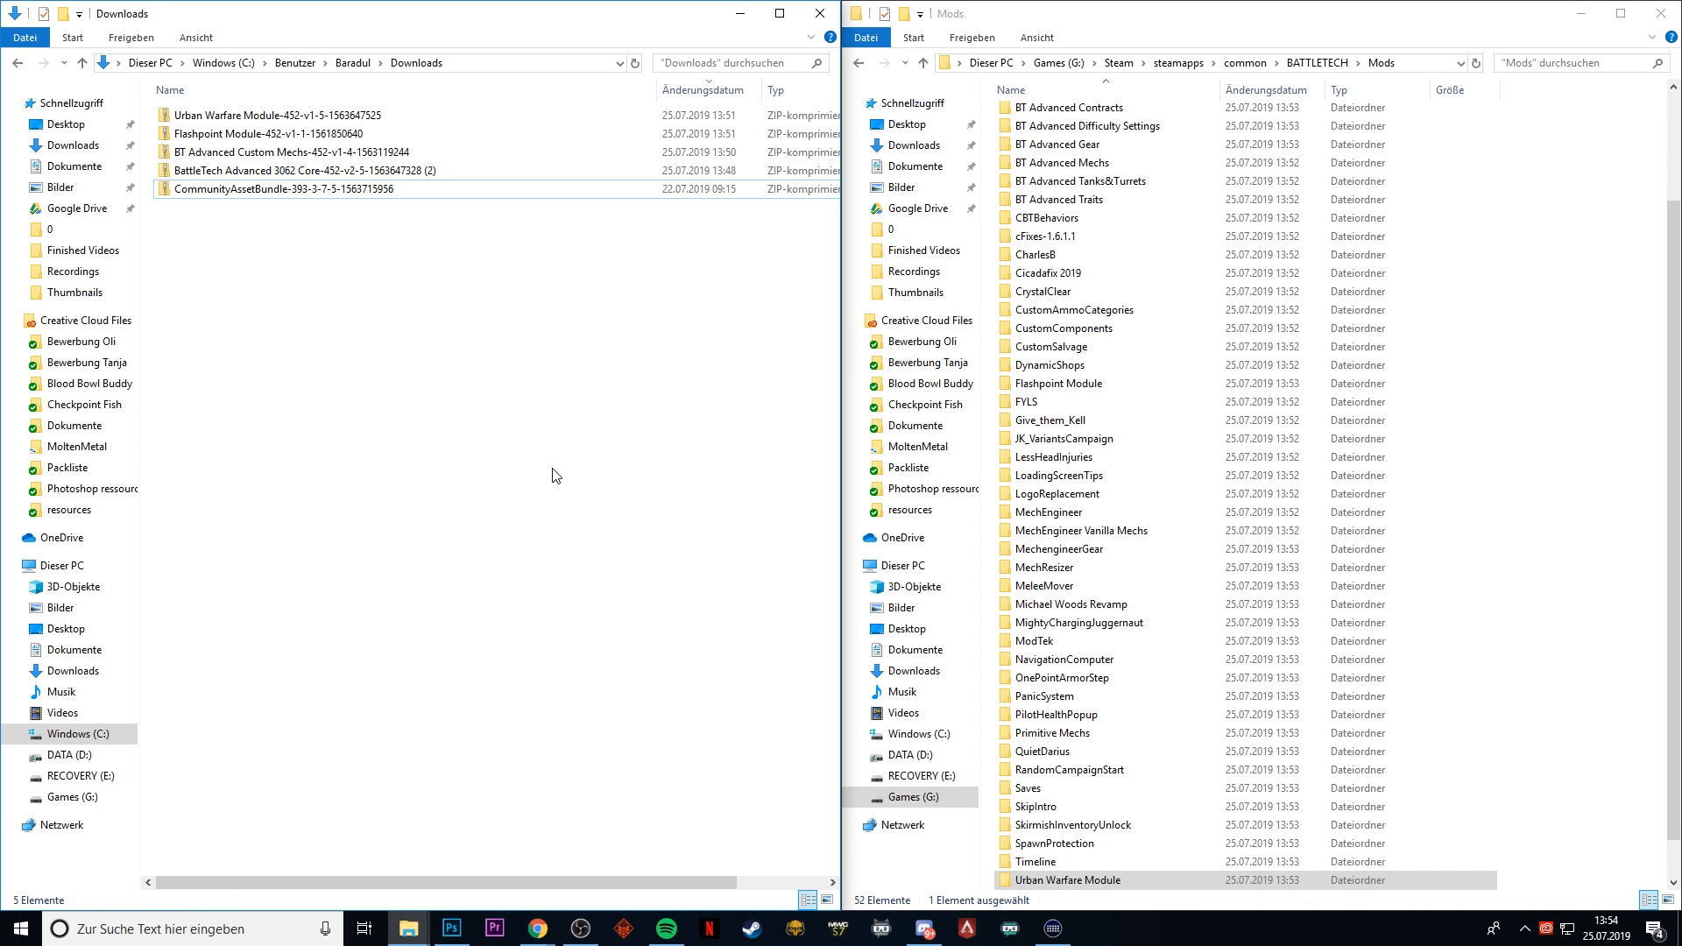
mouse_move(540, 393)
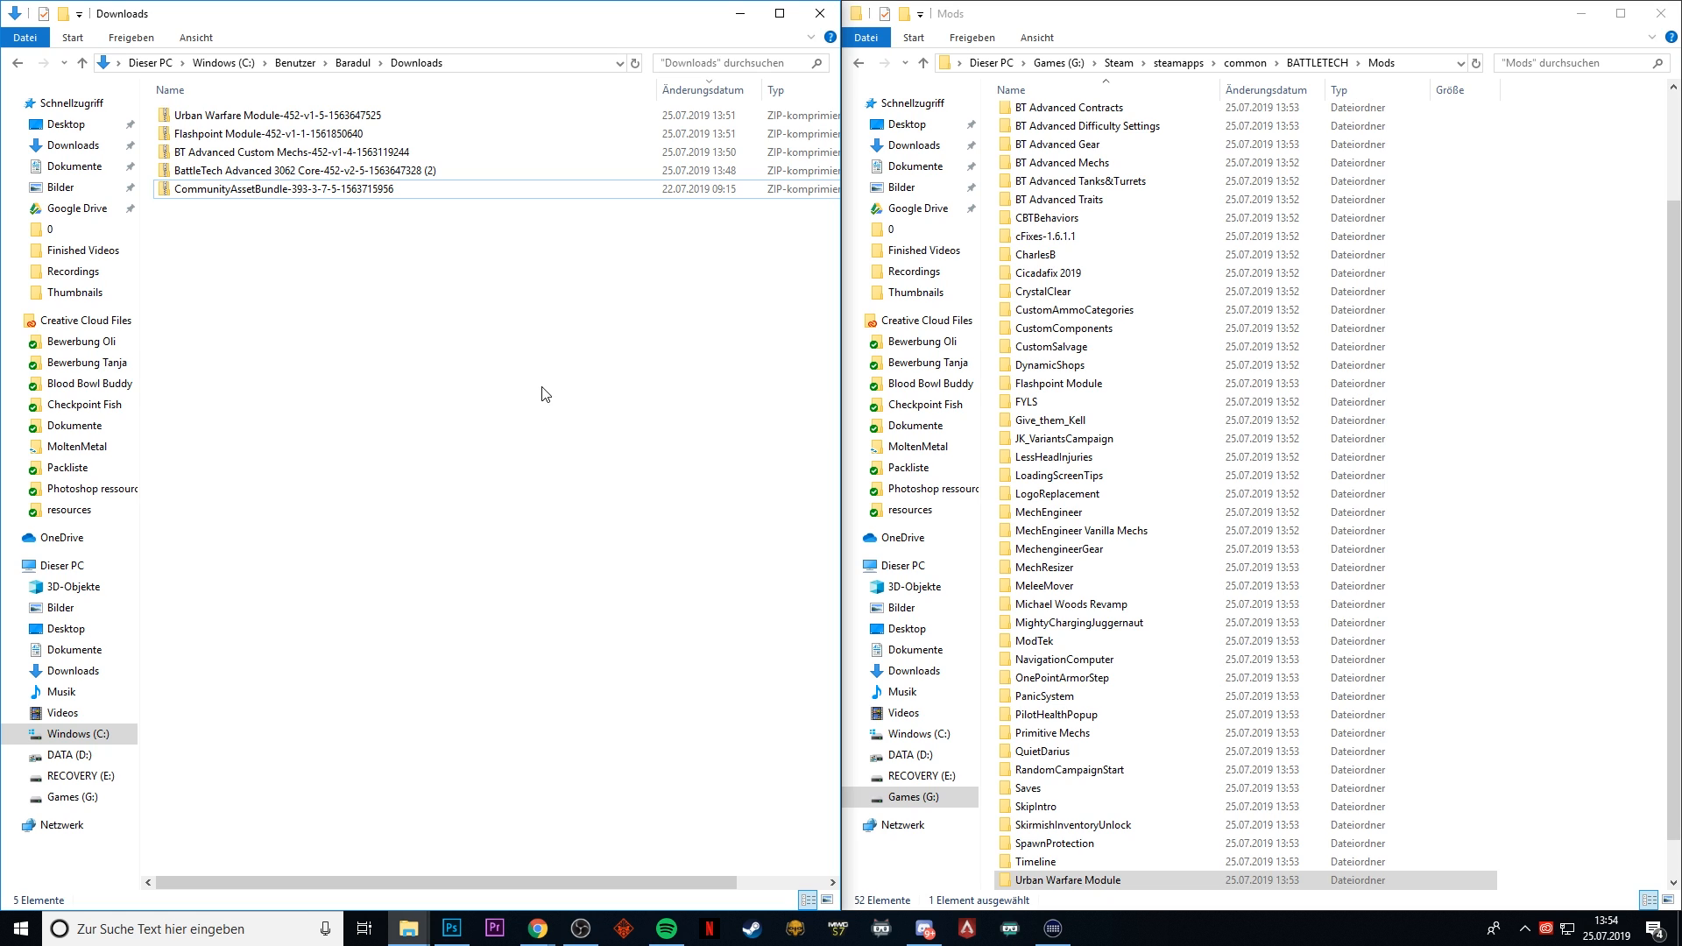
mouse_move(314, 218)
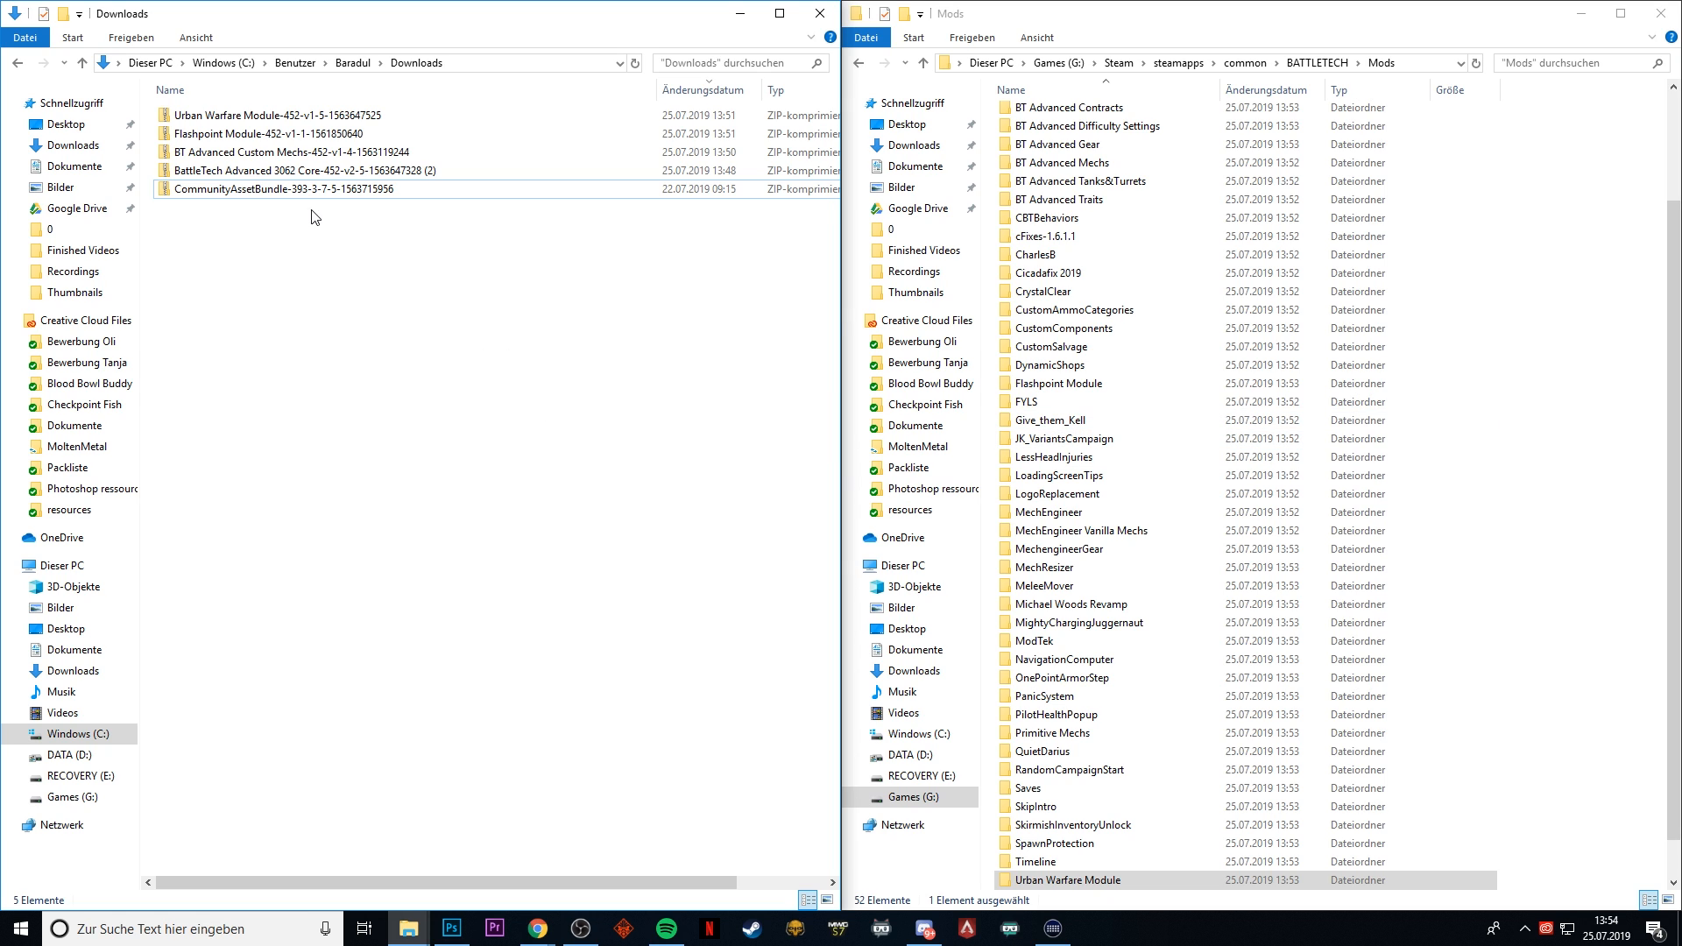
- Extract the whole CommunityAssetBundle archive into the Downloads folder
right_click(282, 189)
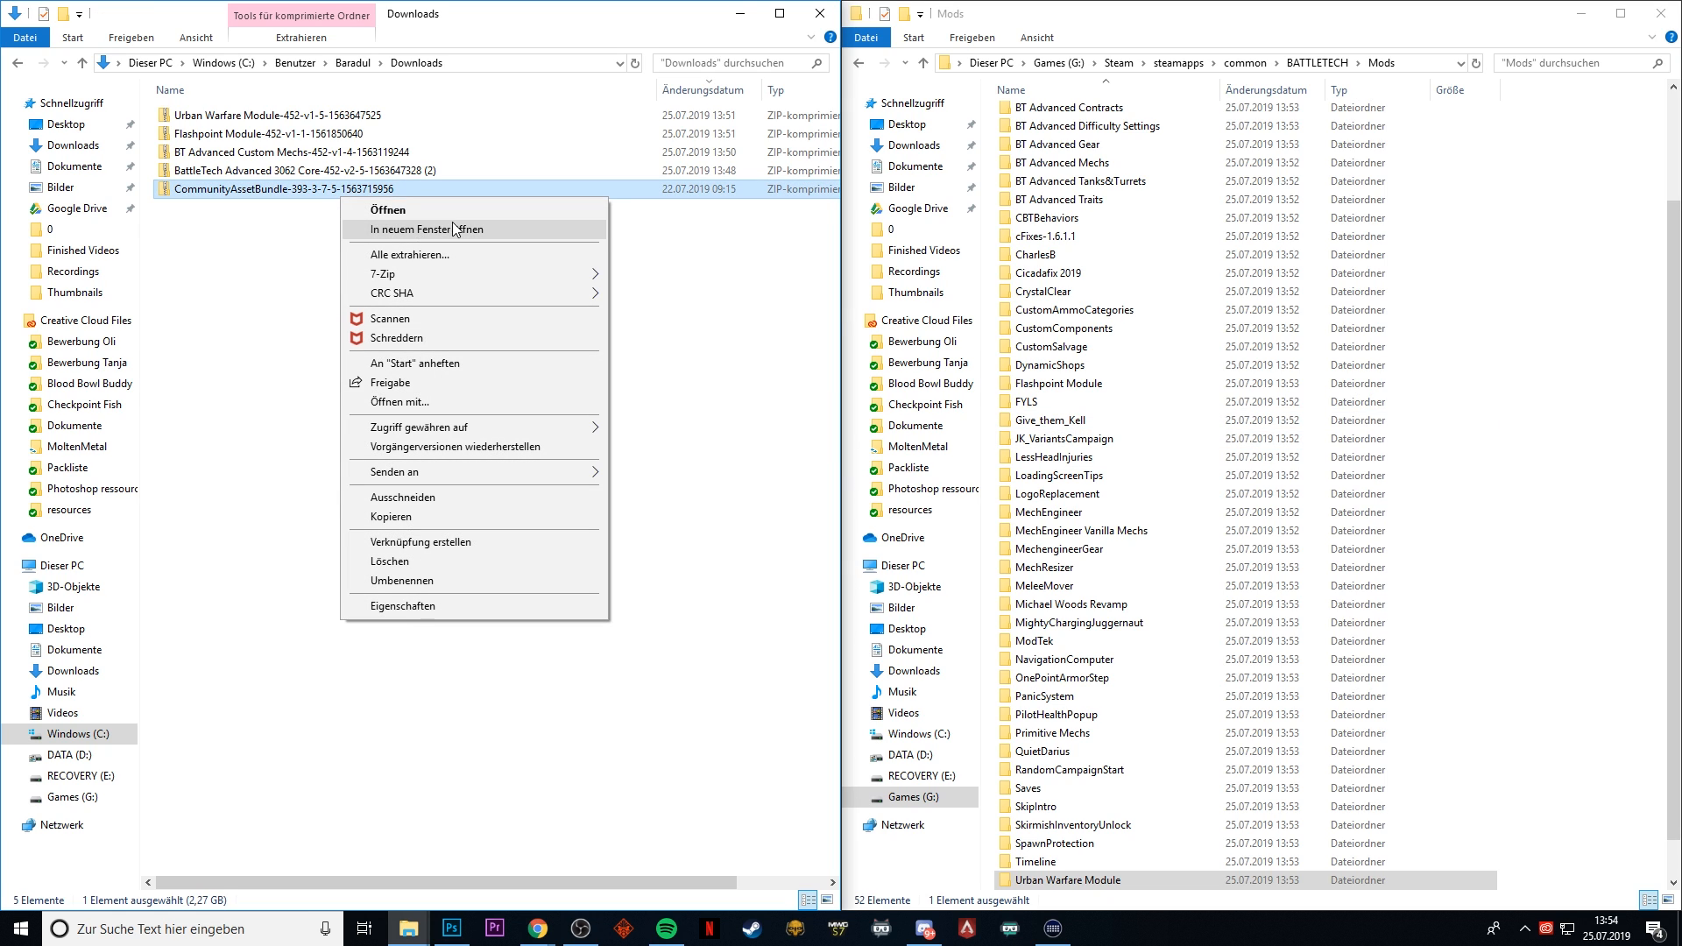
left_click(409, 254)
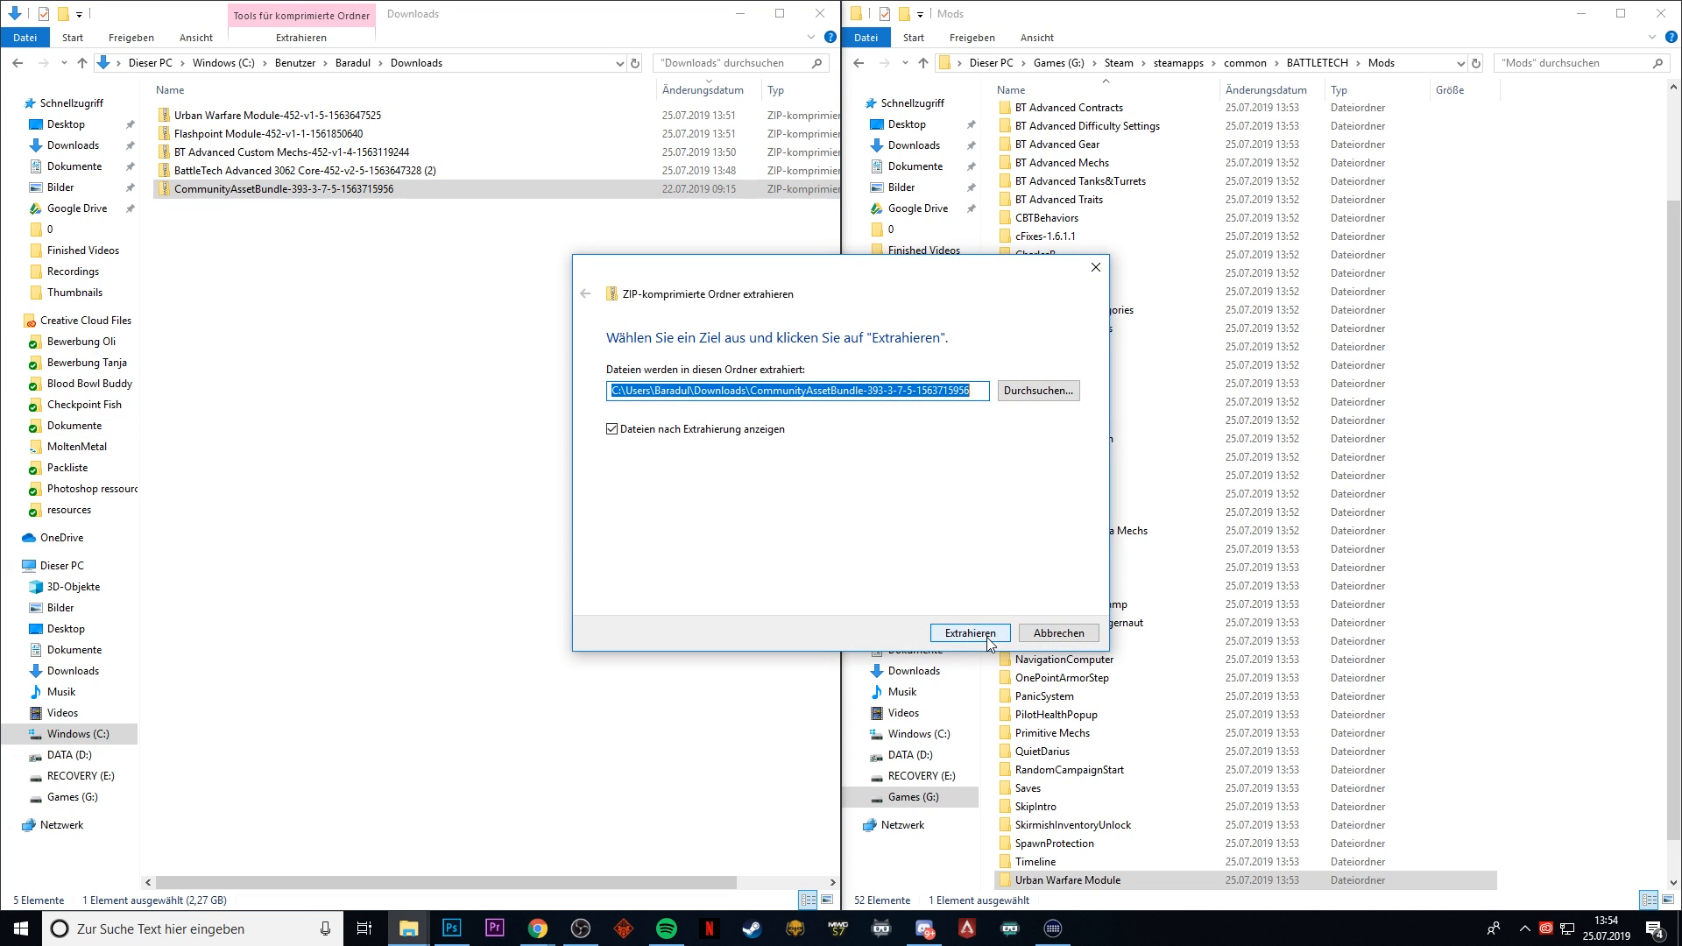
left_click(967, 632)
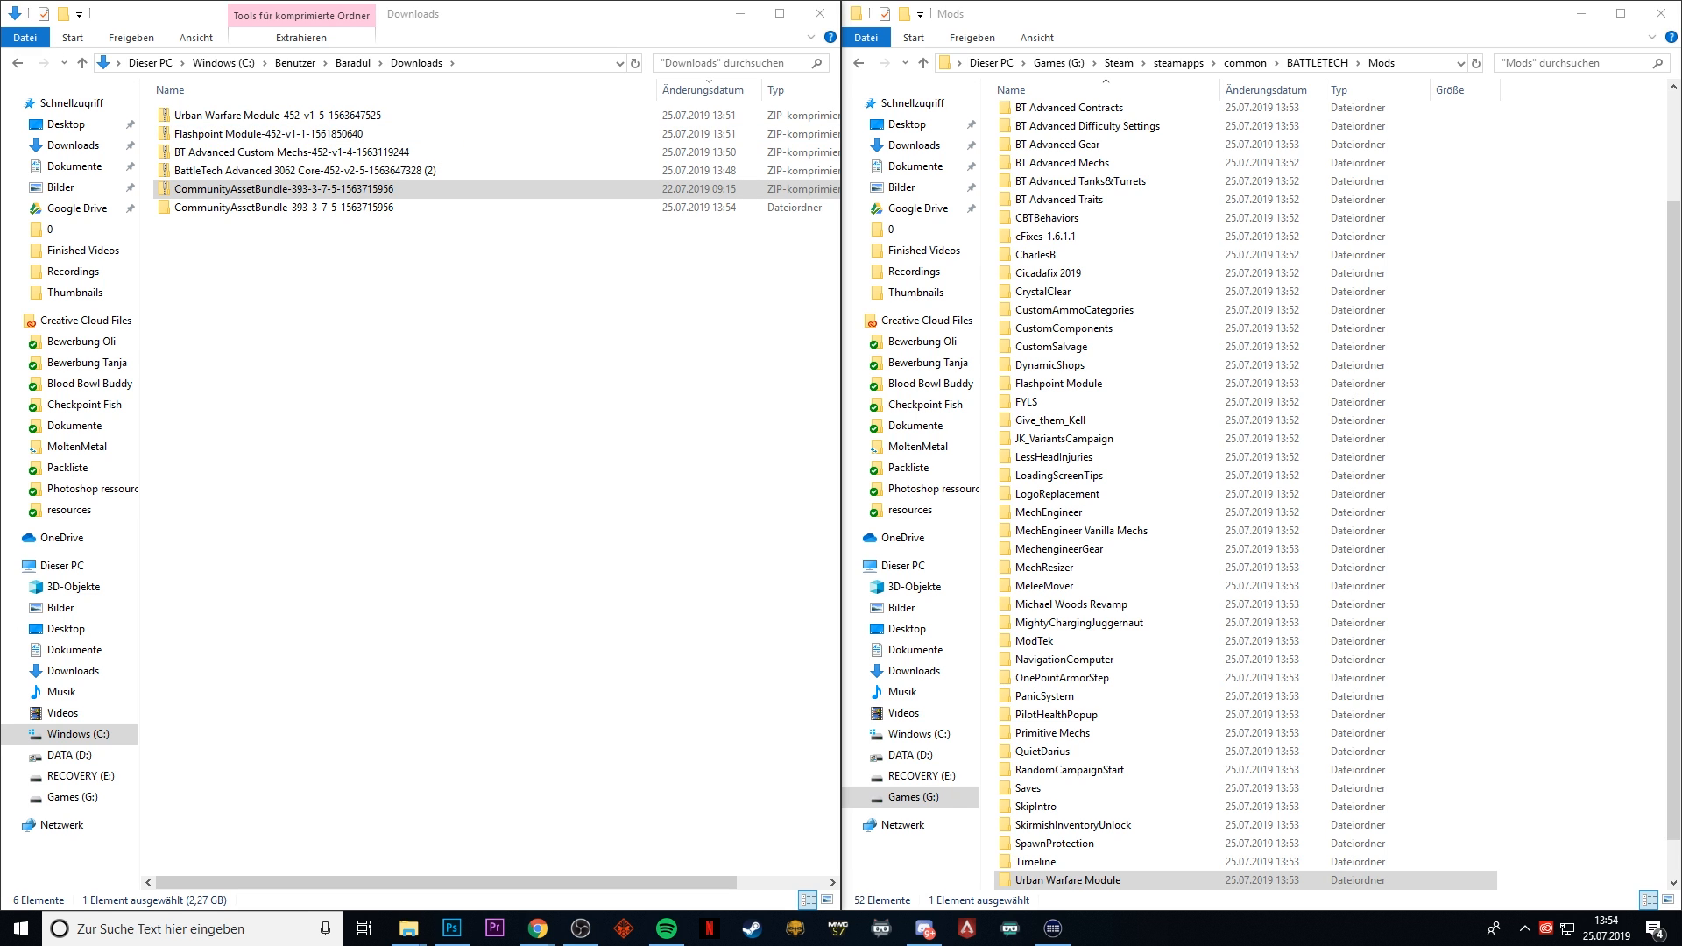
- Launch CommunityAssetBundle-v3.7.5 from the extracted folder
double_click(282, 207)
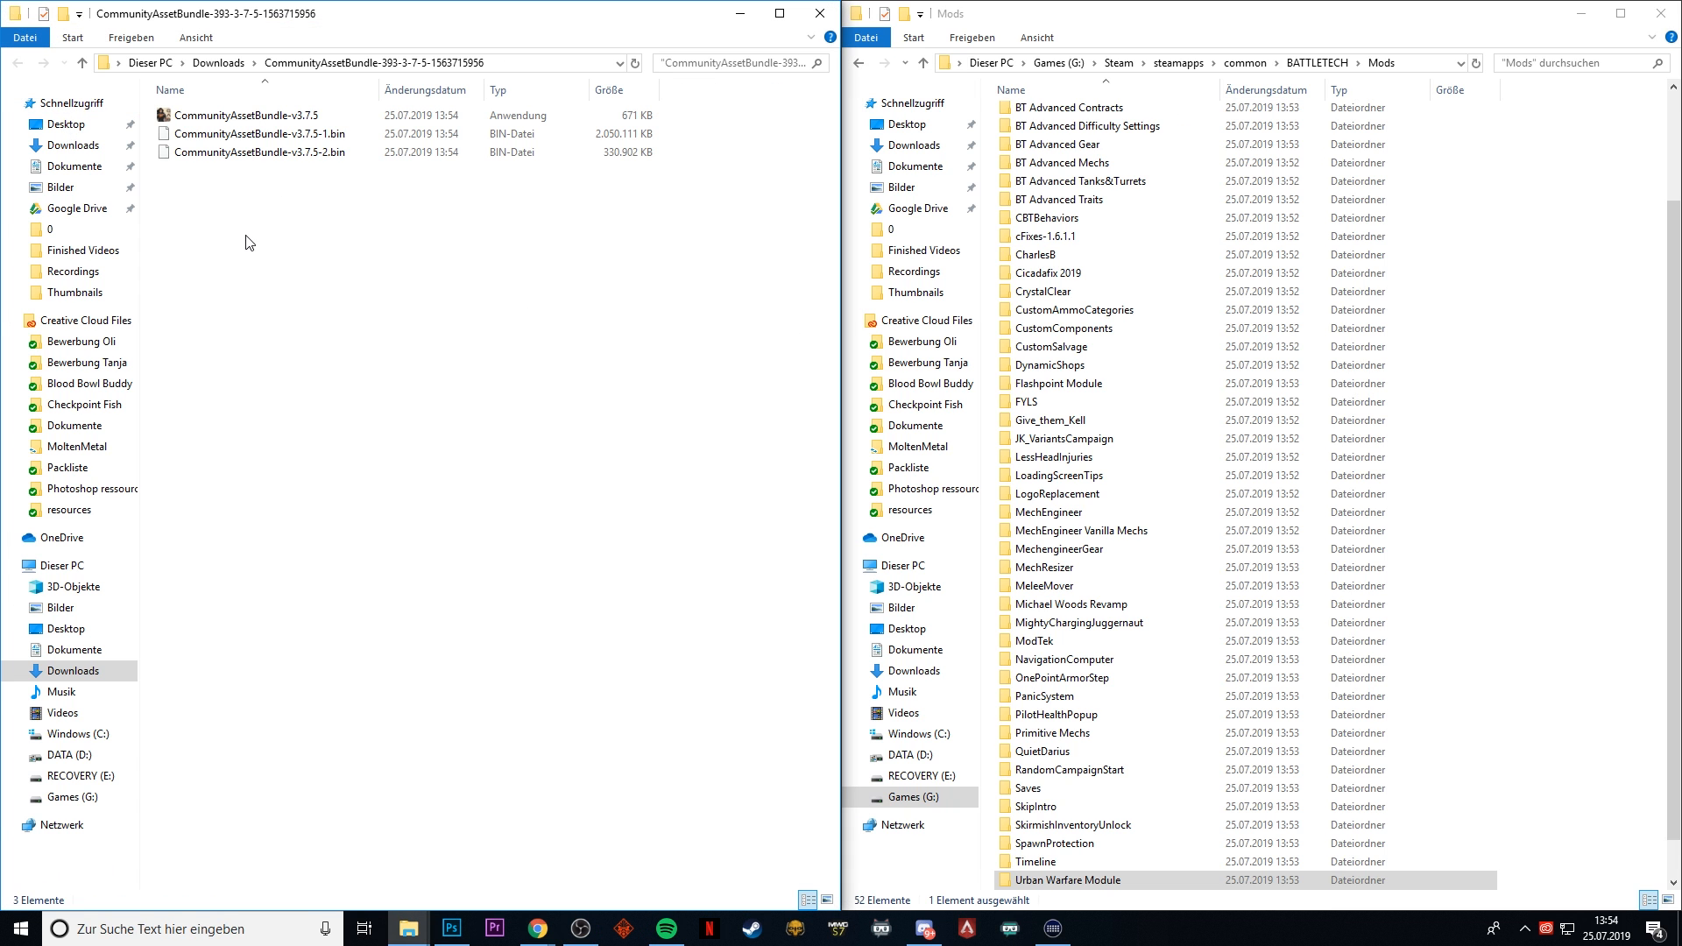
left_click(248, 115)
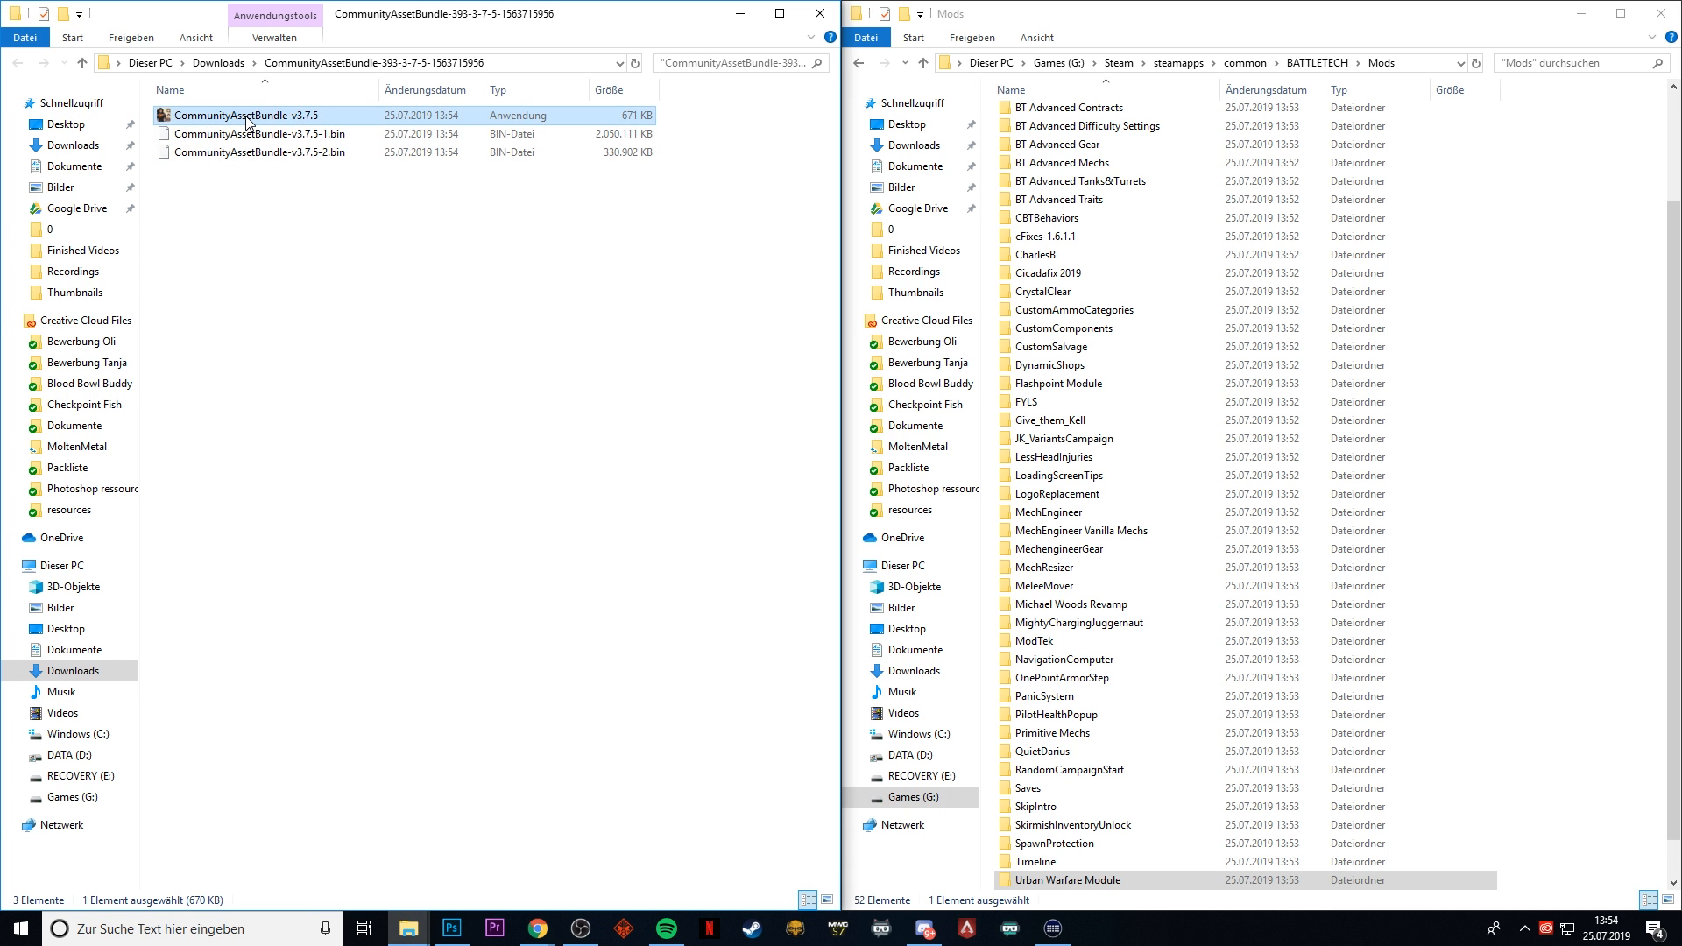
double_click(245, 115)
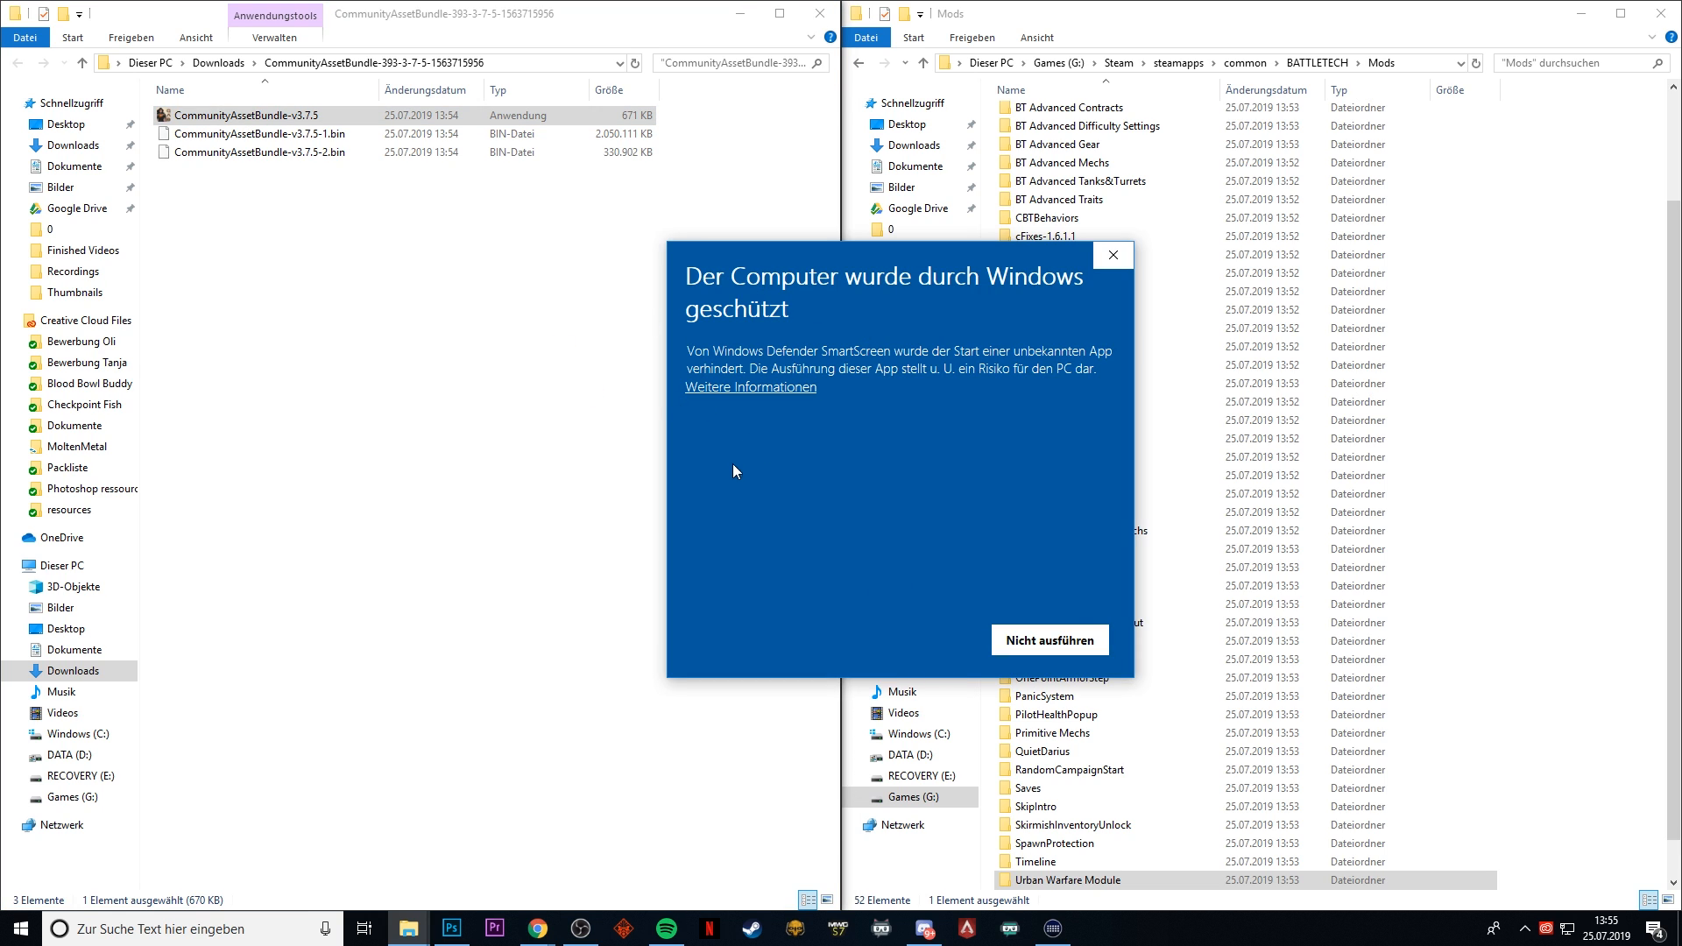
mouse_move(978, 426)
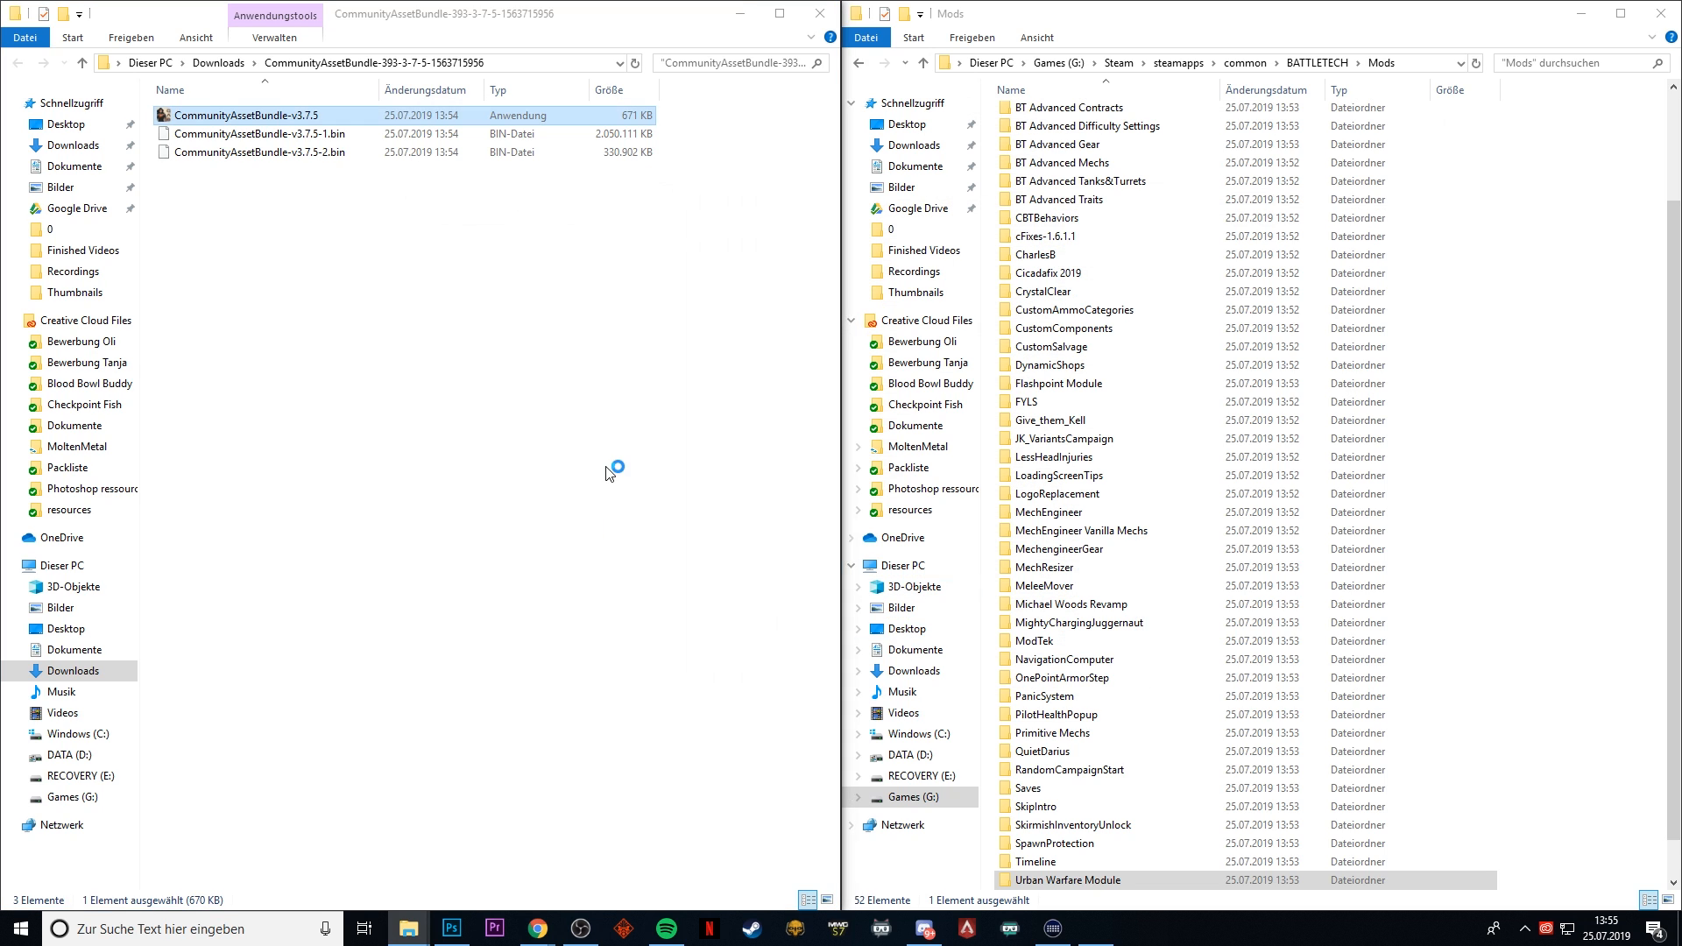
- Accept the license and install CommunityAssetBundle to G:\Steam\steamapps\common\BattleTech
double_click(248, 114)
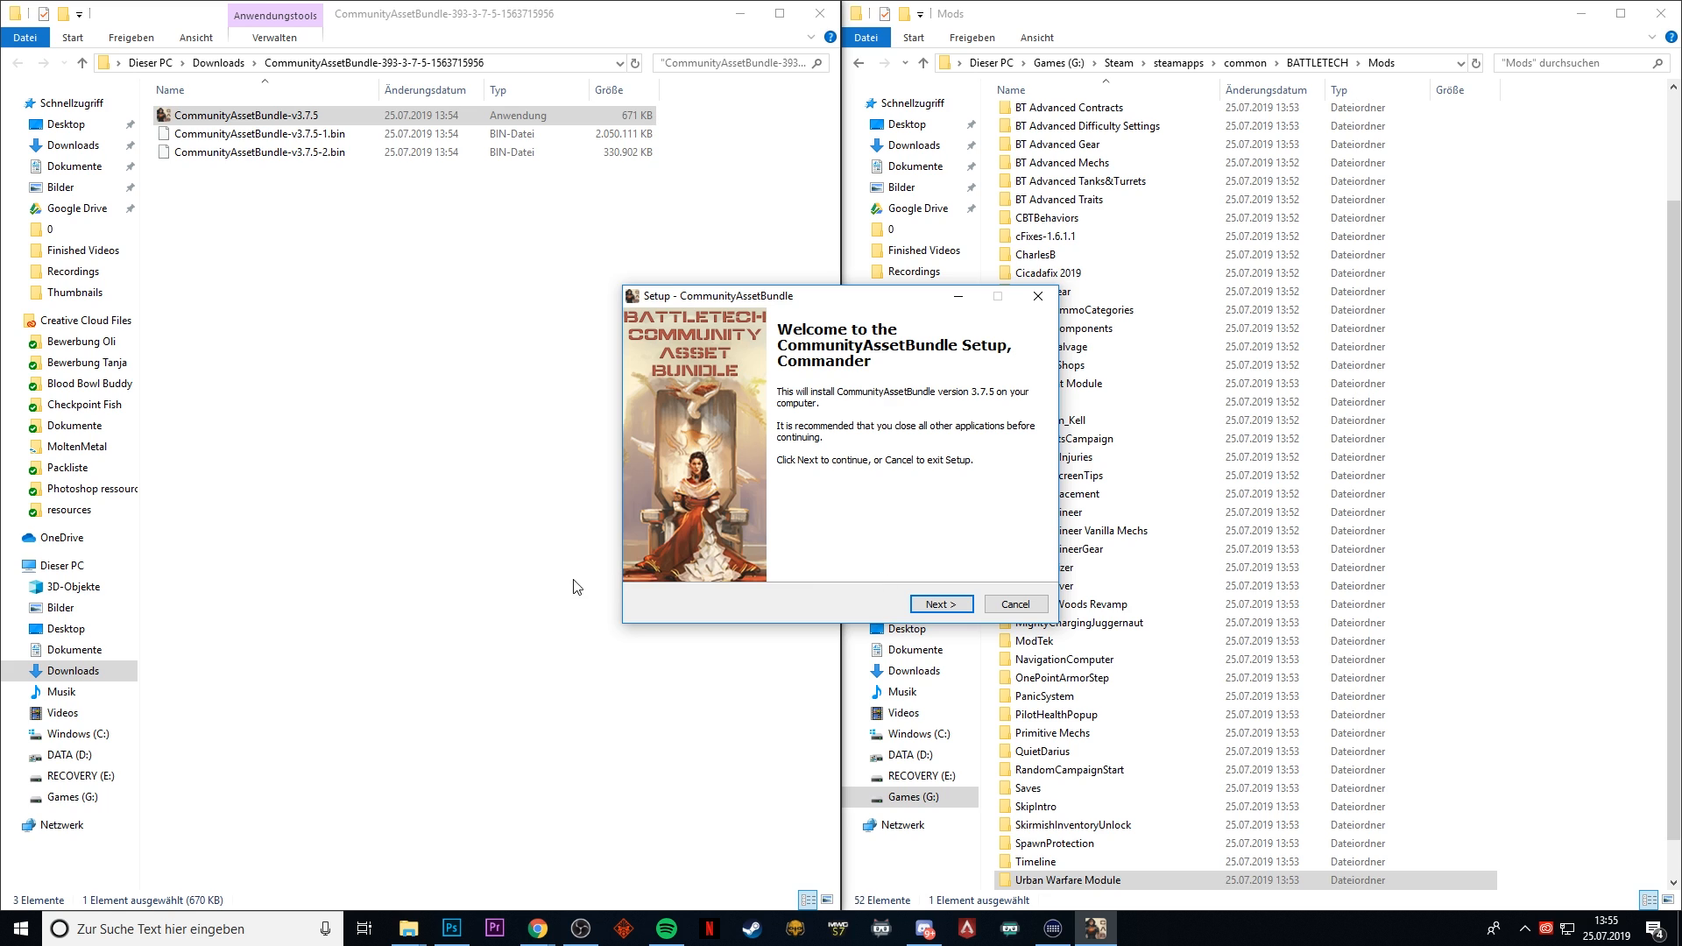
left_click(938, 602)
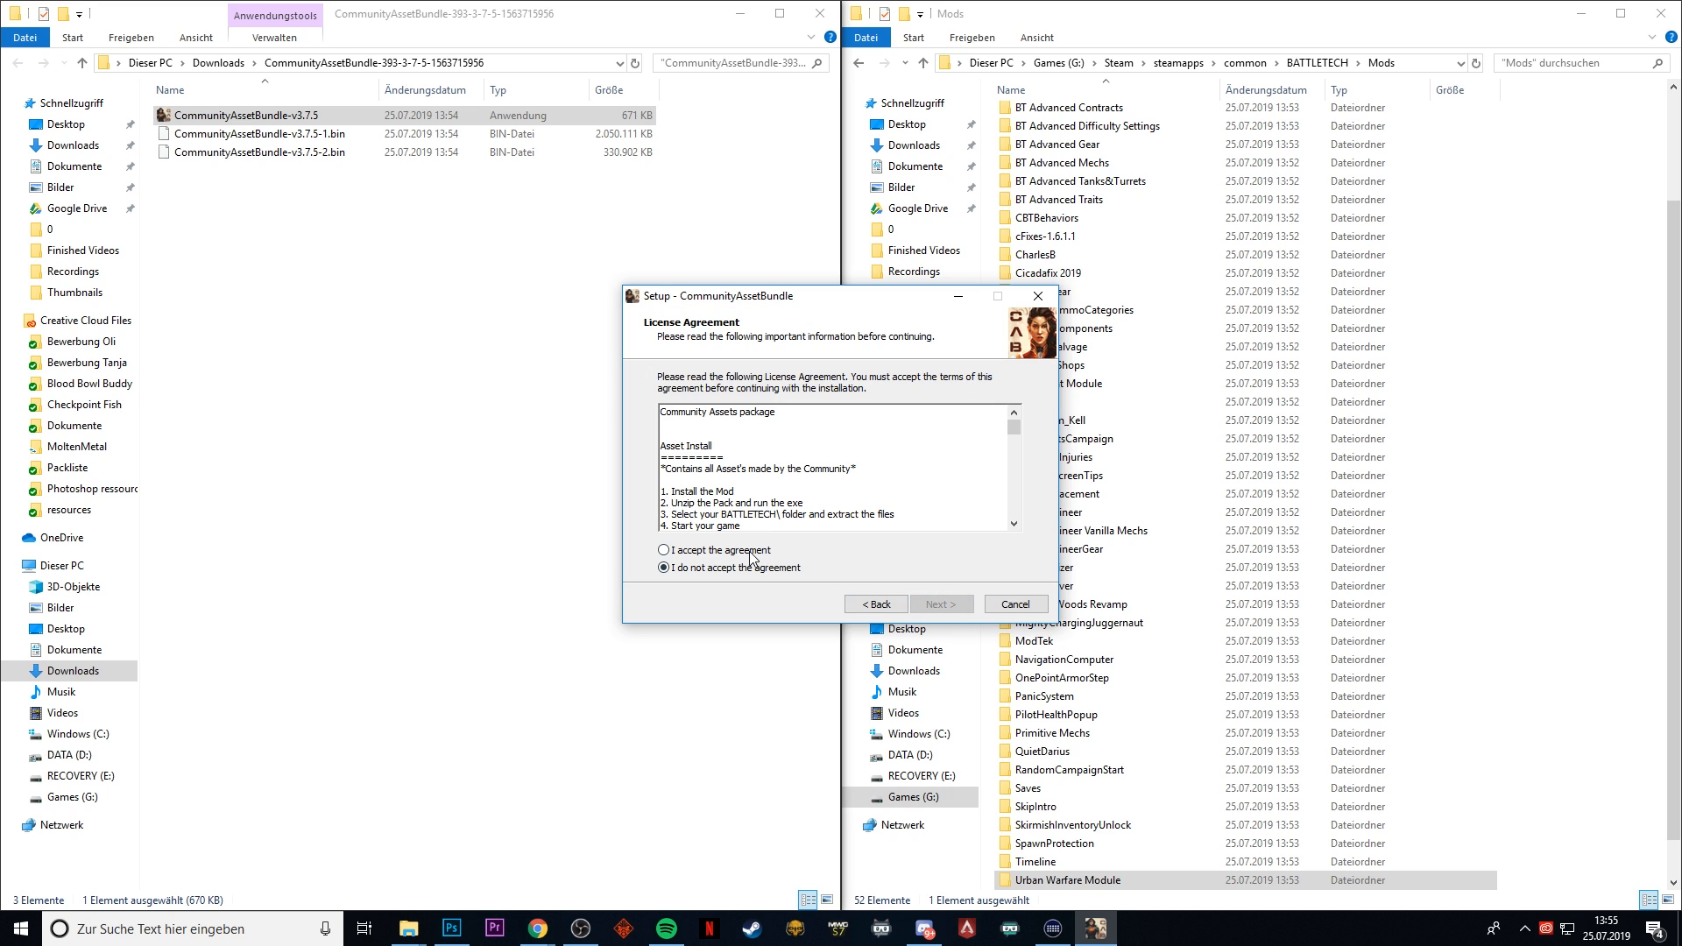
left_click(663, 550)
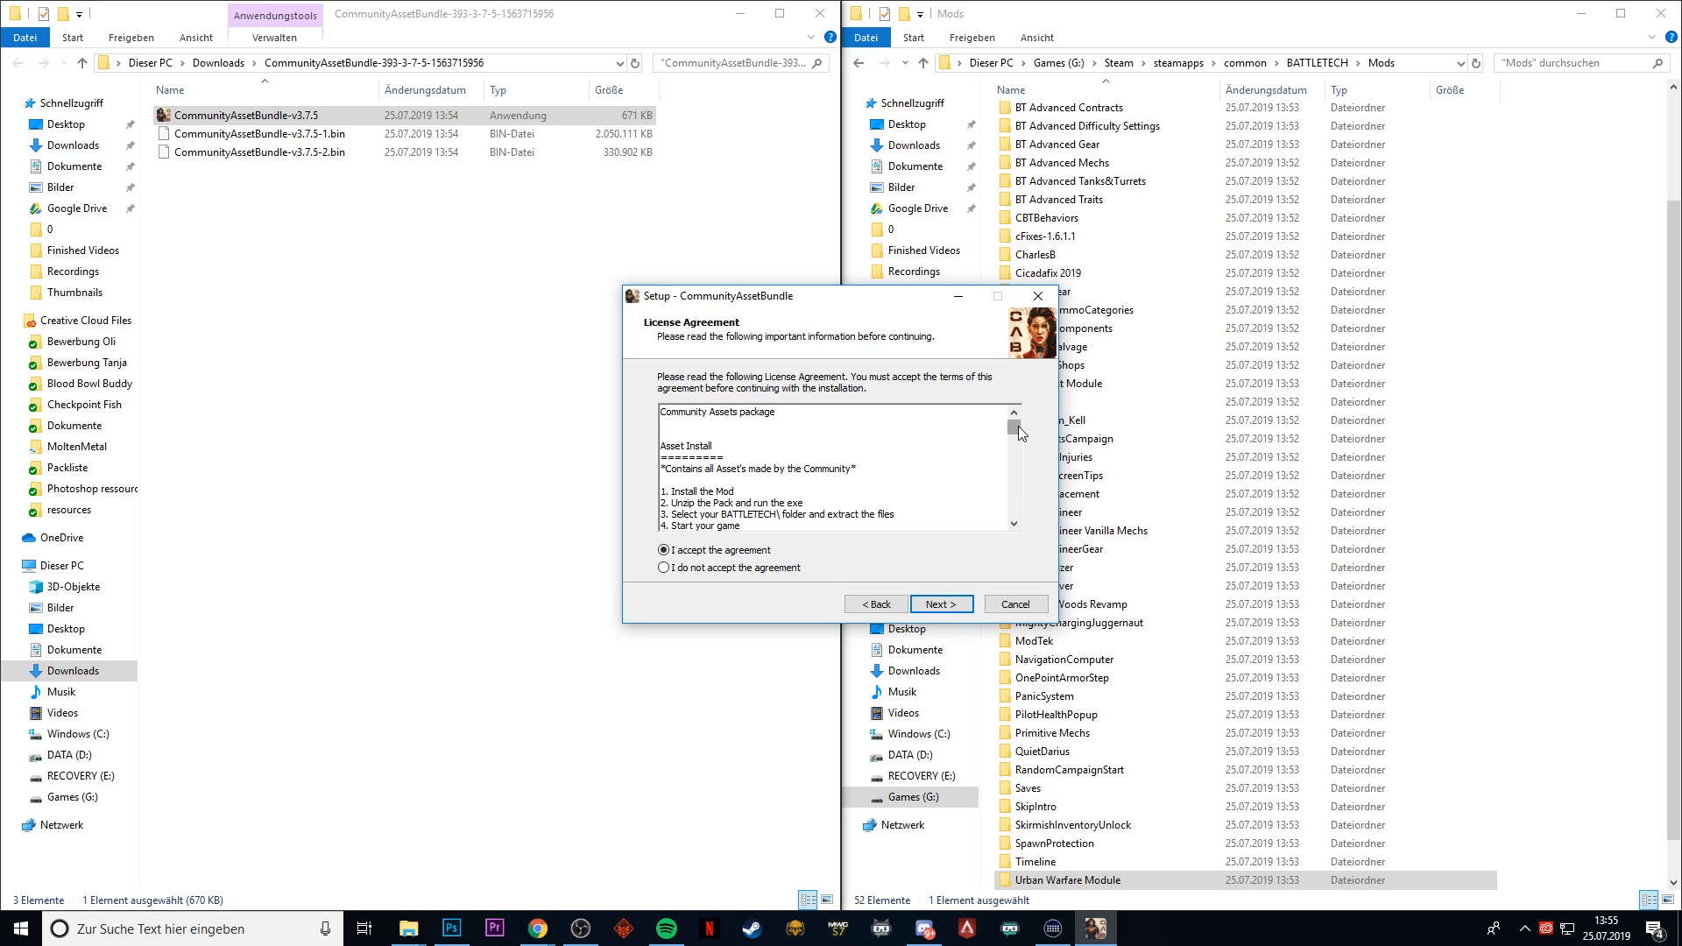
left_click(938, 603)
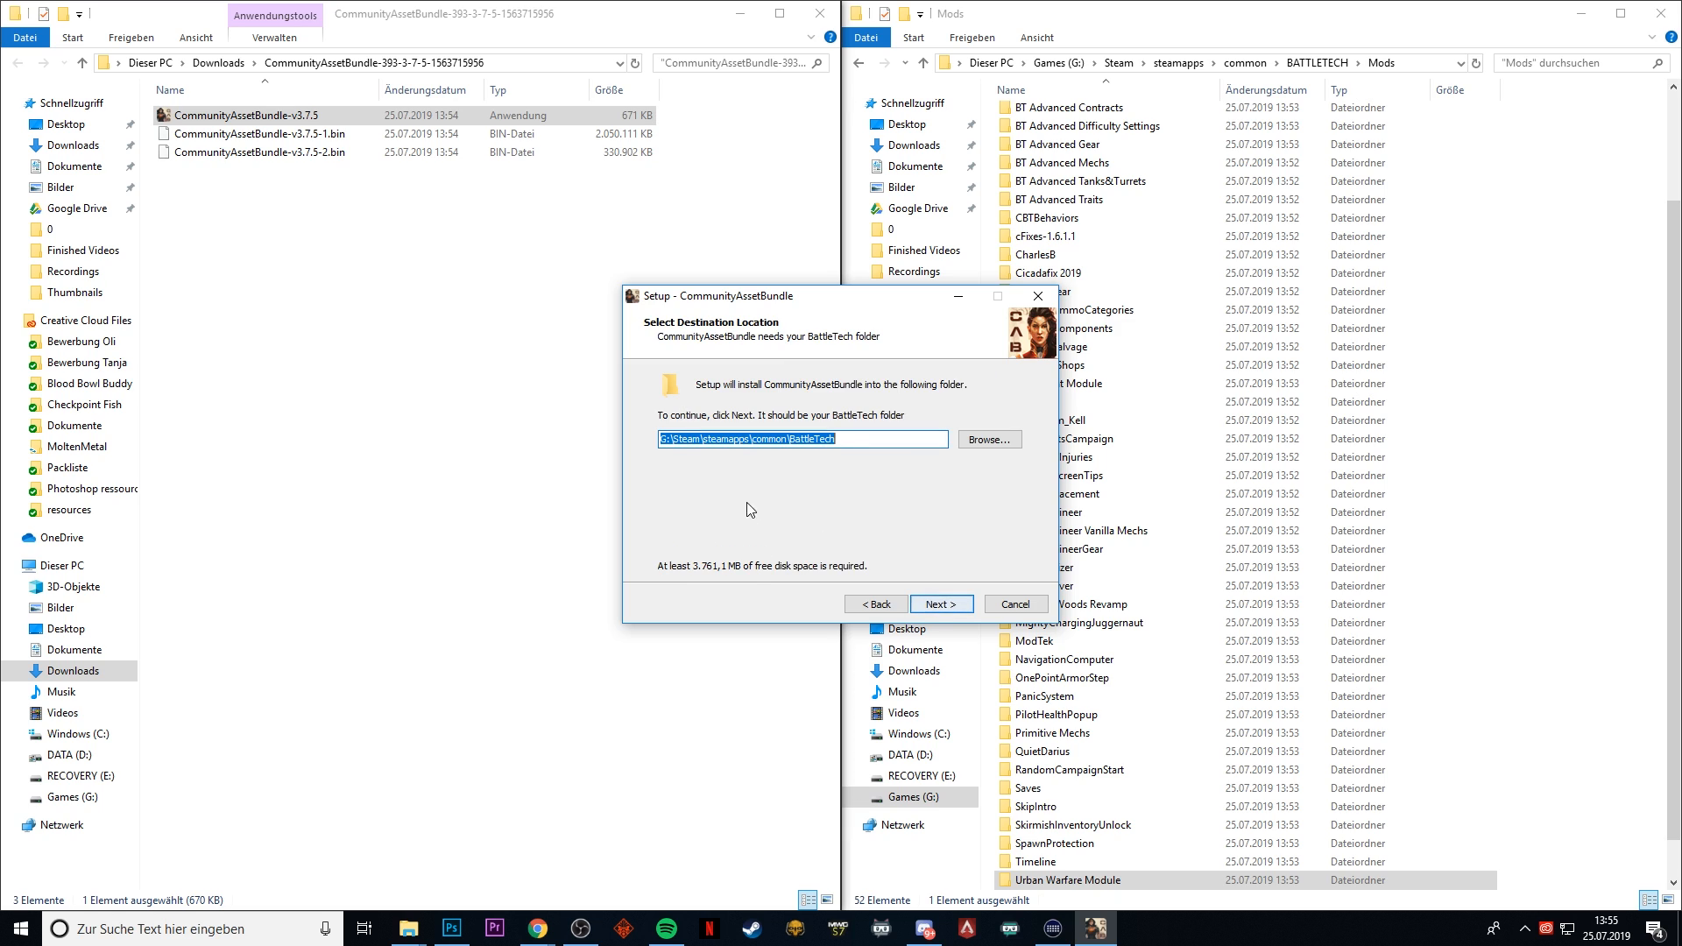
mouse_move(851, 435)
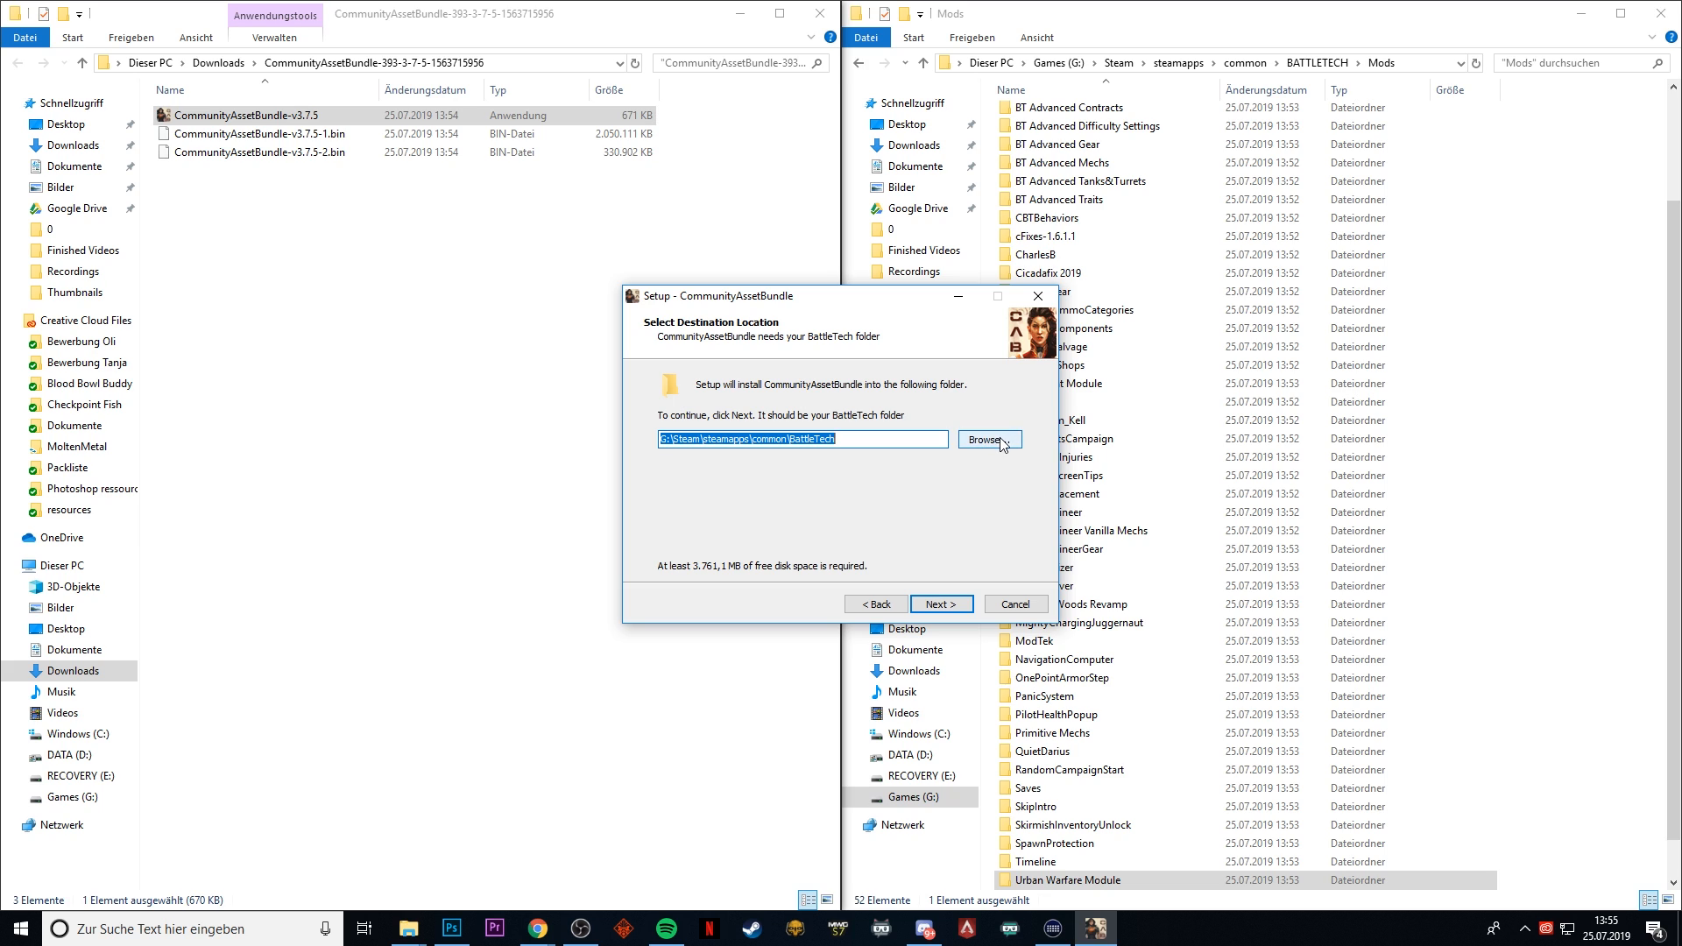
mouse_move(902, 310)
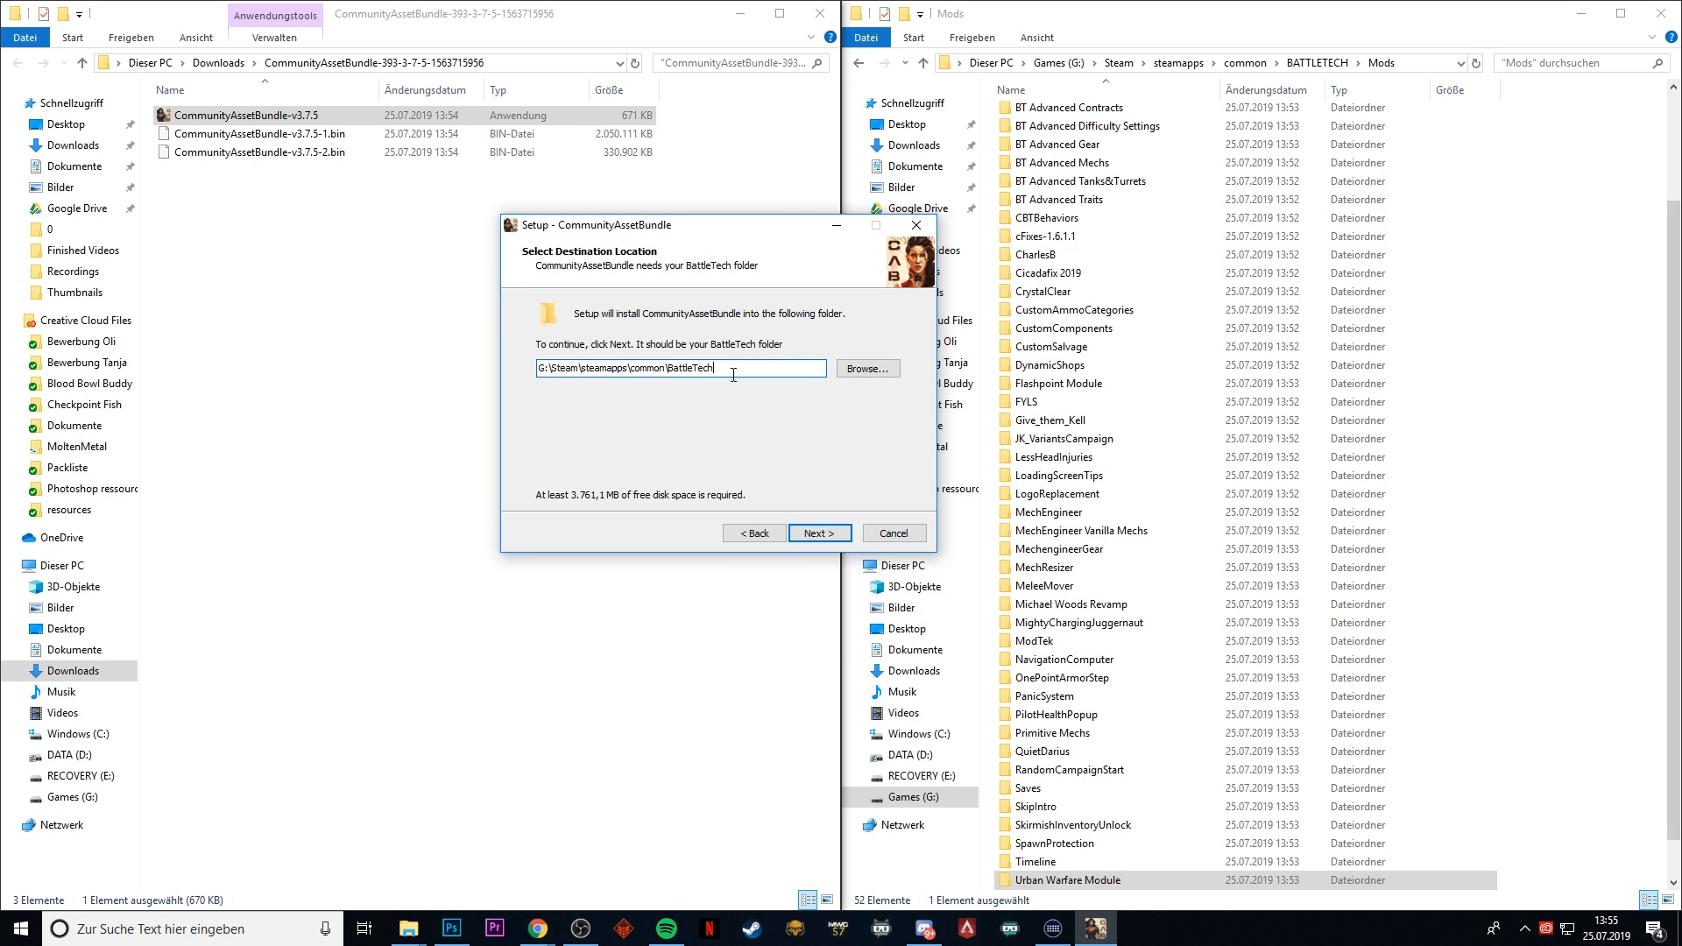
left_click(817, 533)
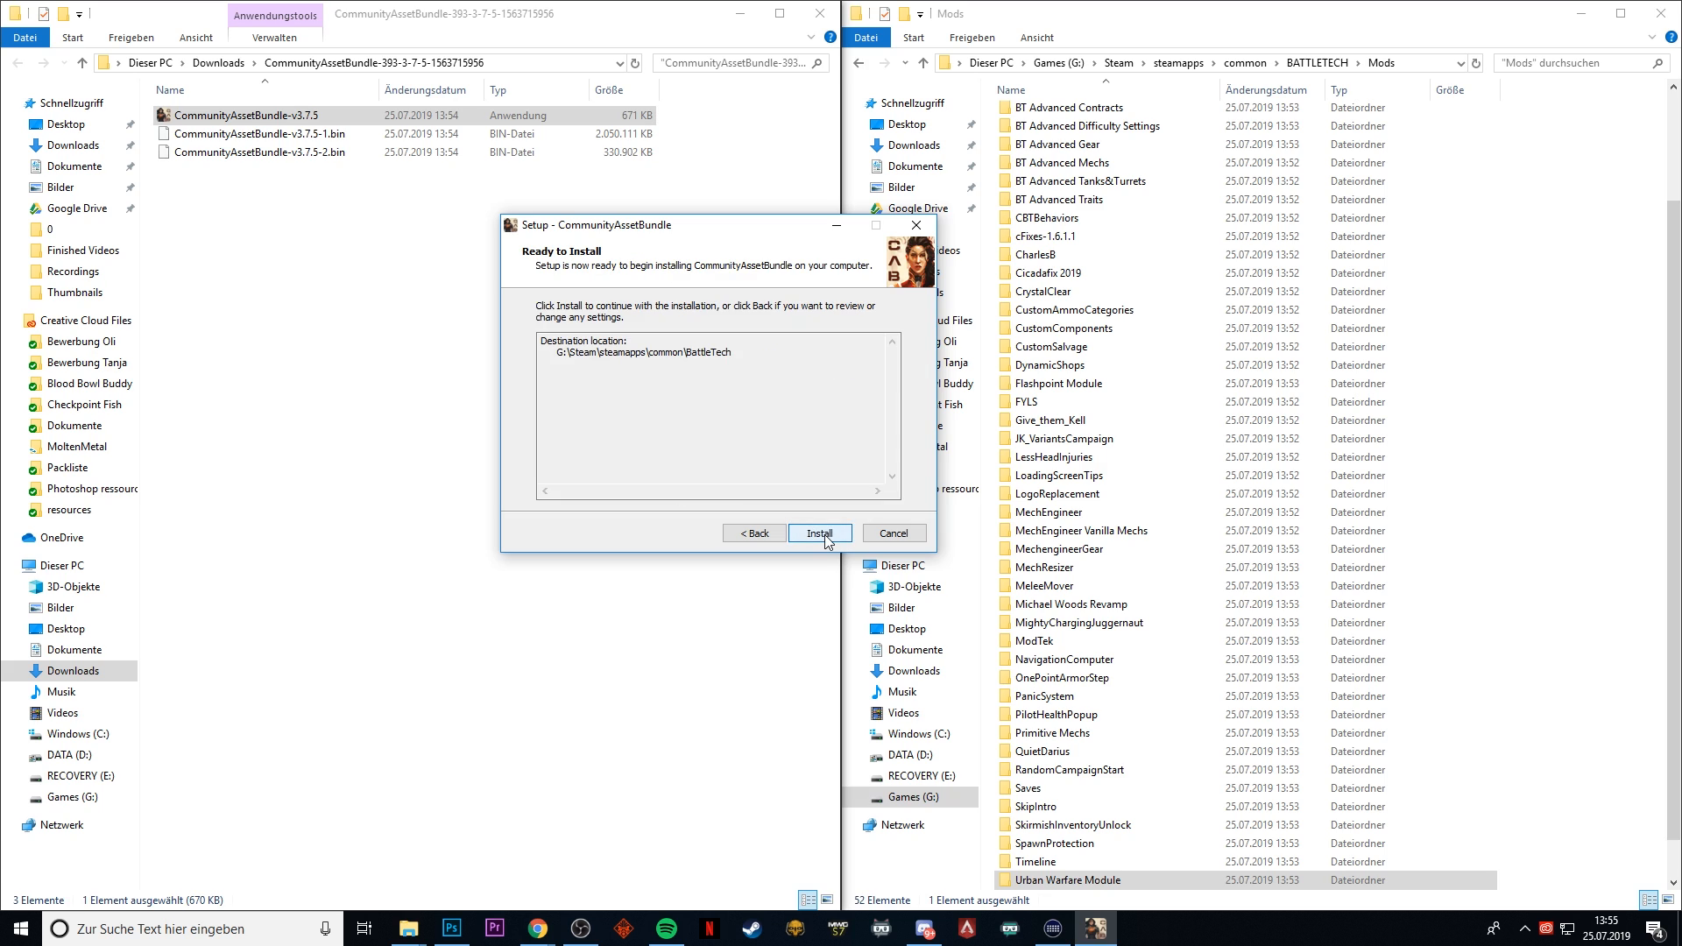
left_click(818, 533)
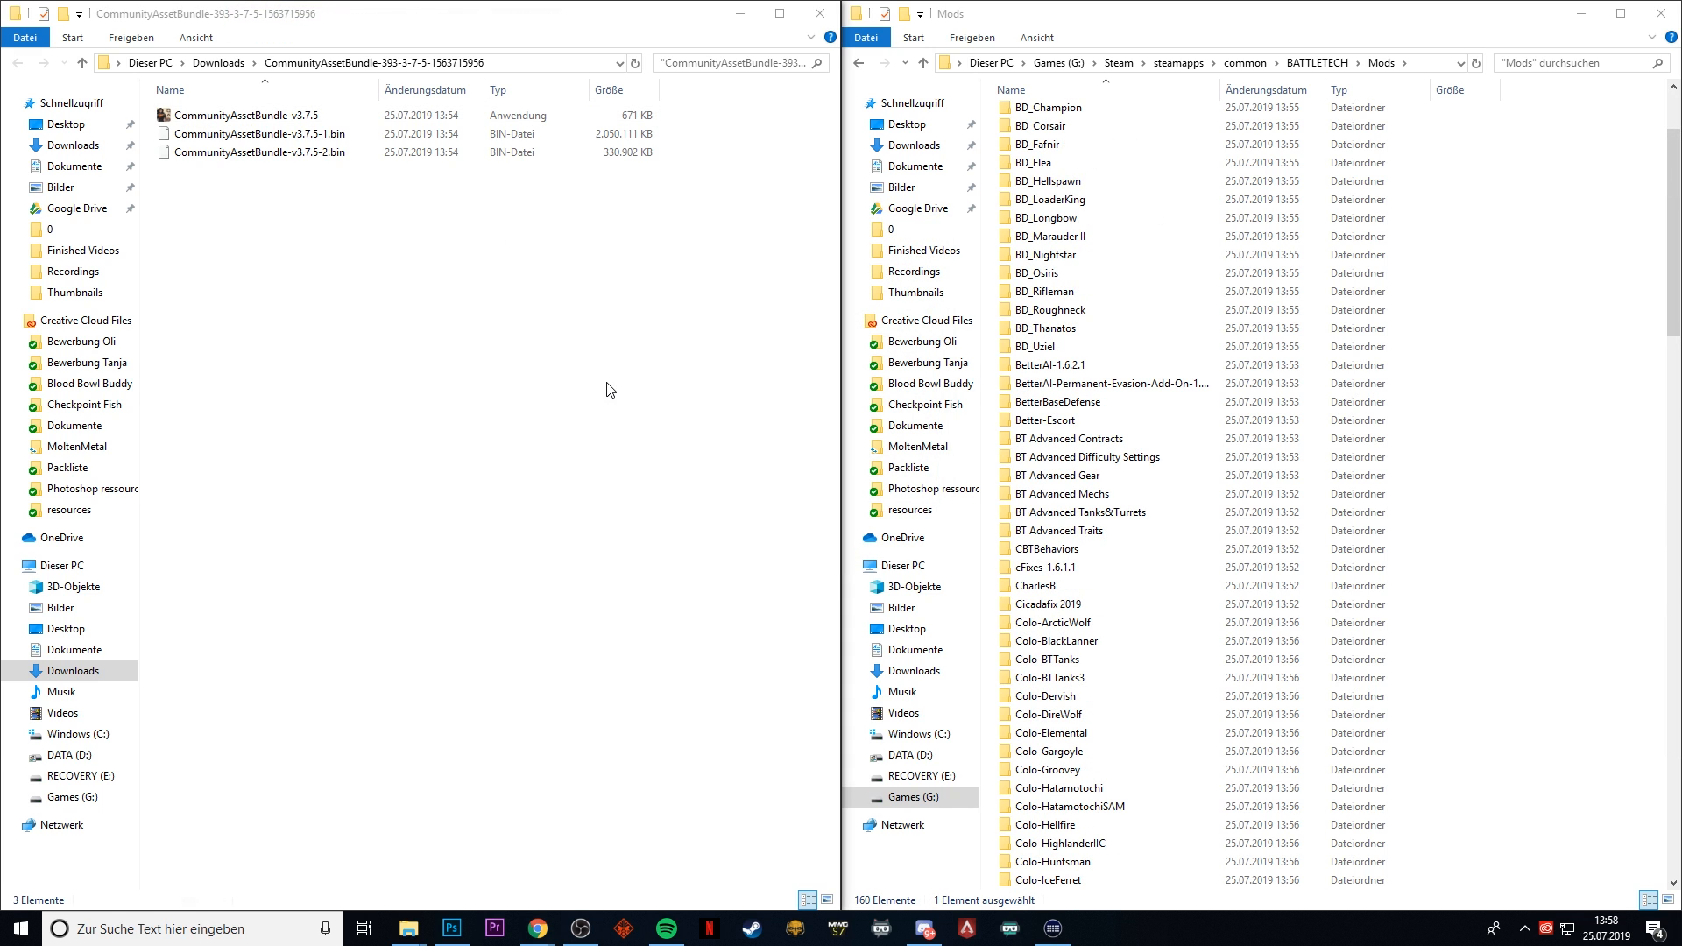
mouse_move(779, 883)
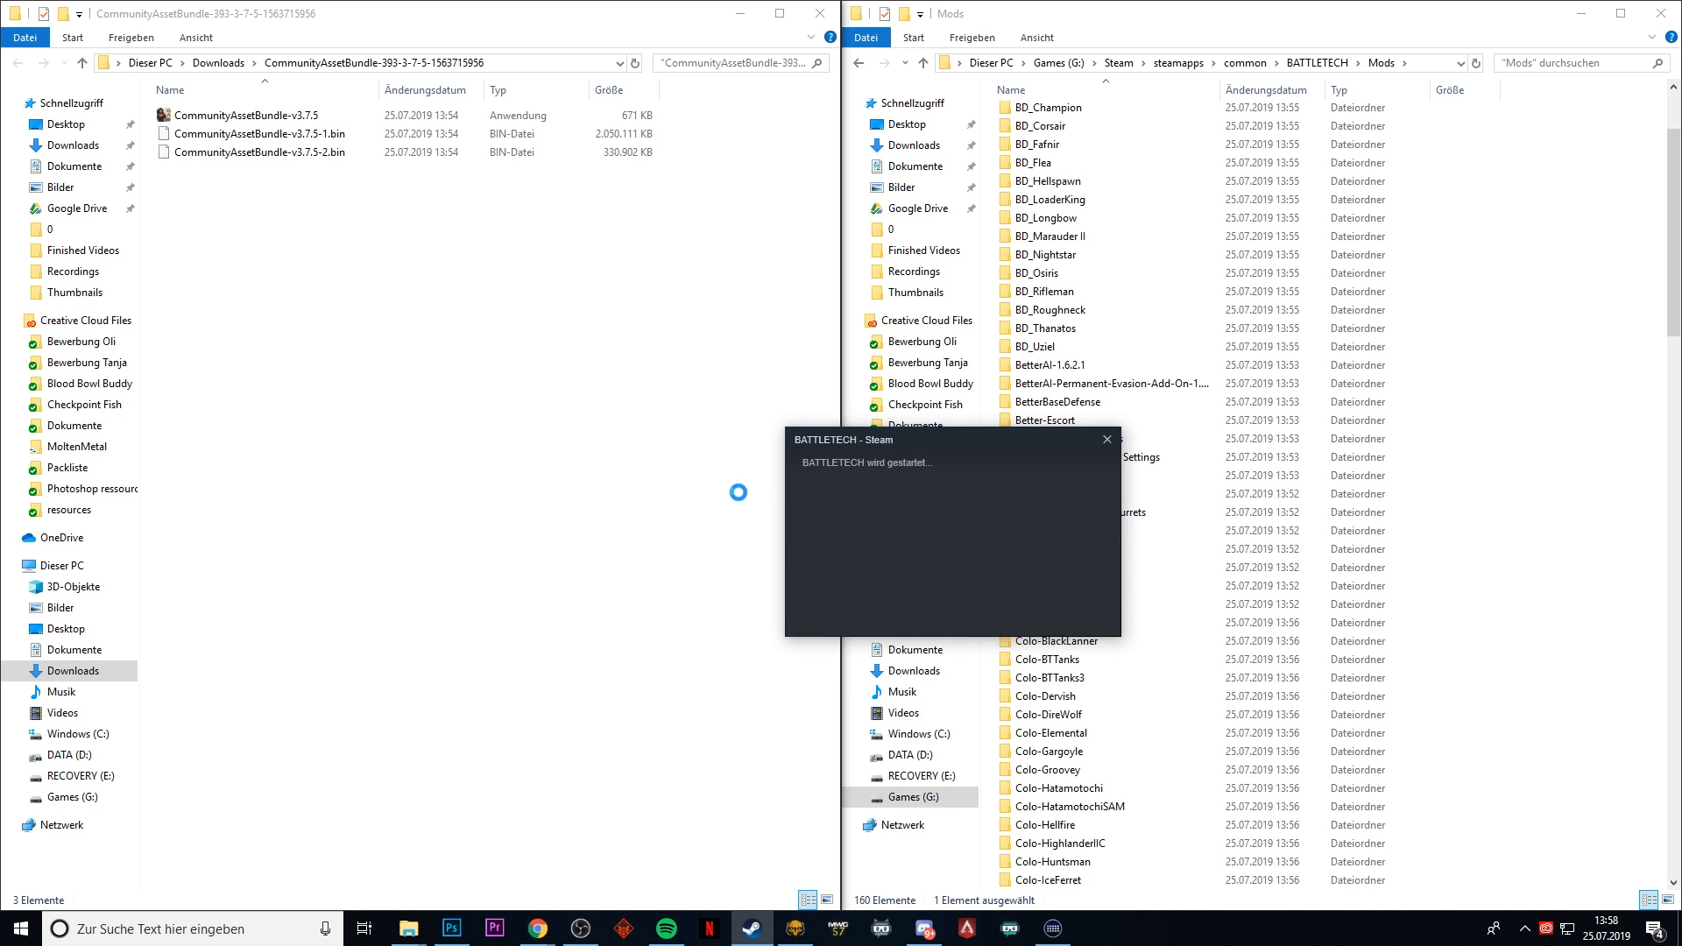
- Launch BATTLETECH through Steam and wait for the BATTLETECH ADVANCED - 3062 main menu
left_click(1105, 439)
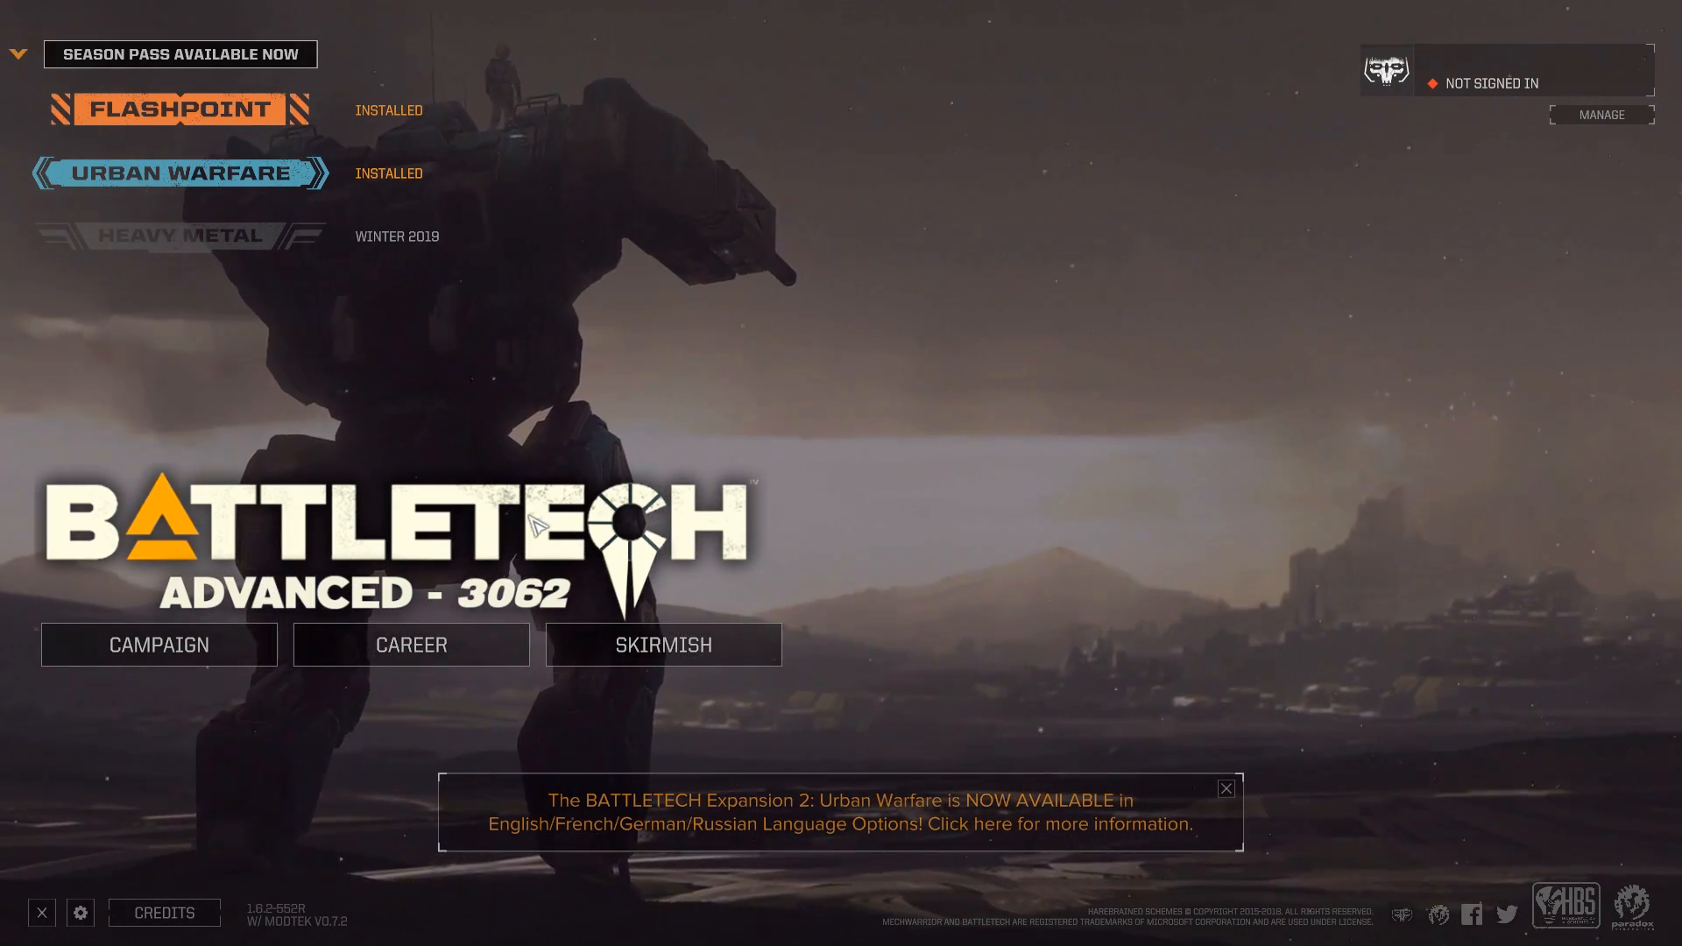
left_click(410, 645)
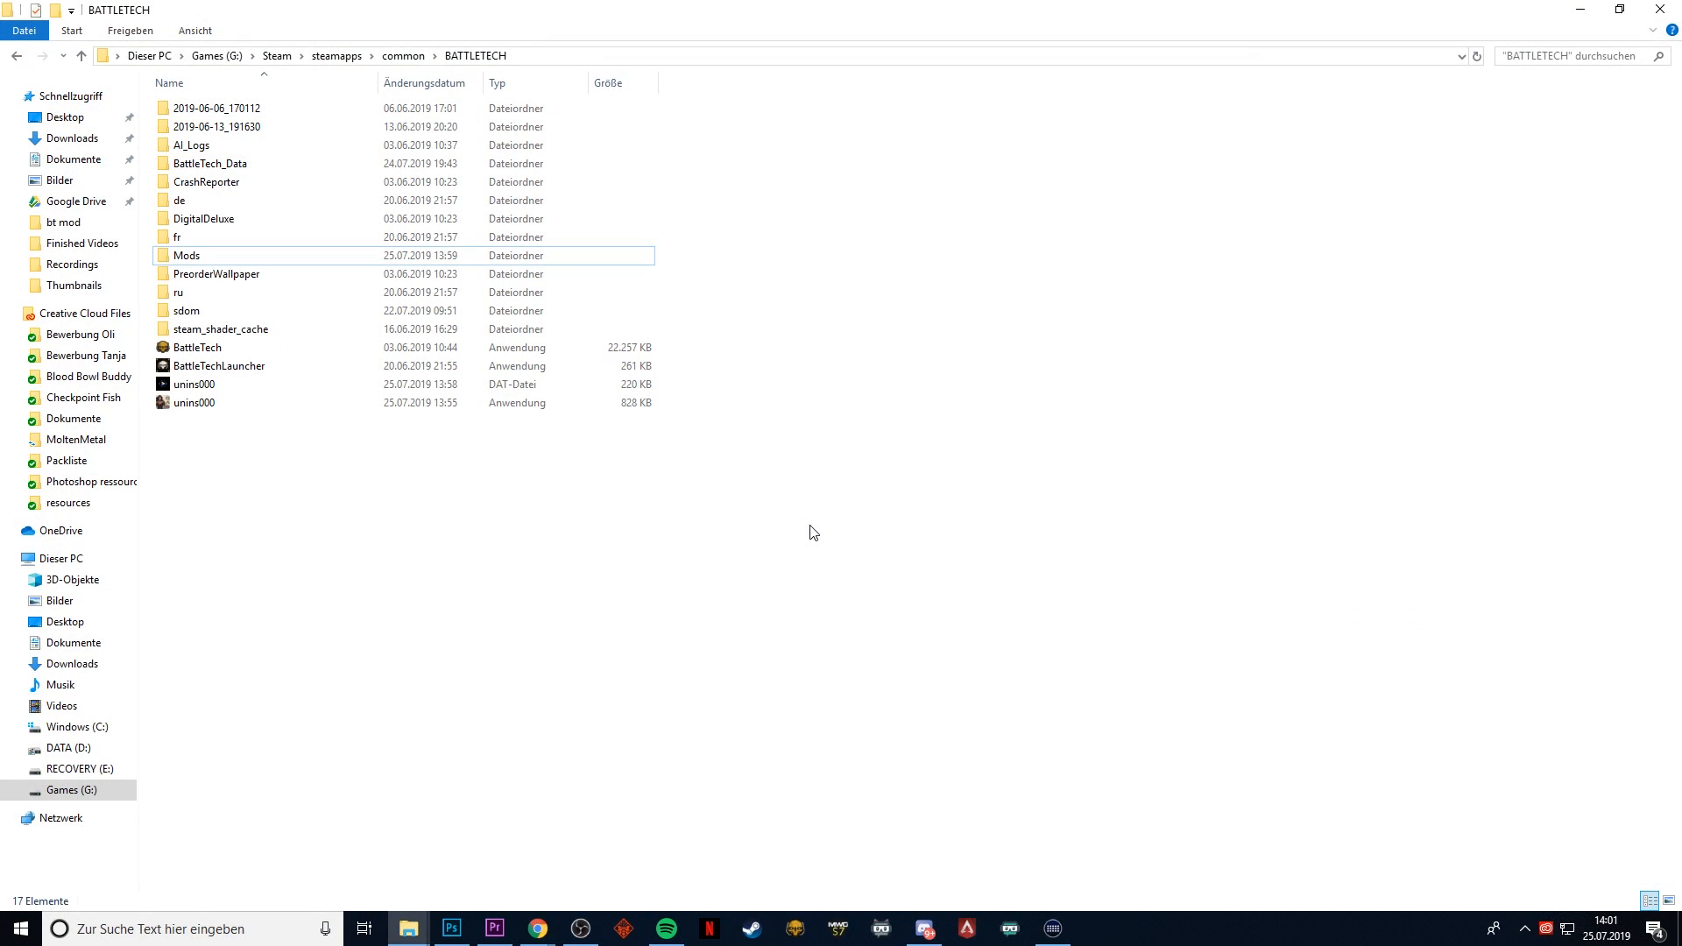
mouse_move(244, 255)
type("_disabled")
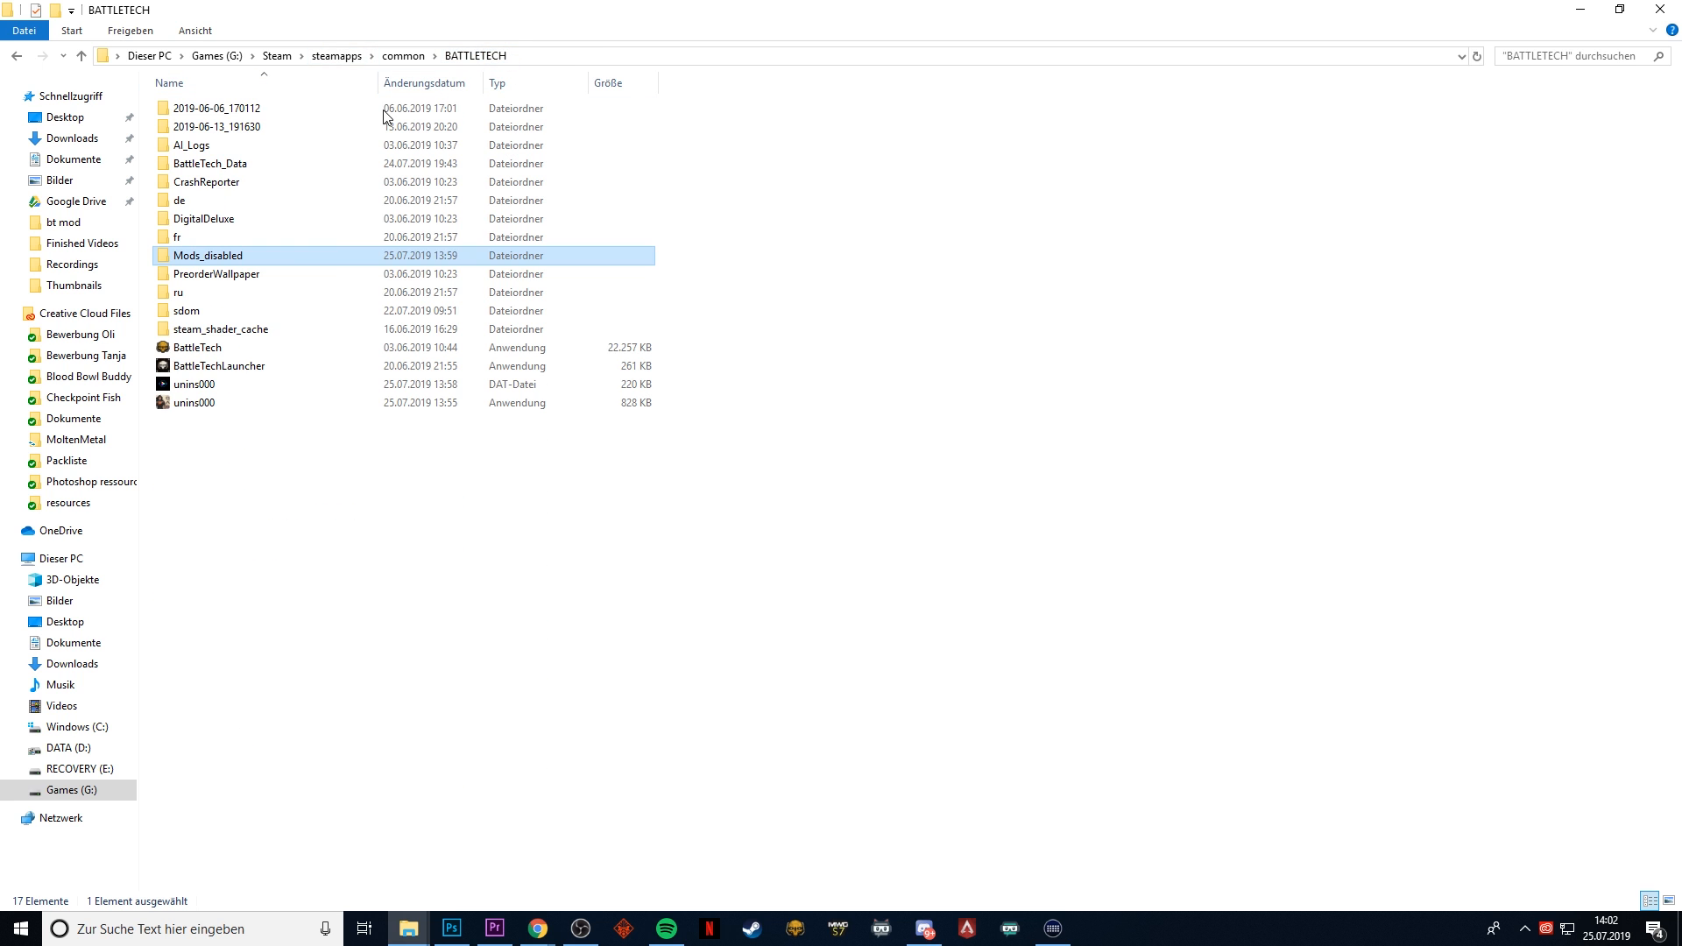
mouse_move(211, 261)
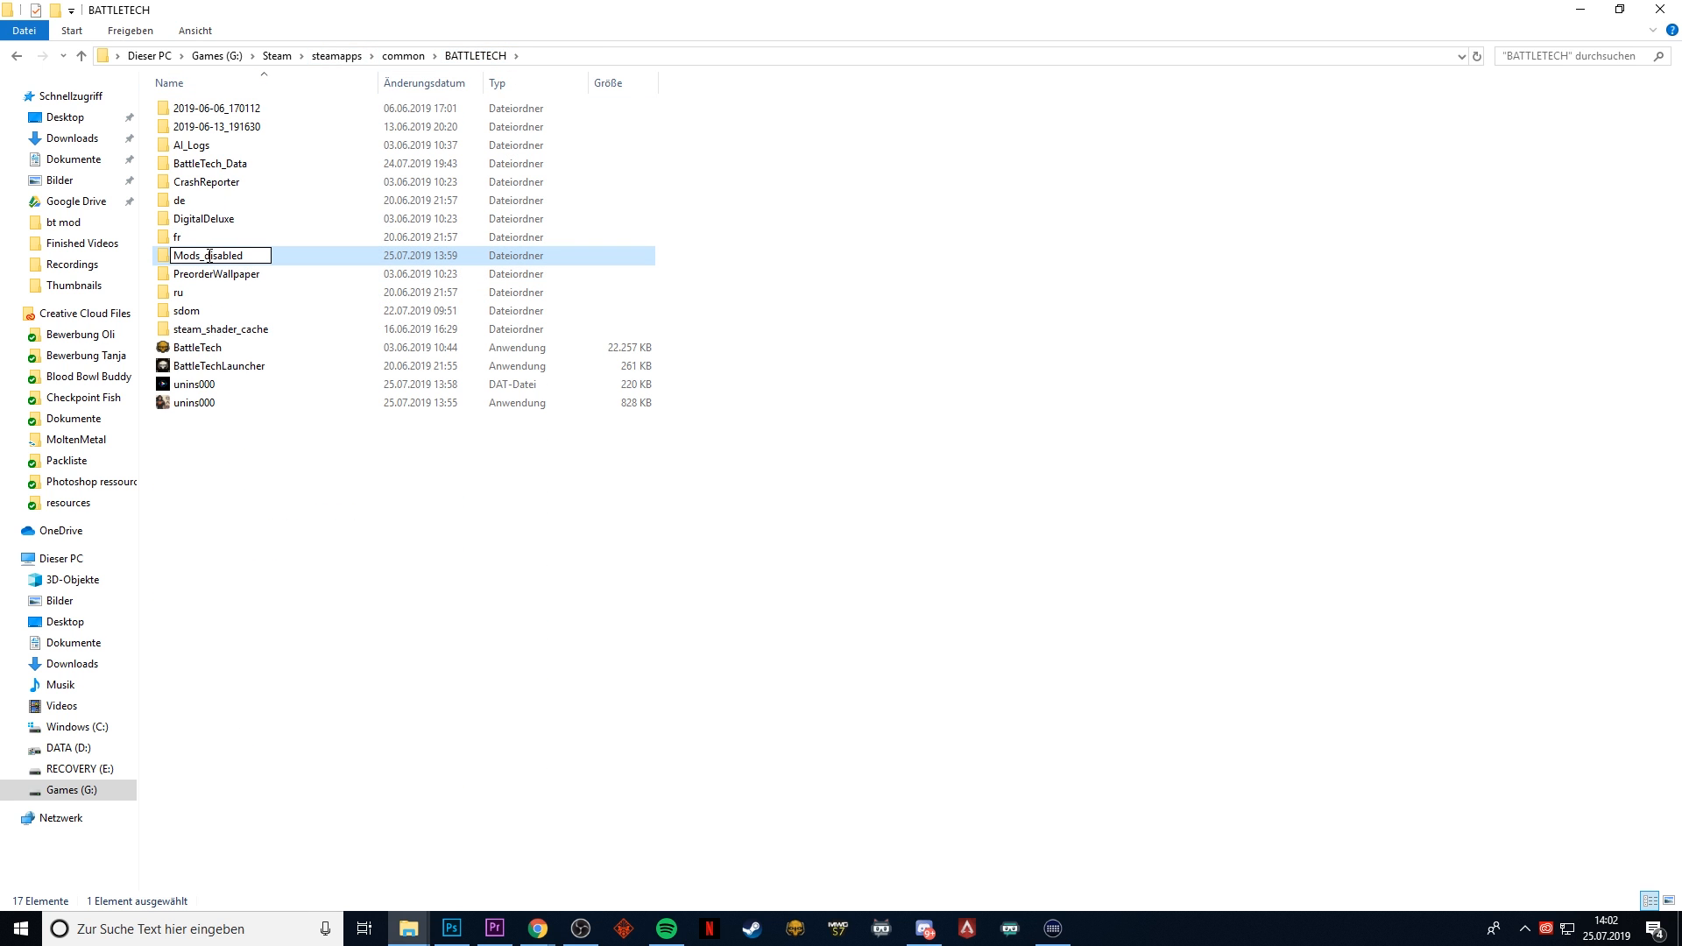
- Confirm the renamed Mods_disabled folder name in the BATTLETECH directory
left_click(376, 494)
type("Mods")
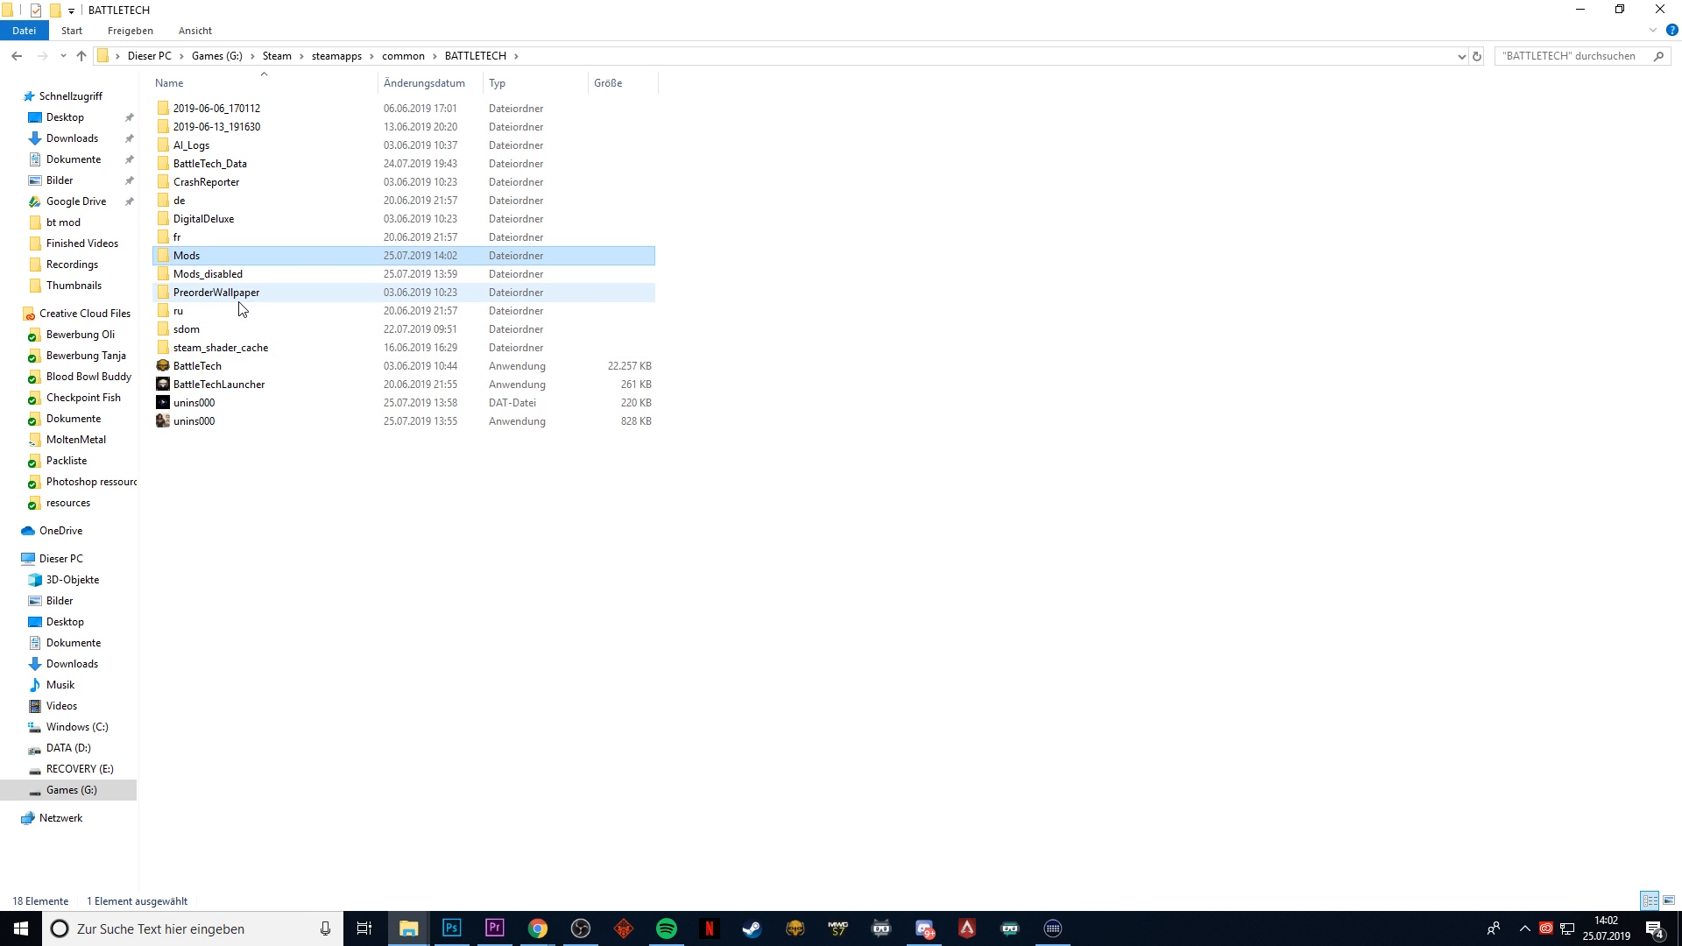
mouse_move(216, 292)
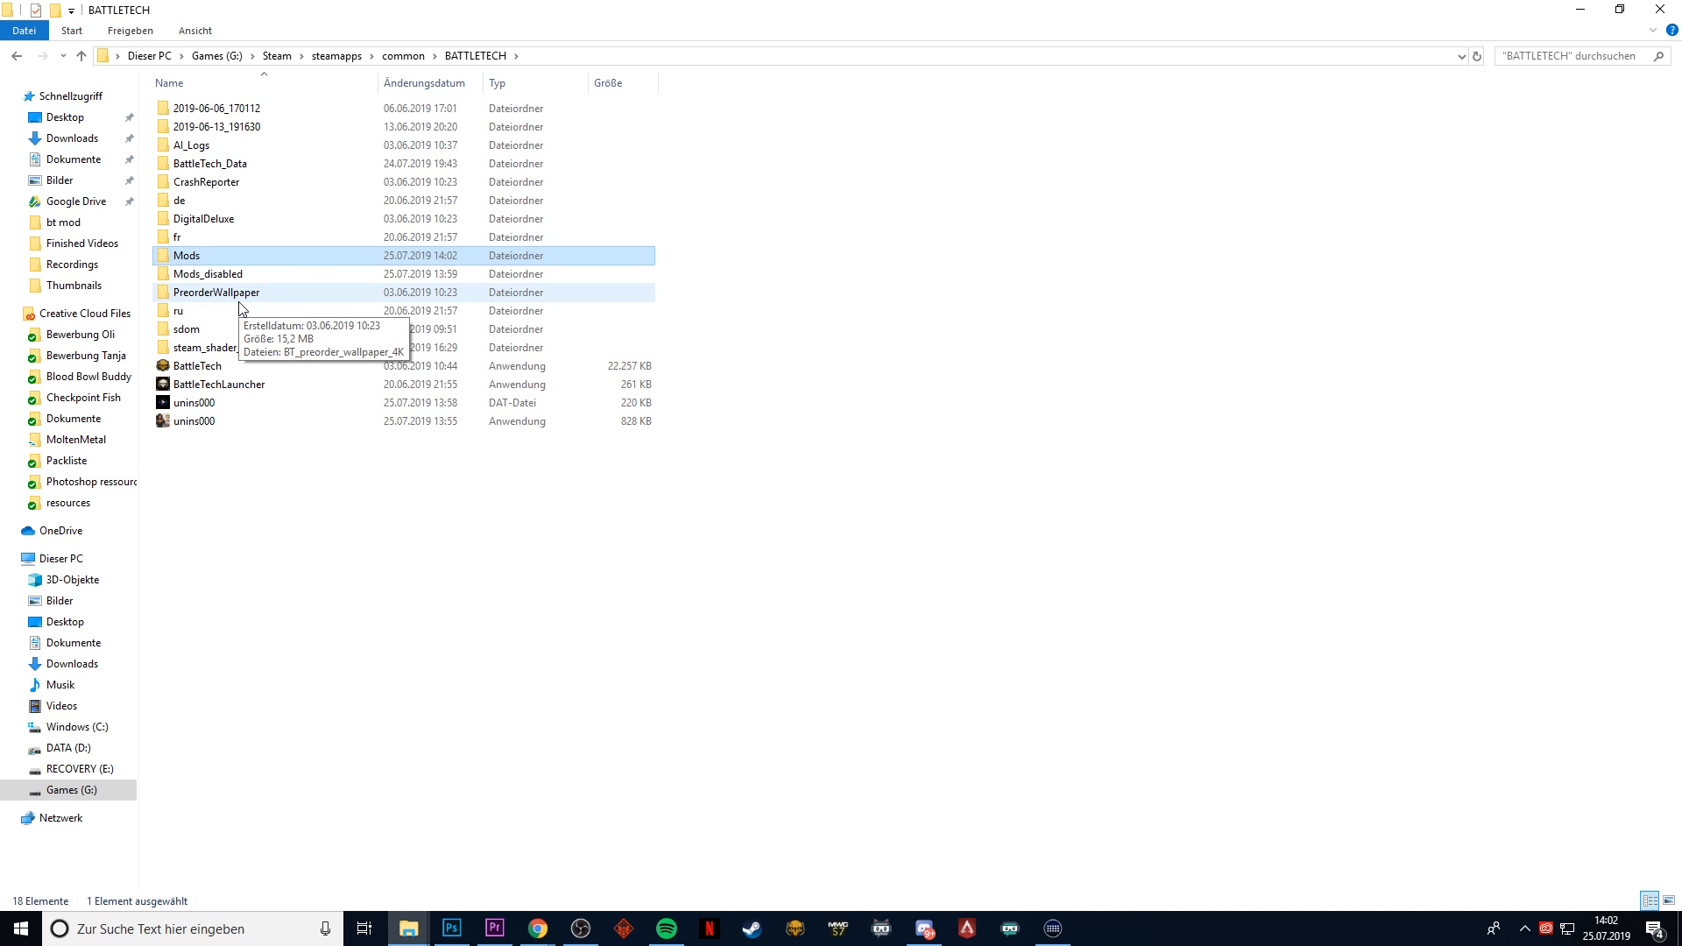